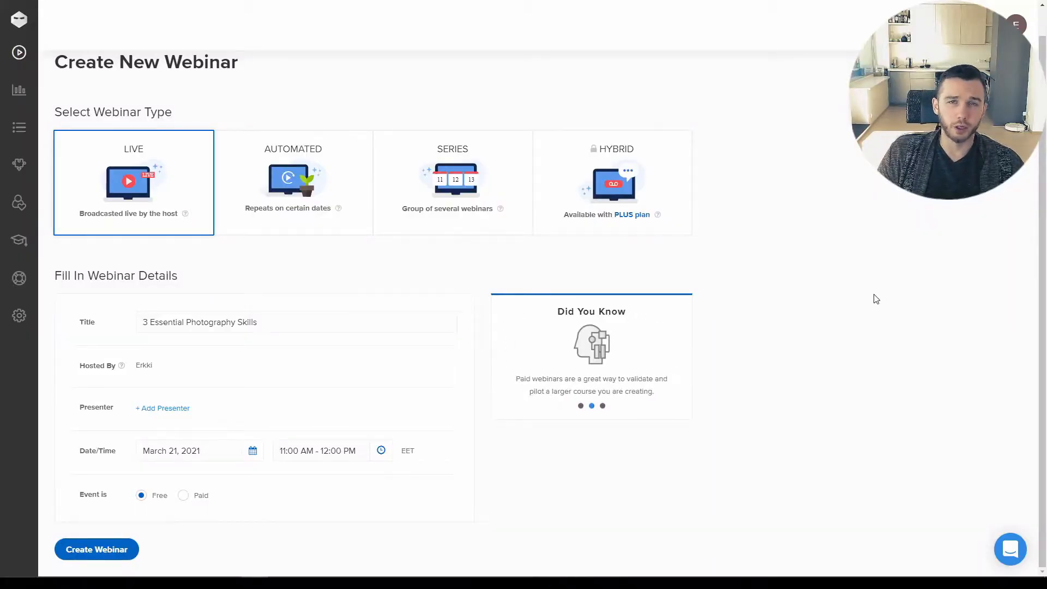
pyautogui.moveTo(607, 243)
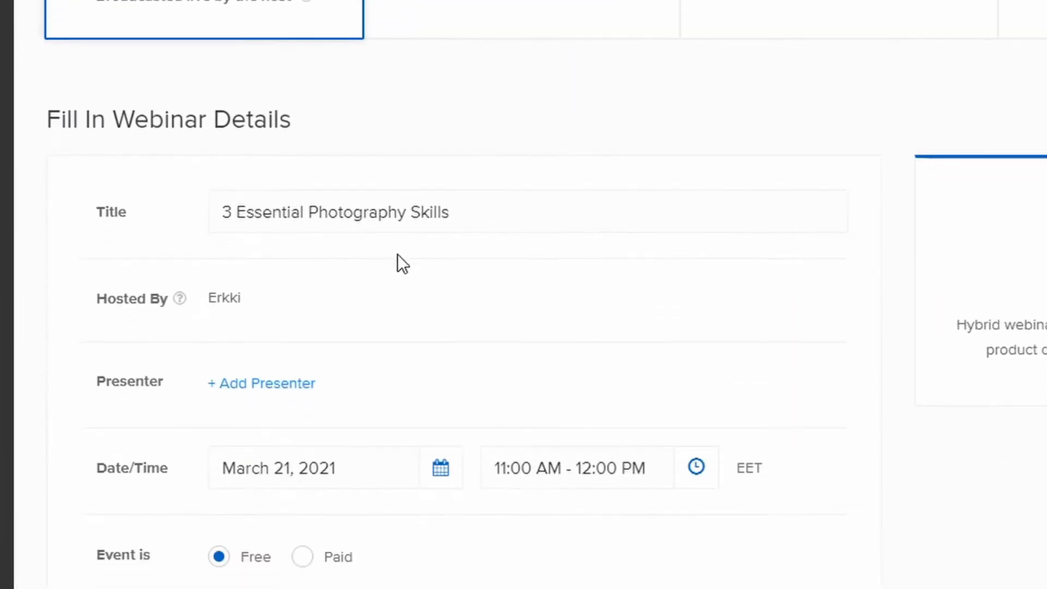
# - Make the webinar Automated and locate the video upload for its recording
pyautogui.scroll(-3)
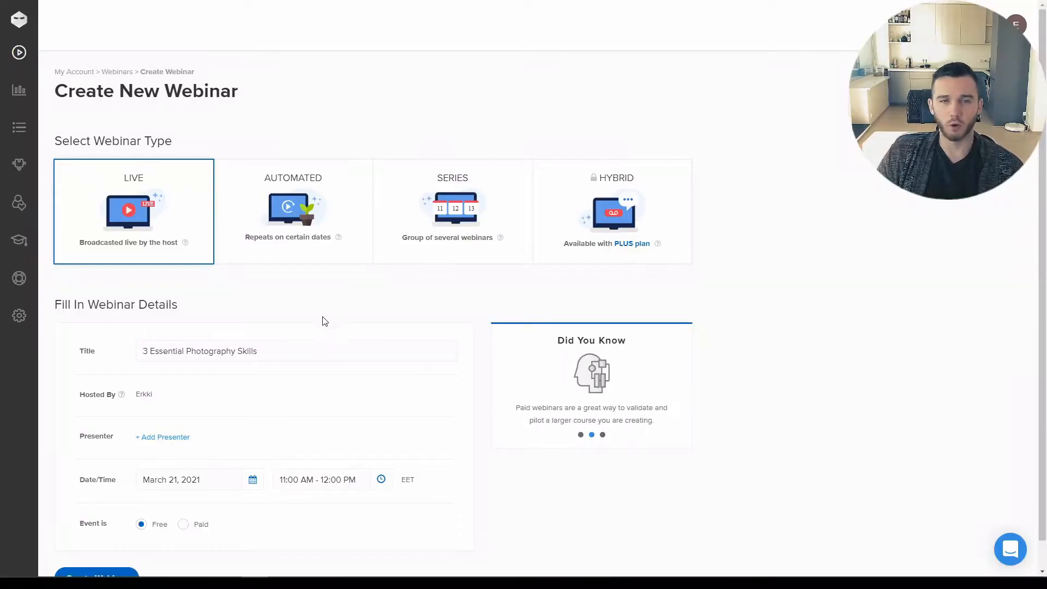
pyautogui.click(292, 210)
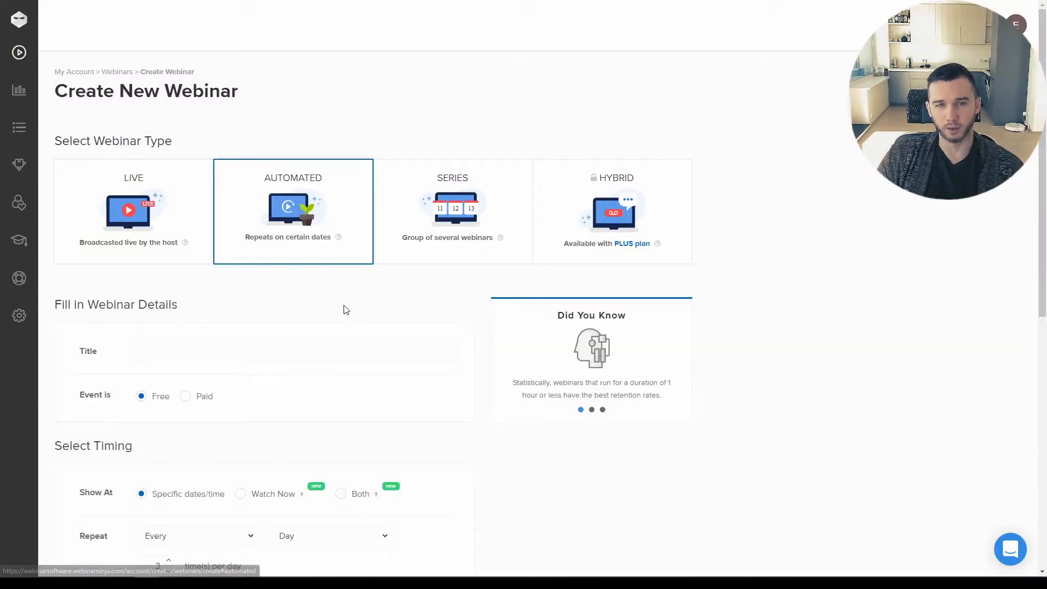
pyautogui.scroll(-3)
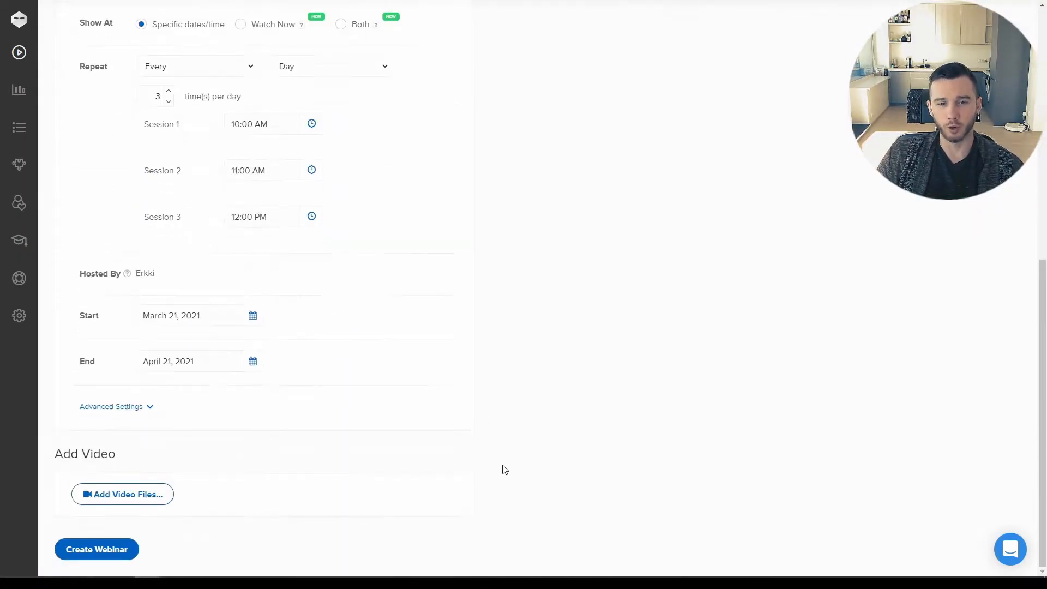
pyautogui.moveTo(207, 506)
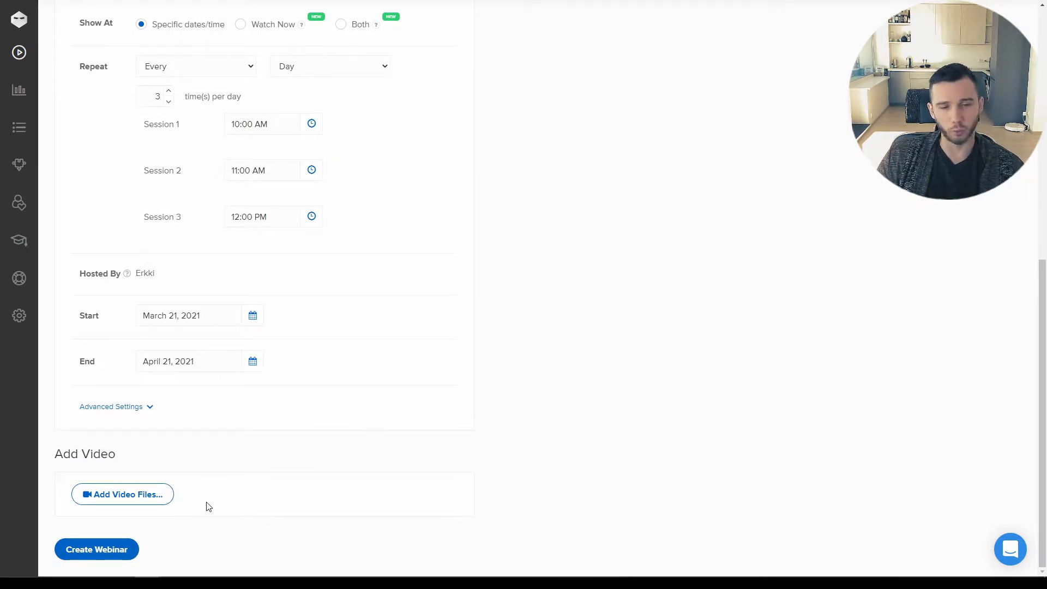
pyautogui.click(122, 494)
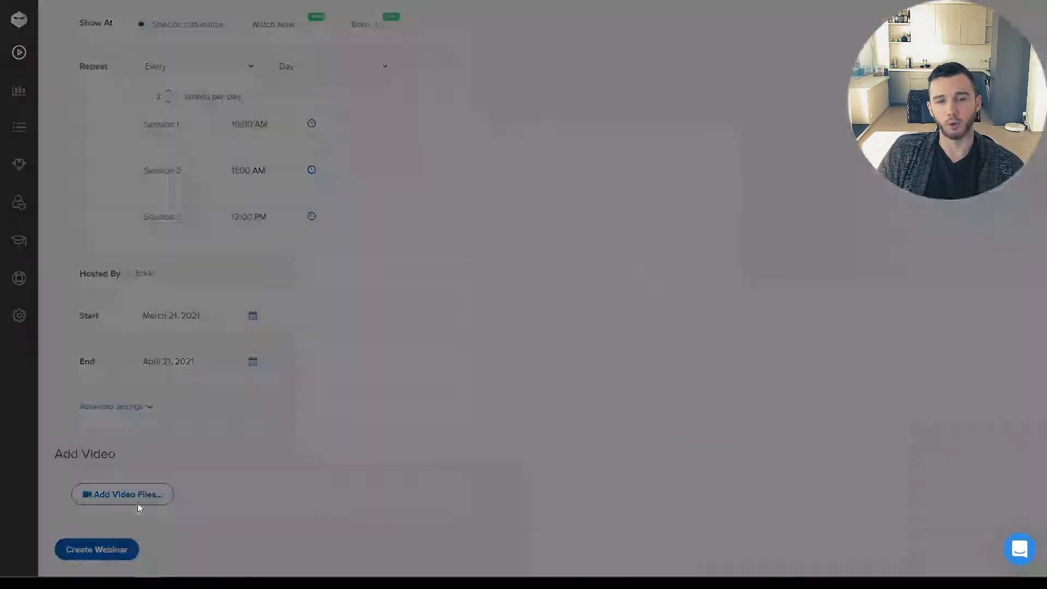
pyautogui.scroll(3)
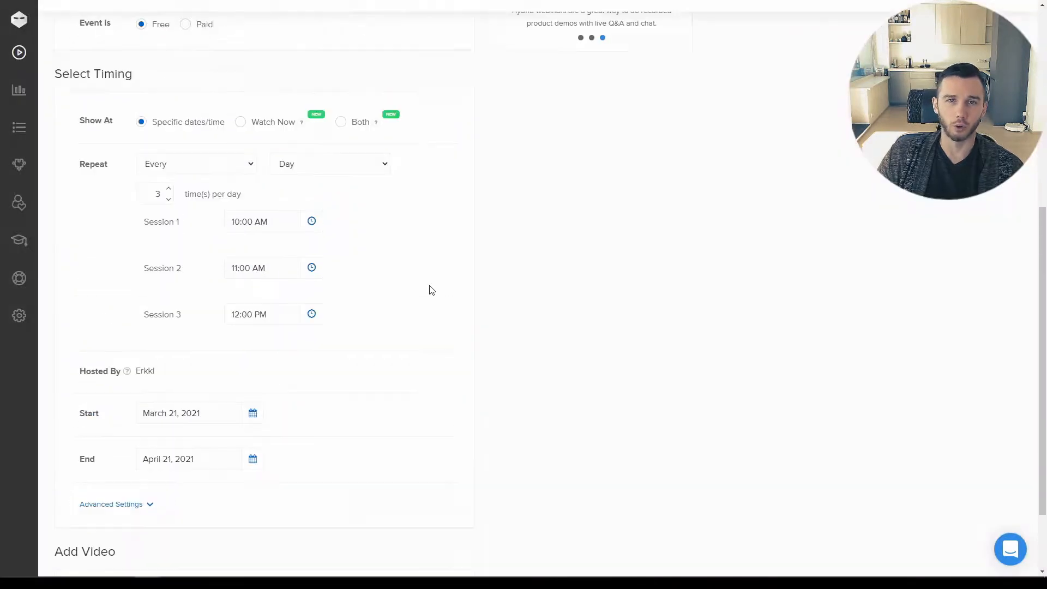
pyautogui.scroll(3)
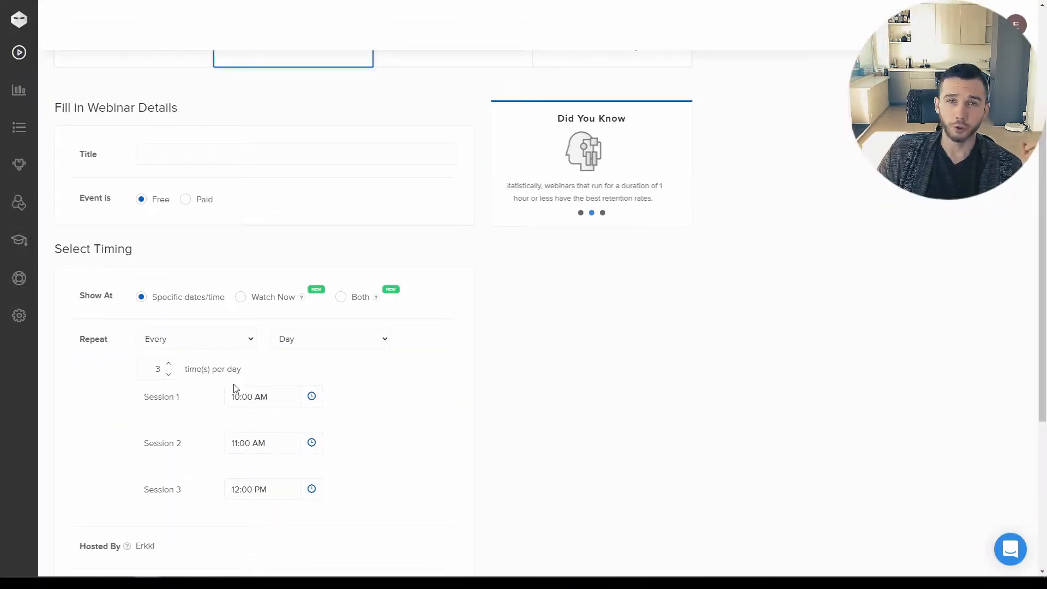
# - Keep daily repeats with a fourth session per day, then set Show At to Watch Now
pyautogui.click(330, 338)
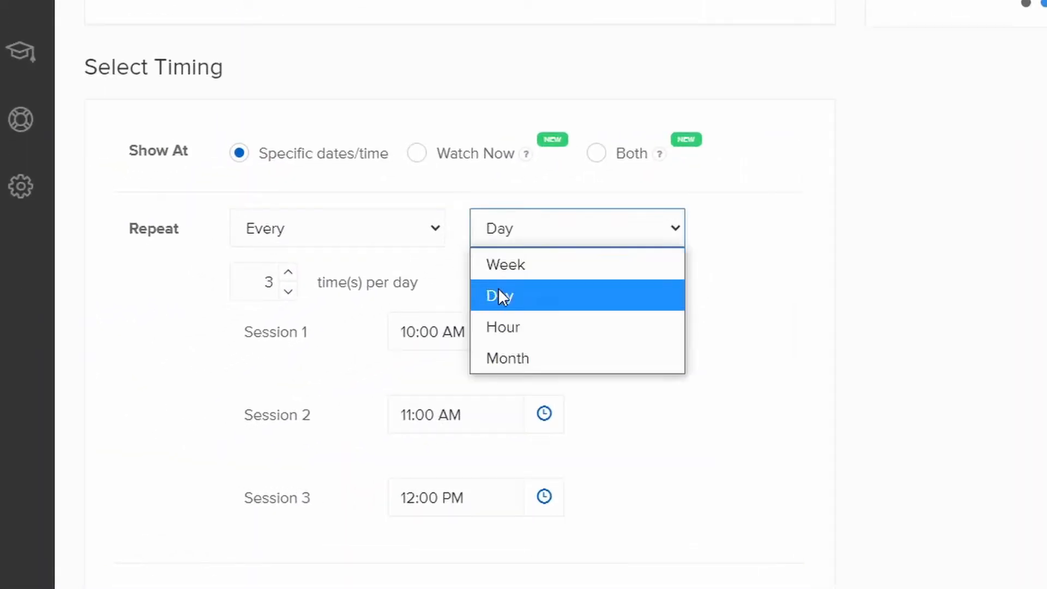
pyautogui.click(499, 295)
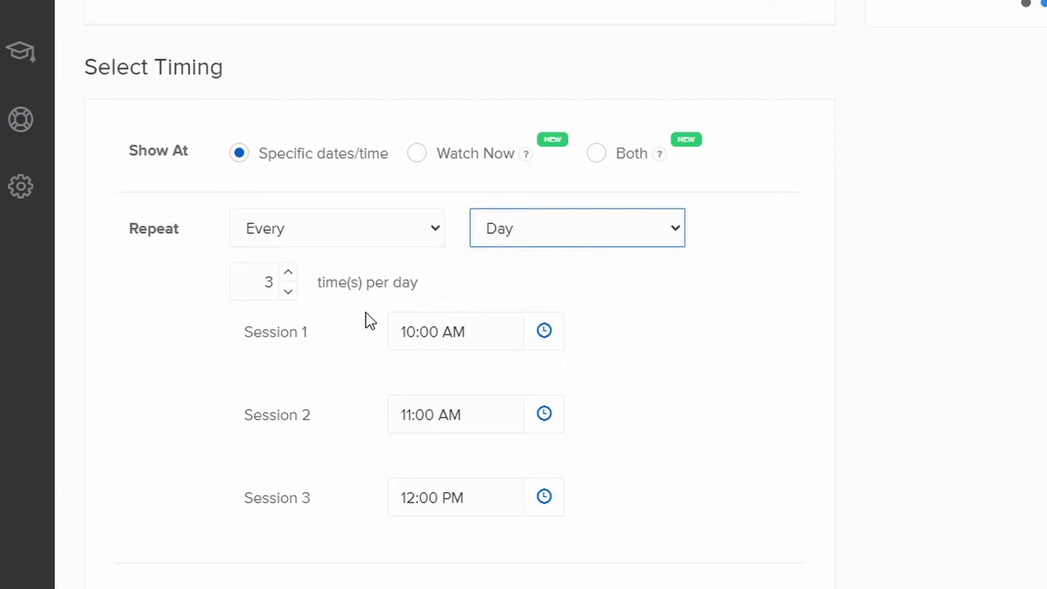
pyautogui.click(288, 273)
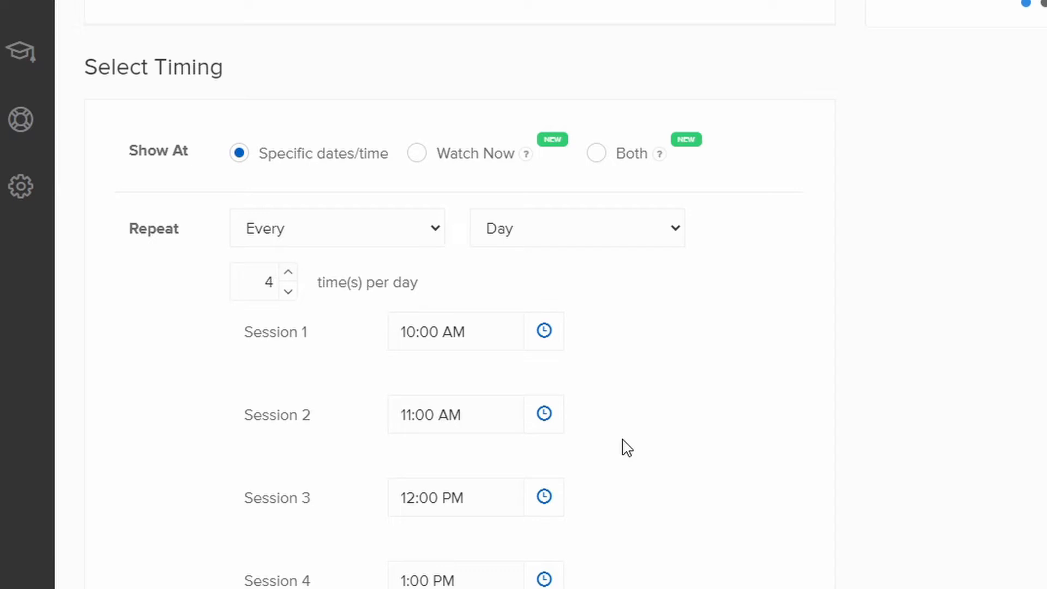
pyautogui.moveTo(612, 392)
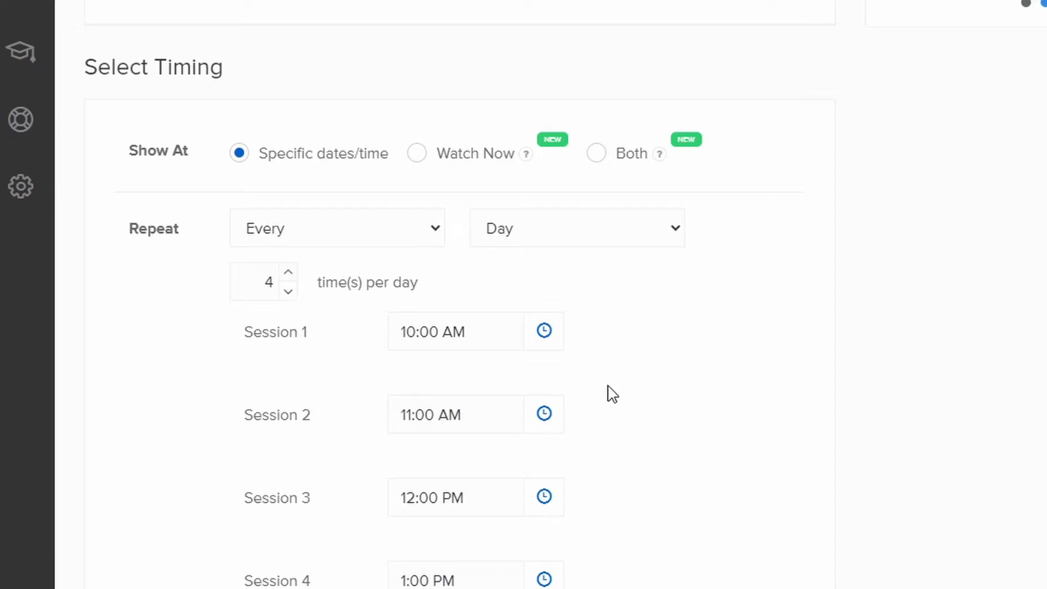
pyautogui.moveTo(425, 162)
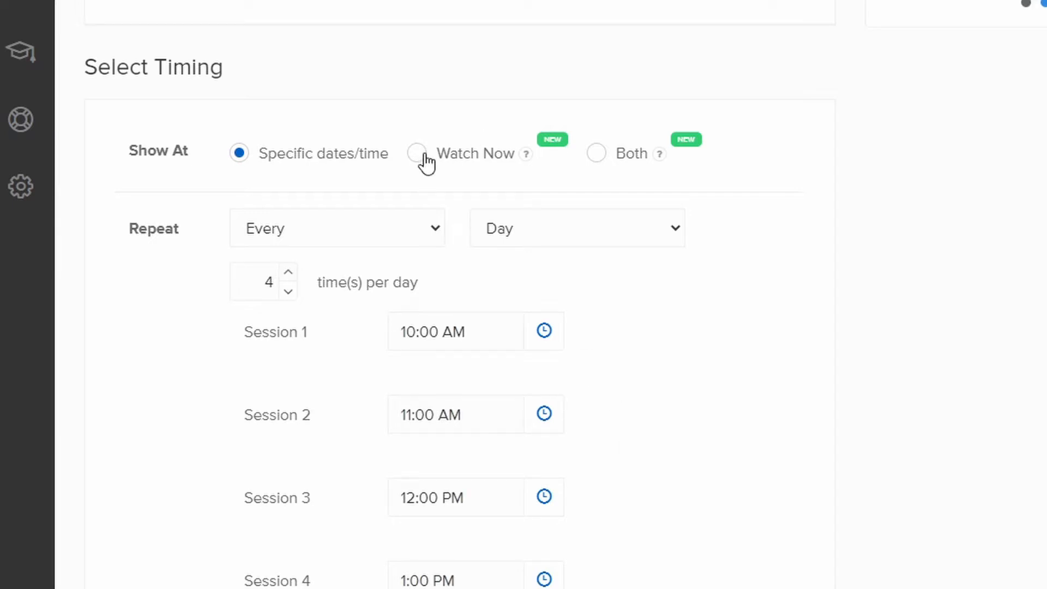
pyautogui.click(415, 154)
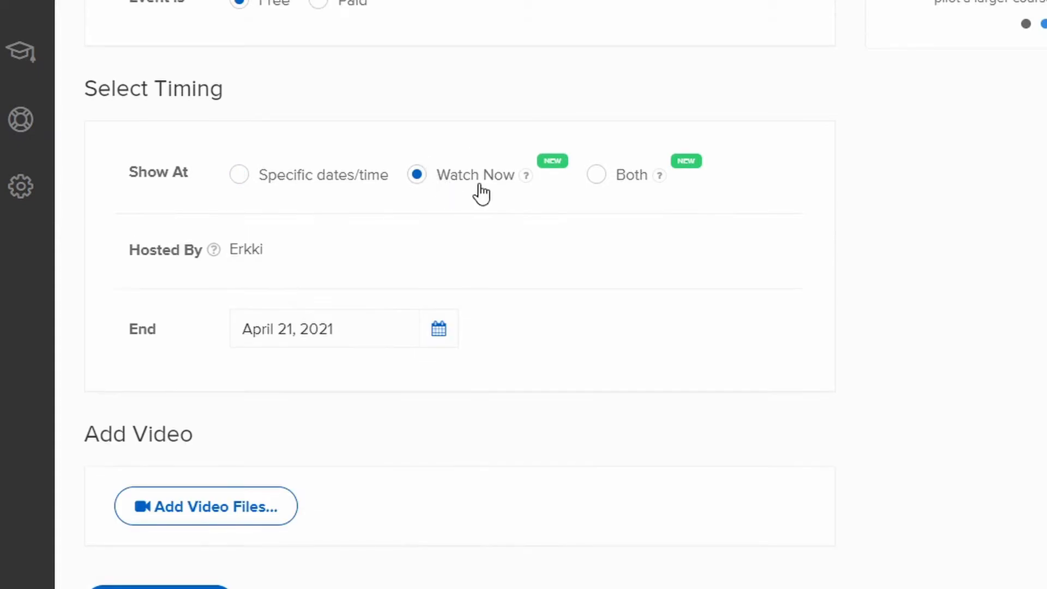
pyautogui.moveTo(510, 202)
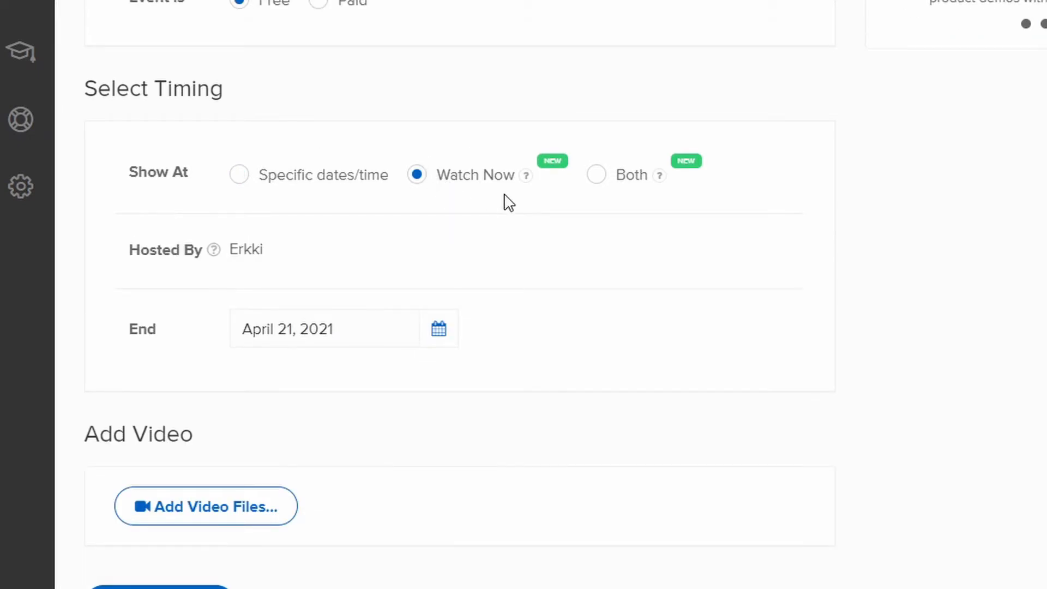
pyautogui.scroll(3)
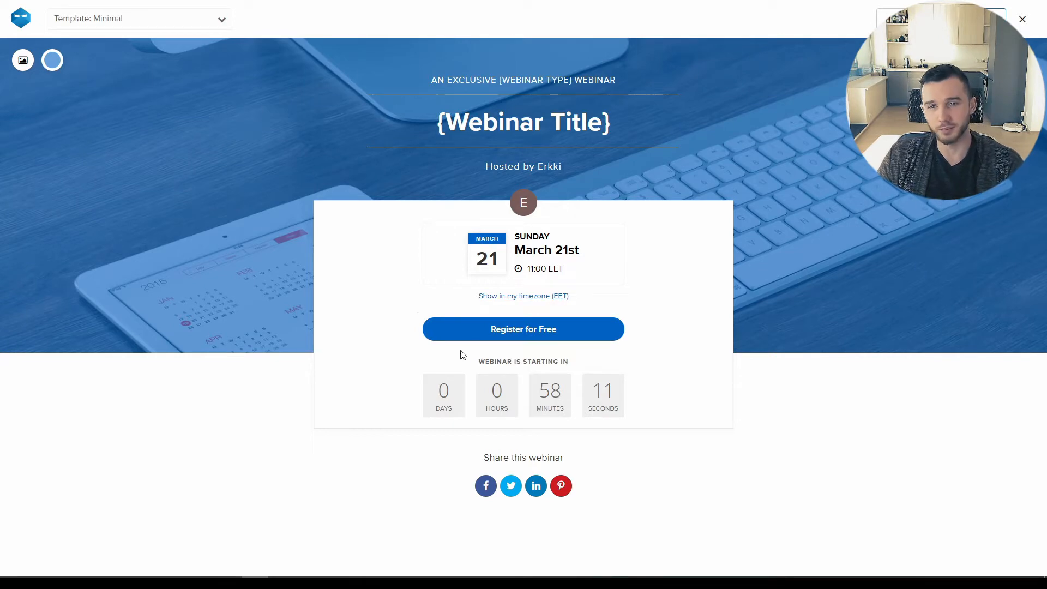
pyautogui.click(139, 19)
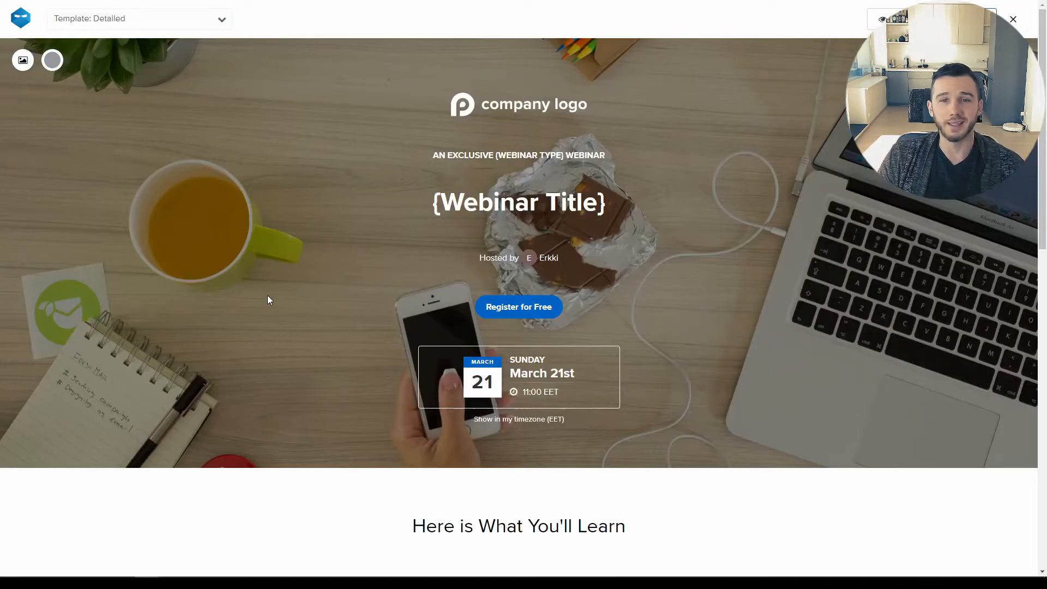
pyautogui.scroll(-3)
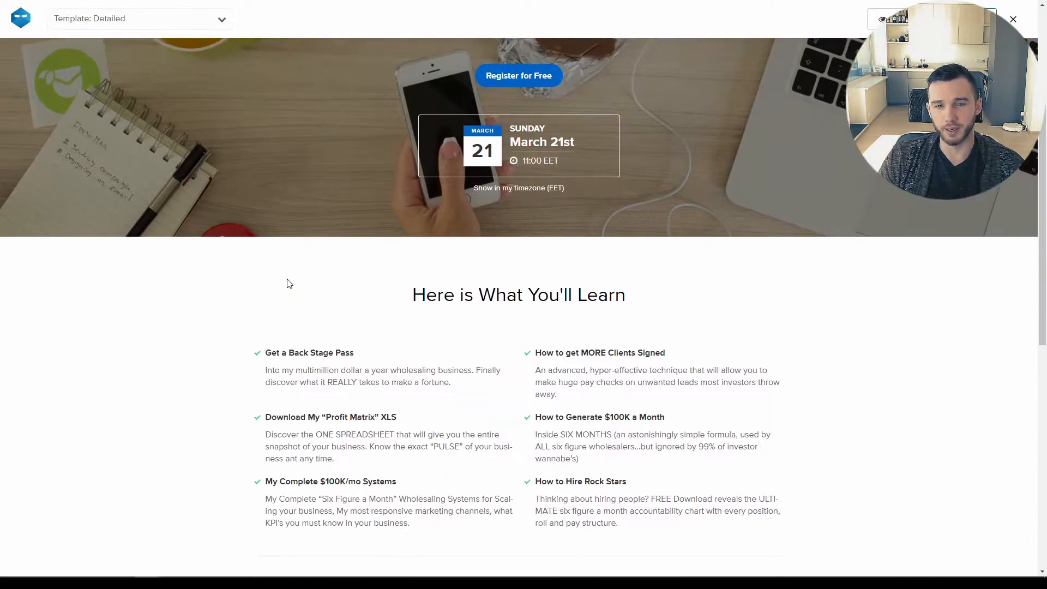
pyautogui.scroll(-3)
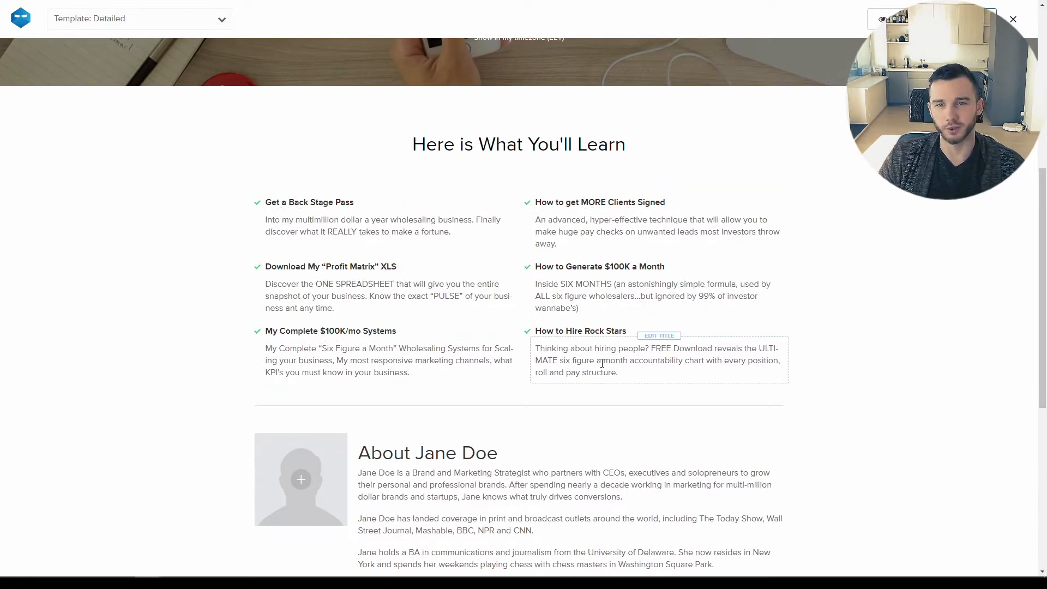
pyautogui.scroll(-3)
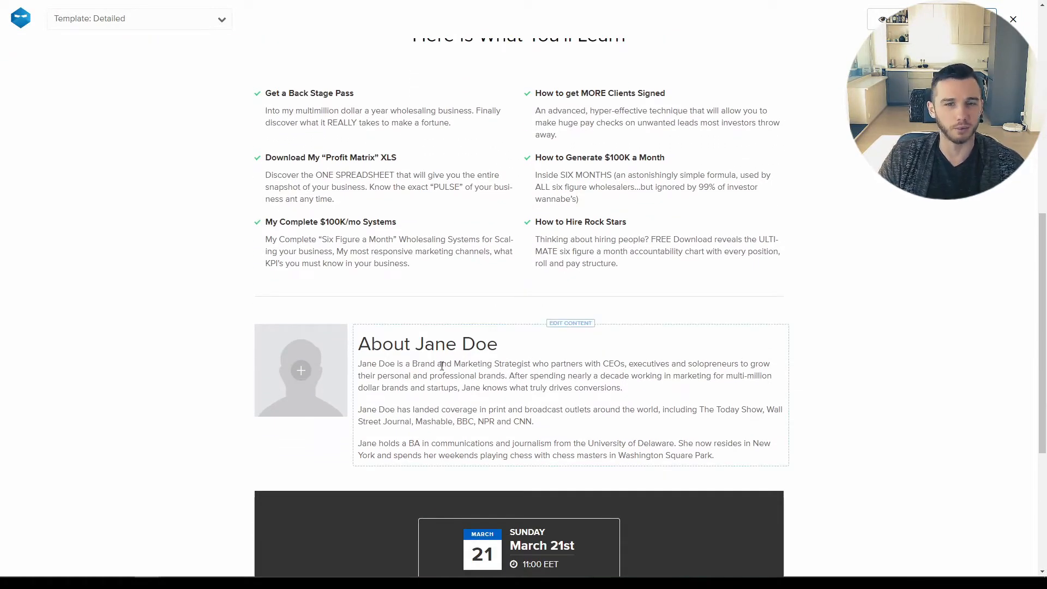
pyautogui.click(139, 18)
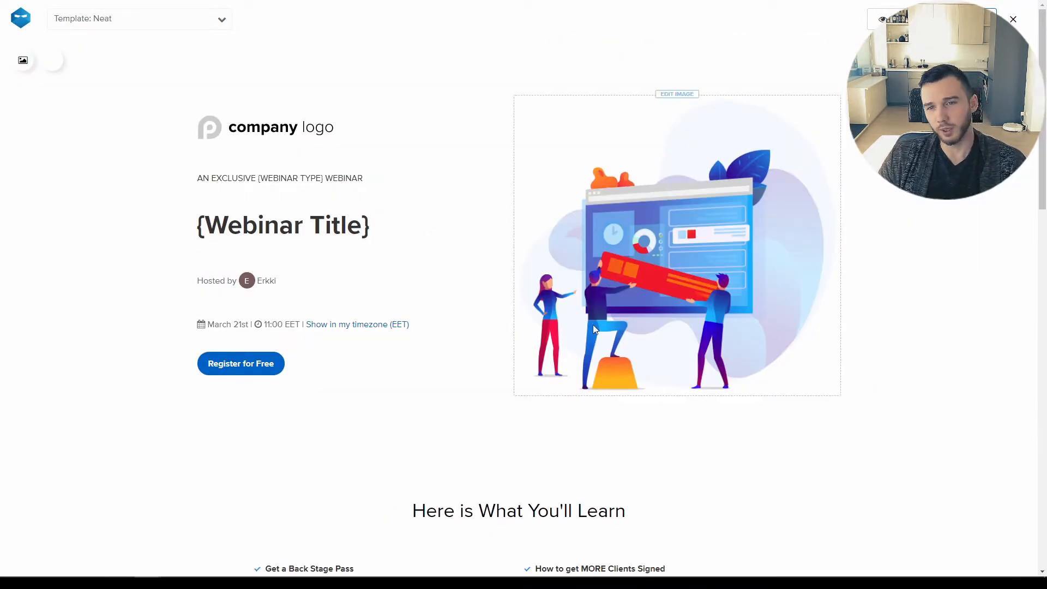
pyautogui.moveTo(716, 295)
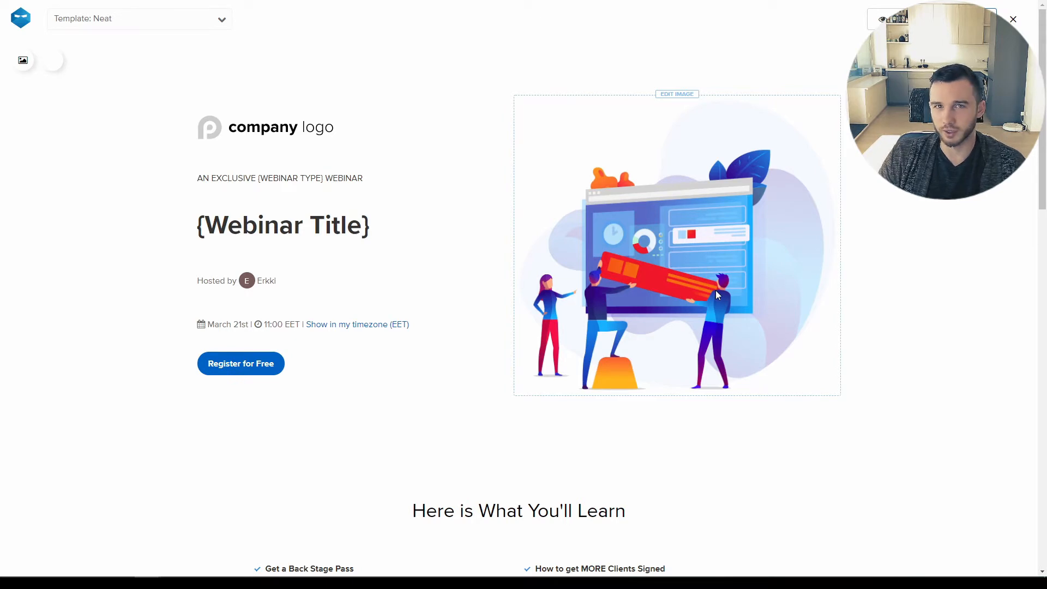
pyautogui.moveTo(596, 324)
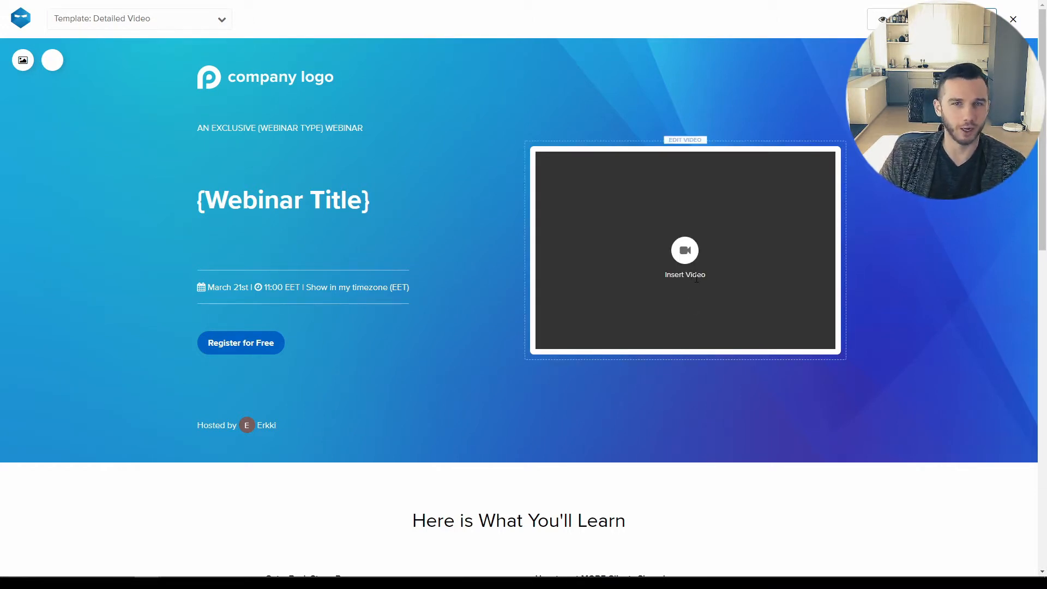
pyautogui.moveTo(596, 317)
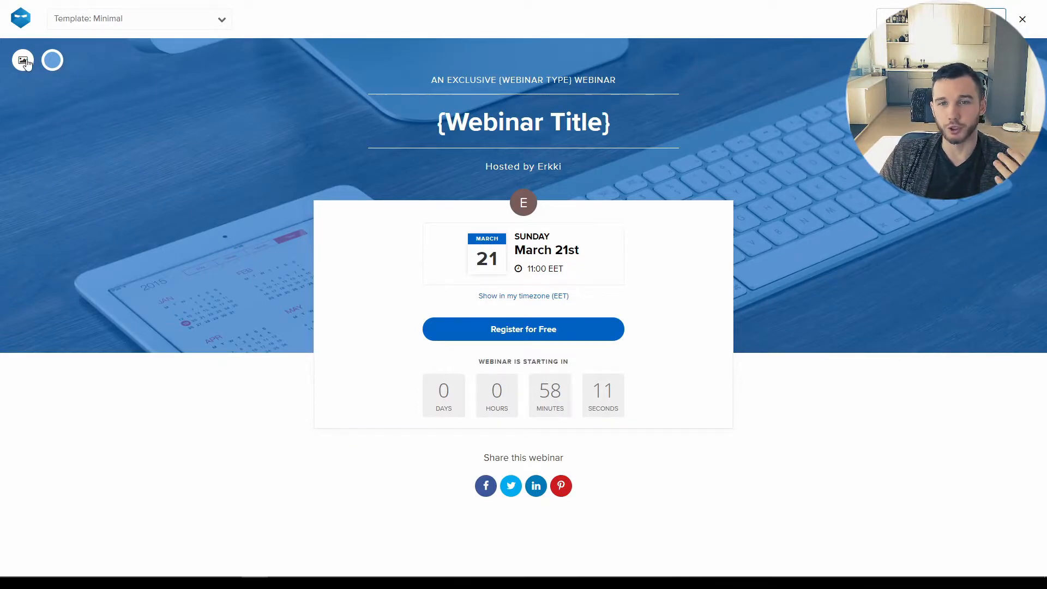
# - Browse the built-in gallery to replace the registration page cover image
pyautogui.click(22, 60)
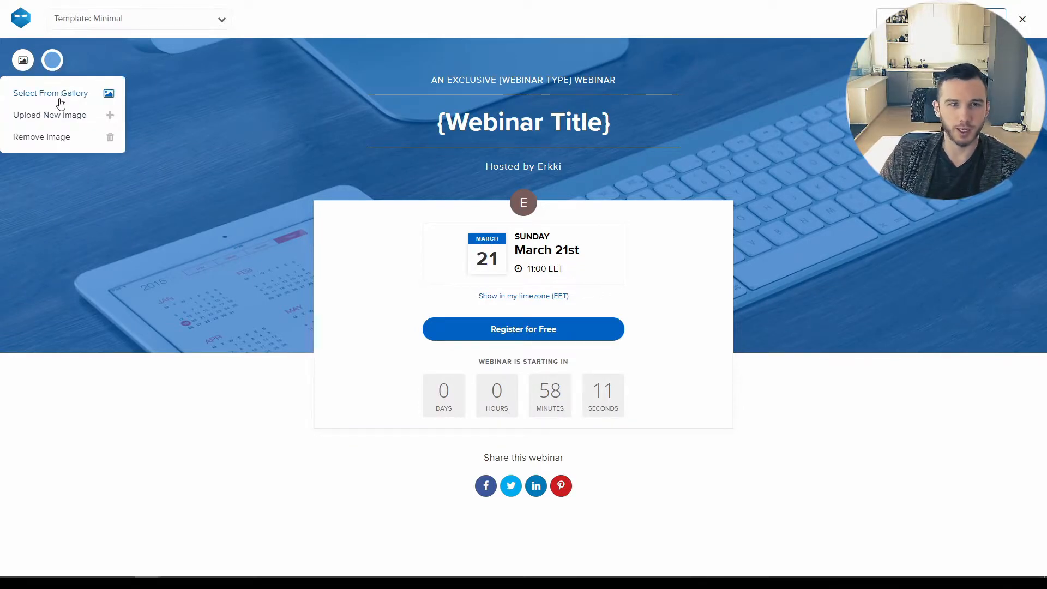
pyautogui.click(49, 93)
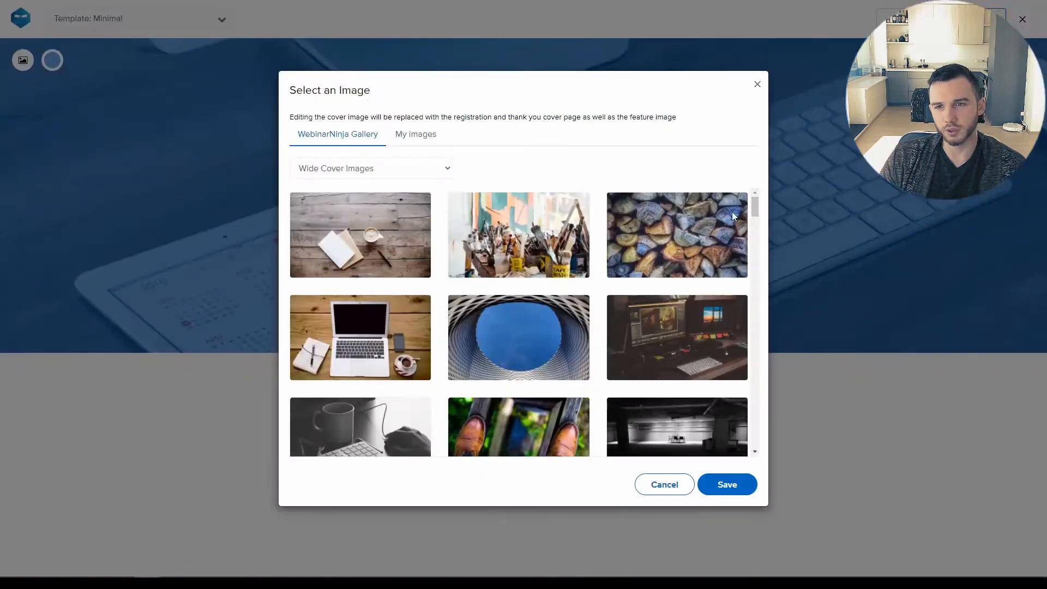
pyautogui.scroll(-3)
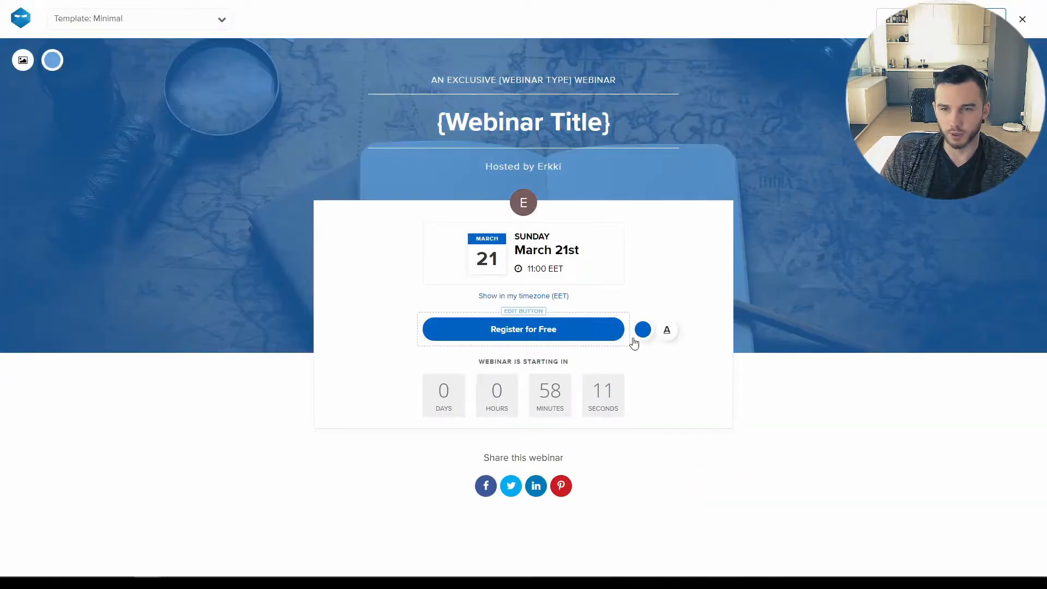
pyautogui.moveTo(598, 340)
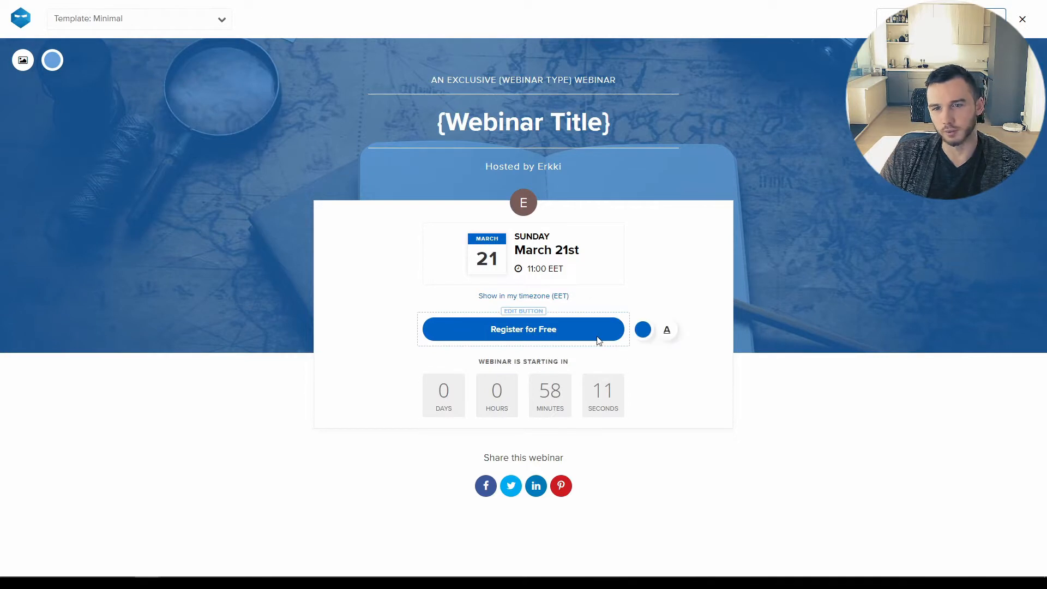
pyautogui.moveTo(811, 295)
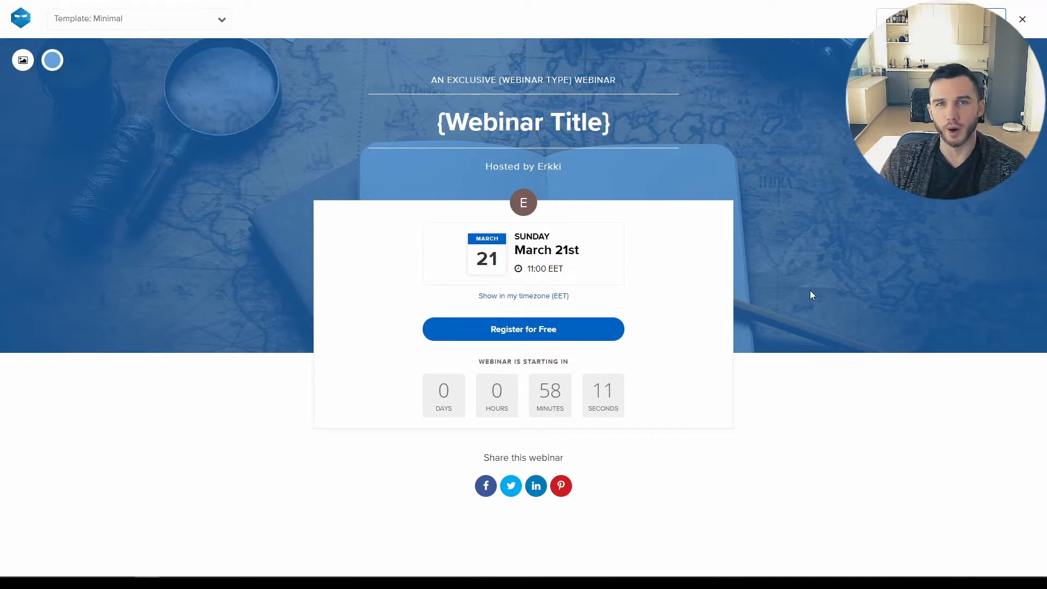
pyautogui.moveTo(414, 175)
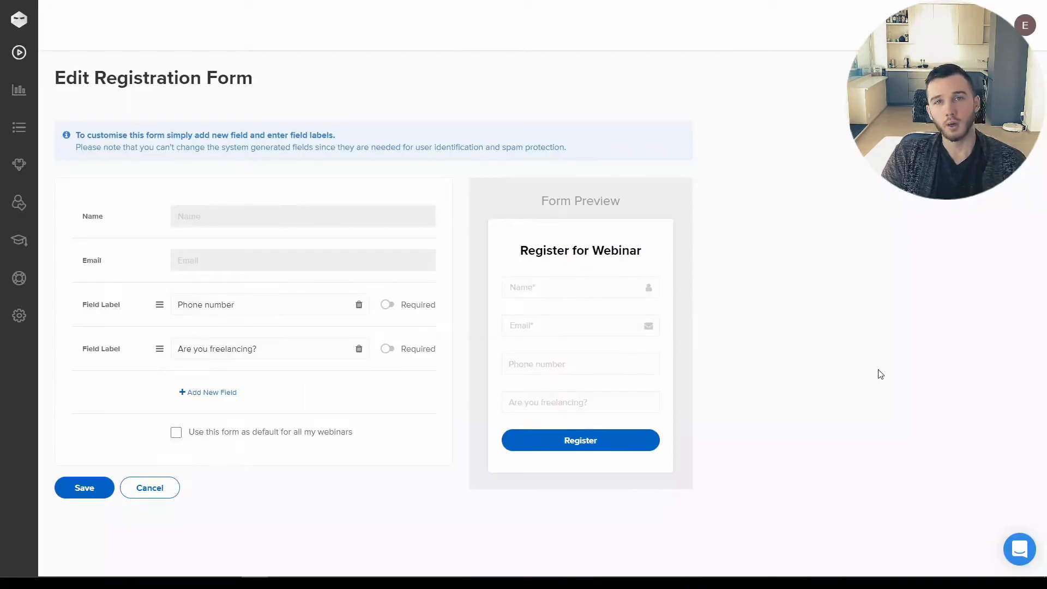
pyautogui.moveTo(862, 379)
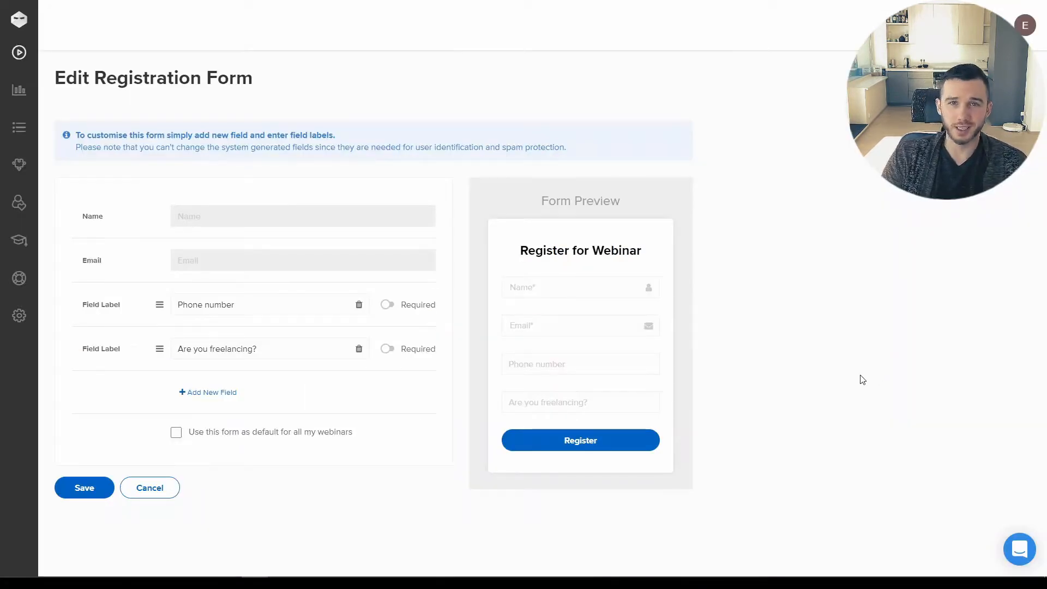
pyautogui.moveTo(465, 365)
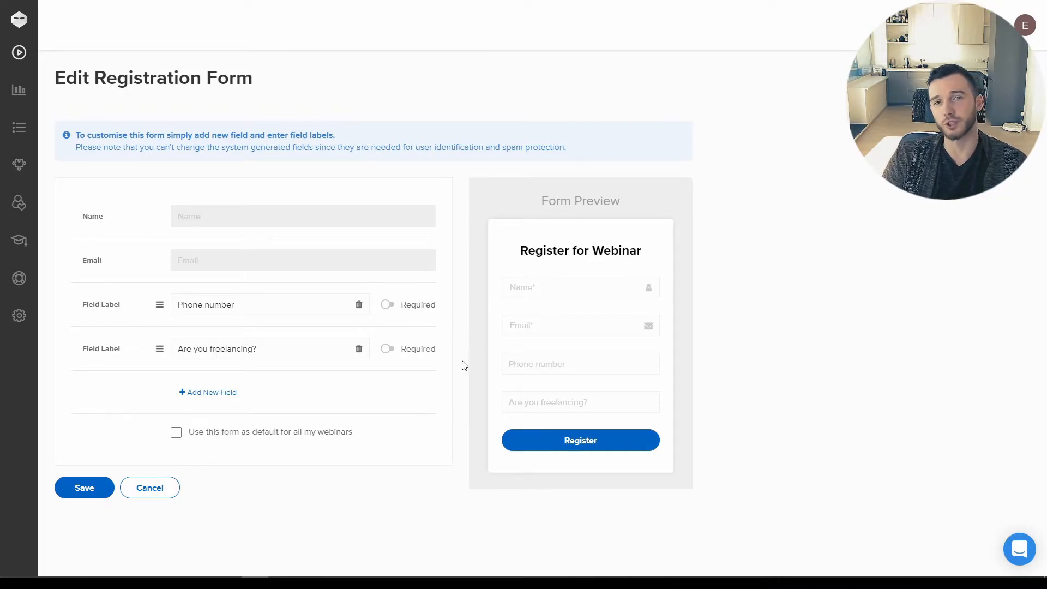
pyautogui.moveTo(408, 419)
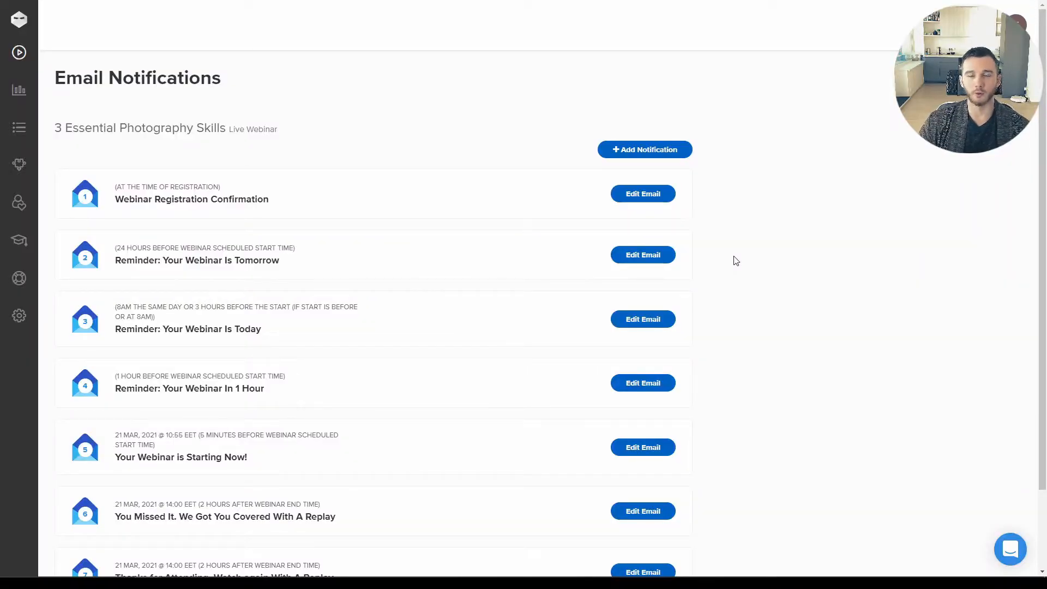
# - Review the notification emails, highlighting Thanks for Attending and opening the one-hour reminder
pyautogui.scroll(-3)
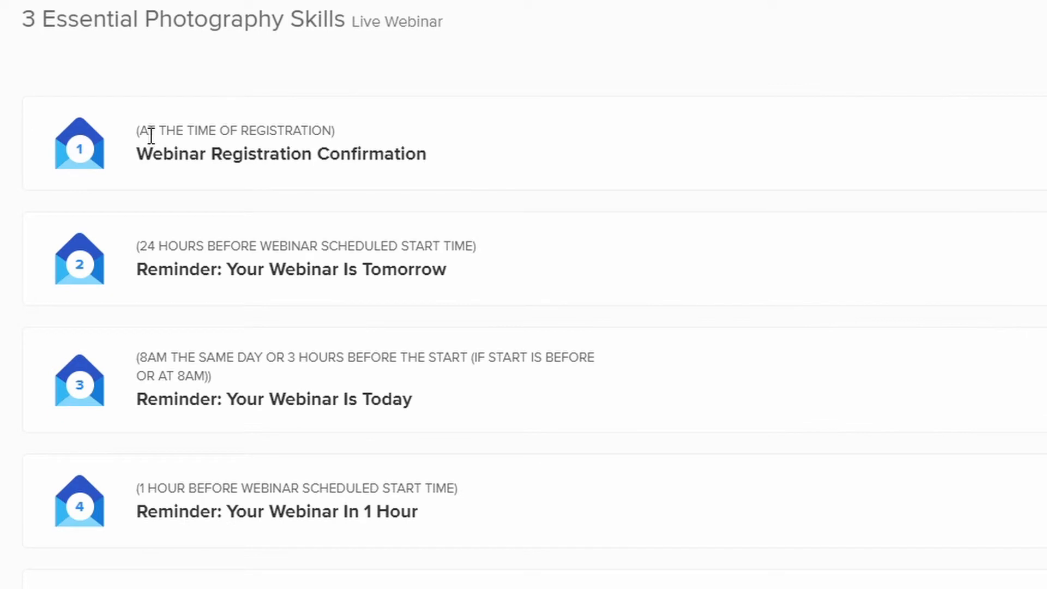
pyautogui.moveTo(171, 233)
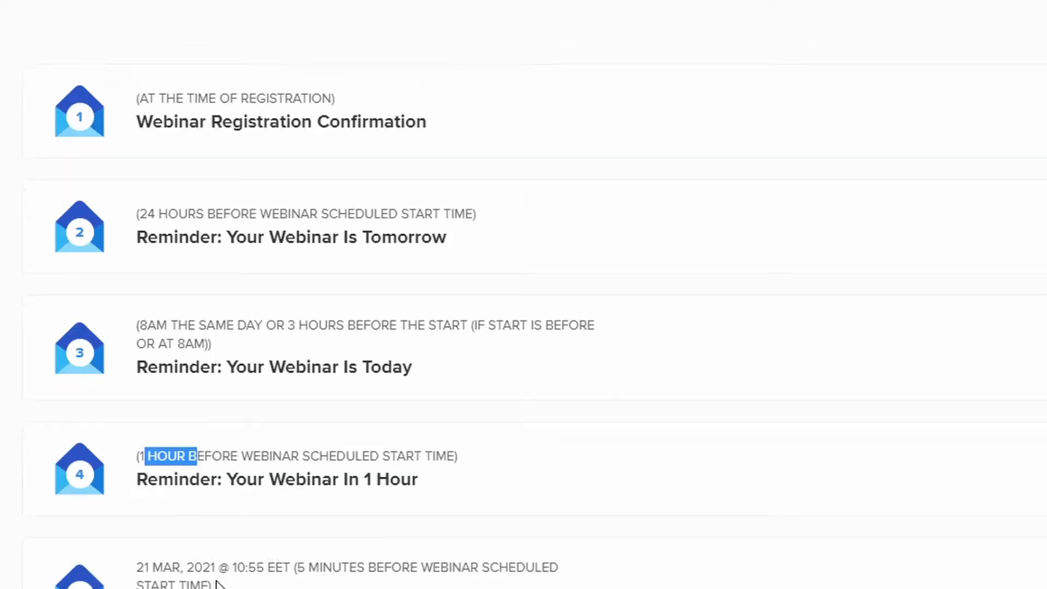
pyautogui.scroll(-3)
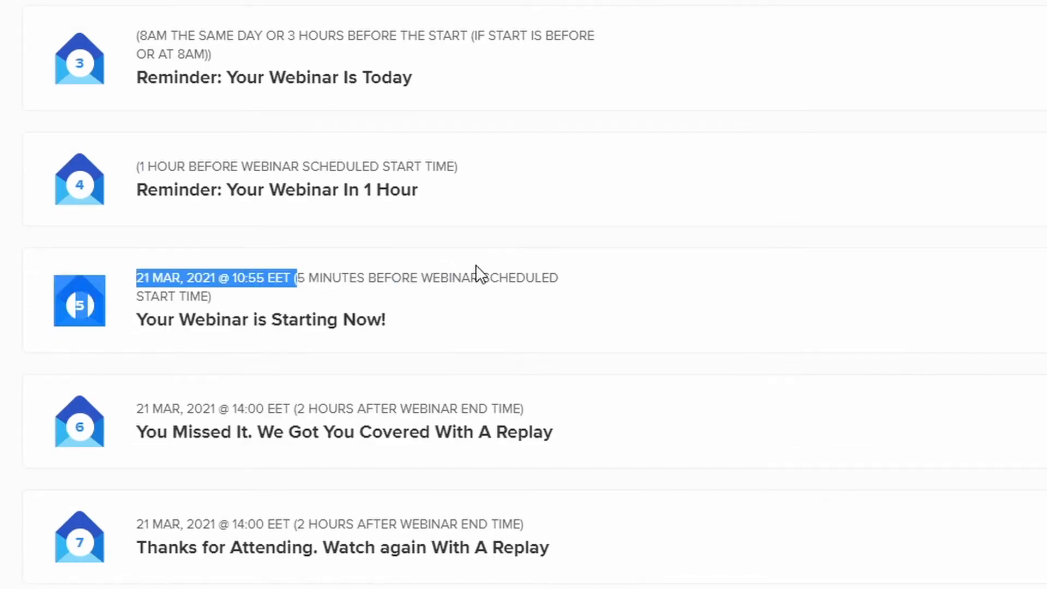
pyautogui.scroll(3)
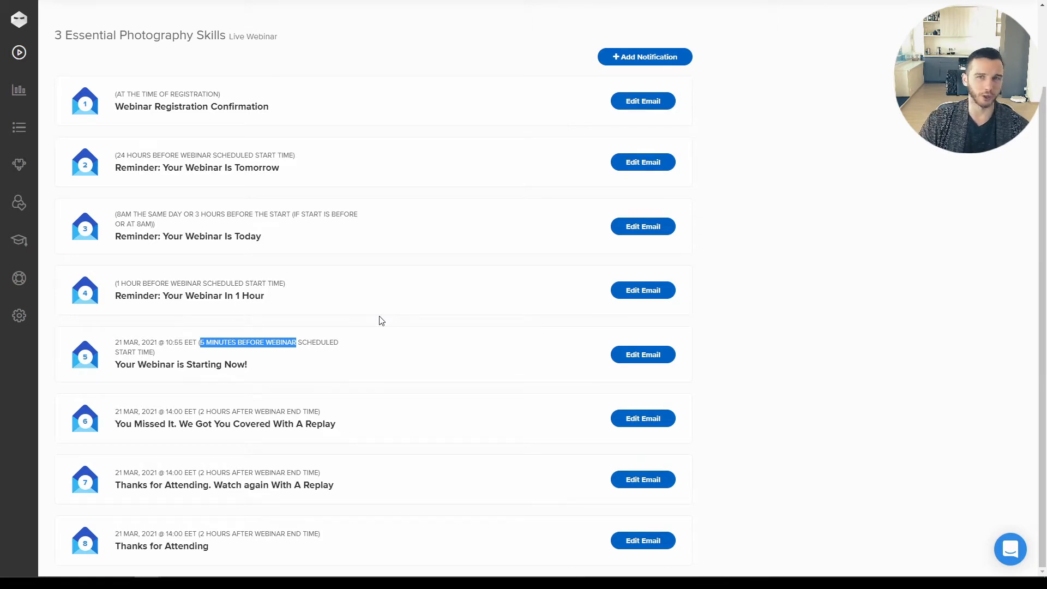
pyautogui.moveTo(334, 251)
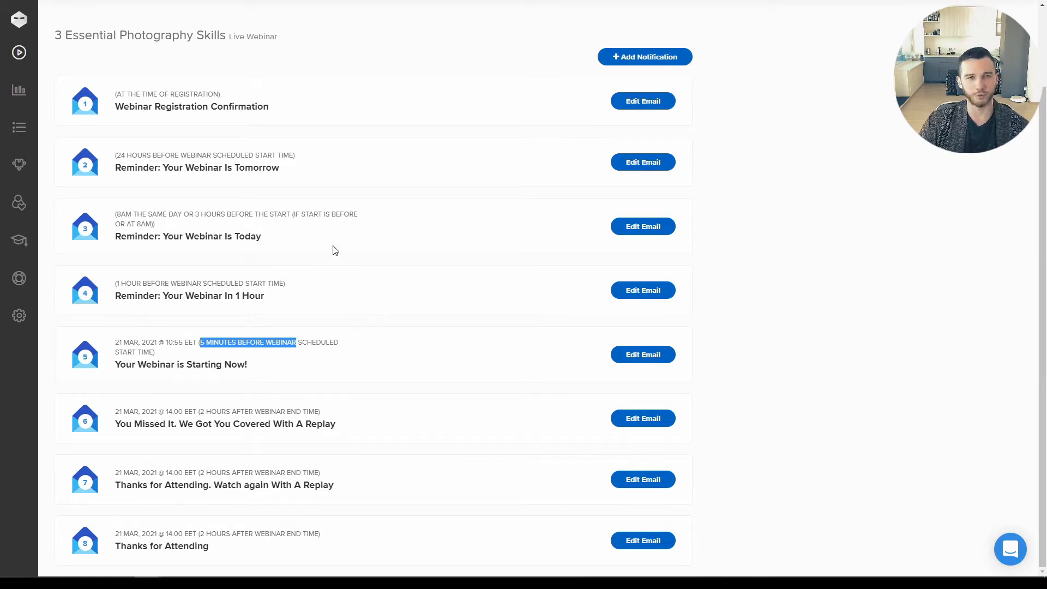
pyautogui.moveTo(316, 365)
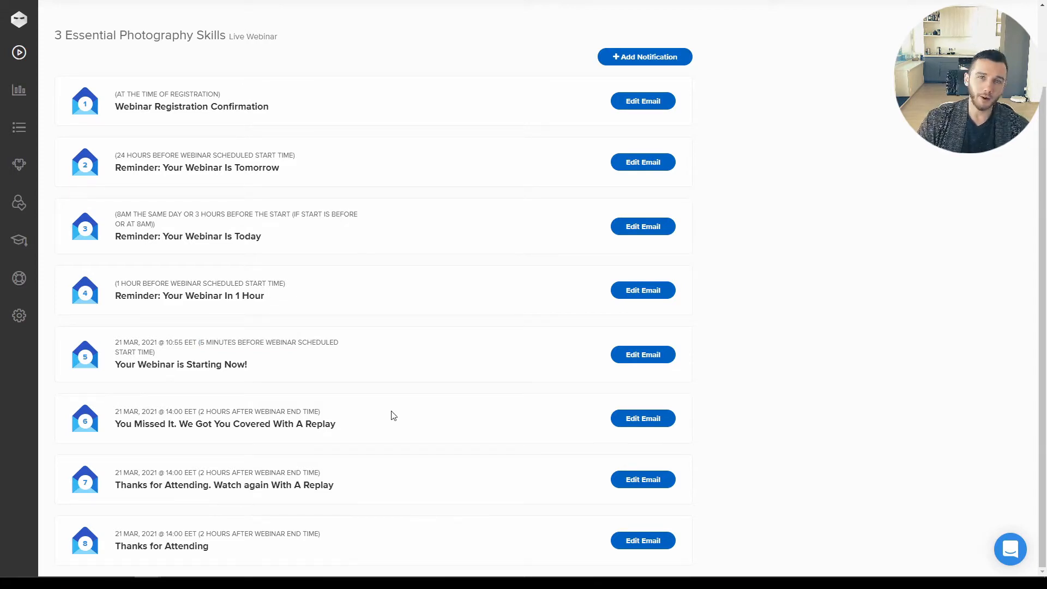
pyautogui.moveTo(354, 447)
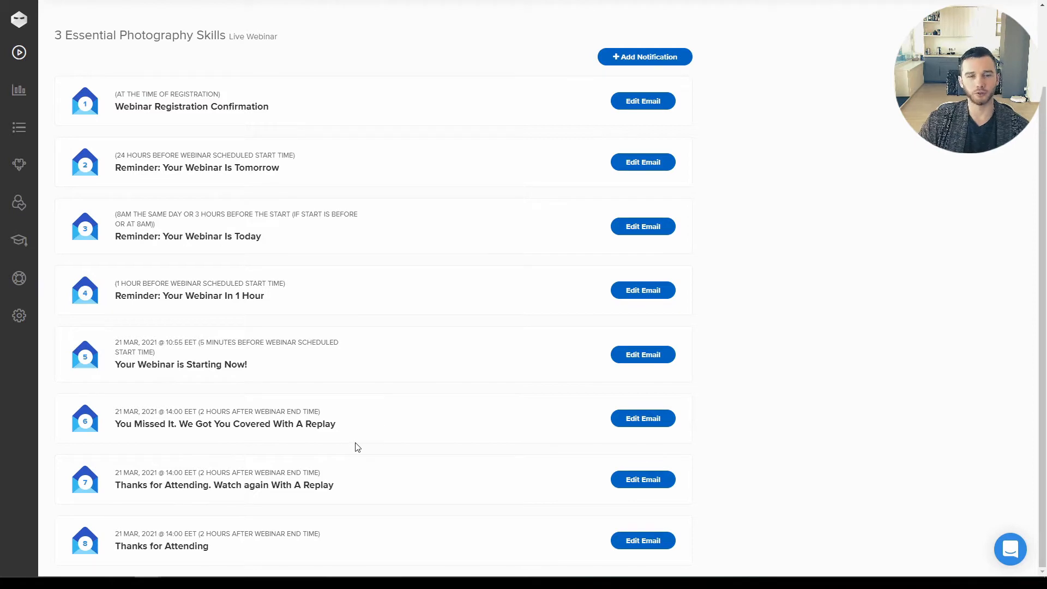
pyautogui.scroll(-3)
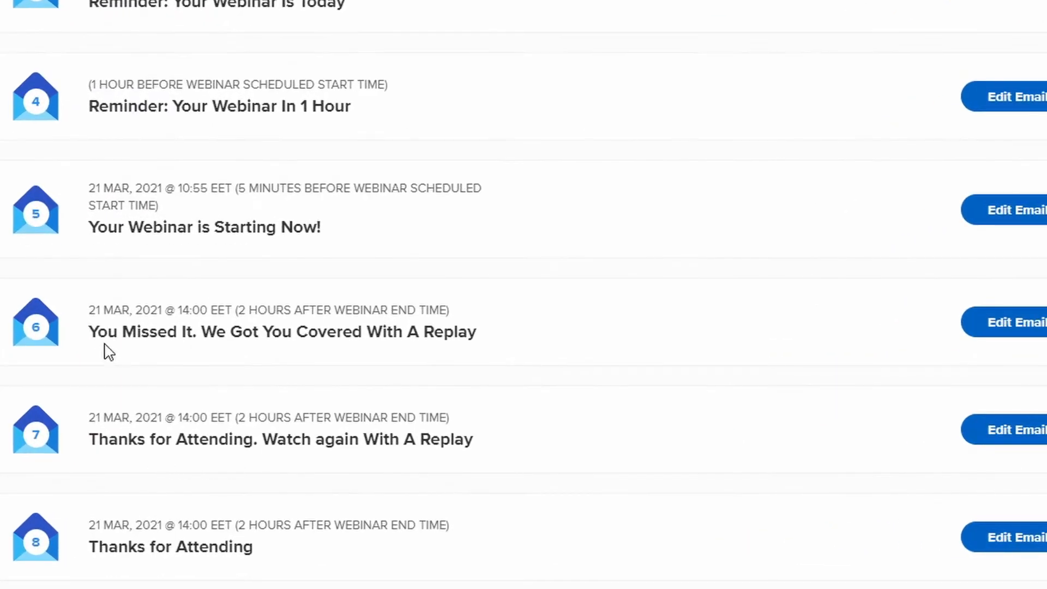
pyautogui.moveTo(75, 336)
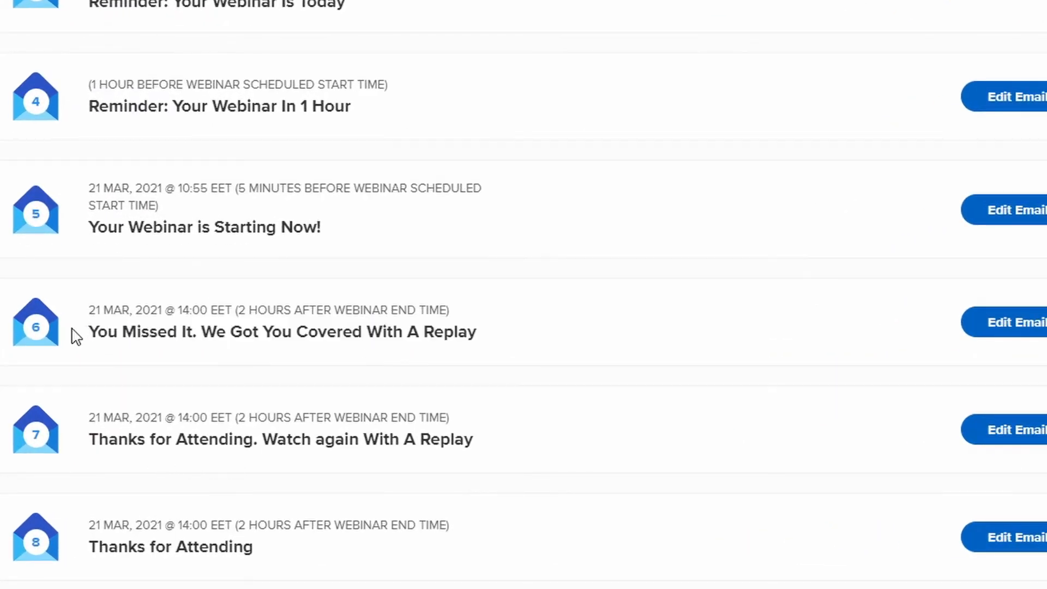
pyautogui.doubleClick(282, 332)
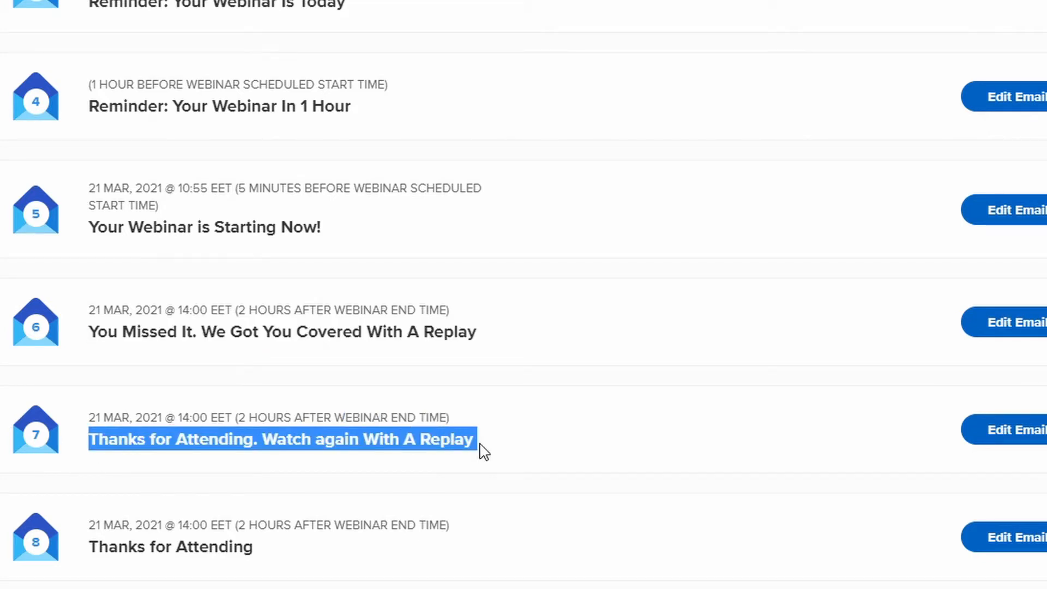
pyautogui.moveTo(465, 457)
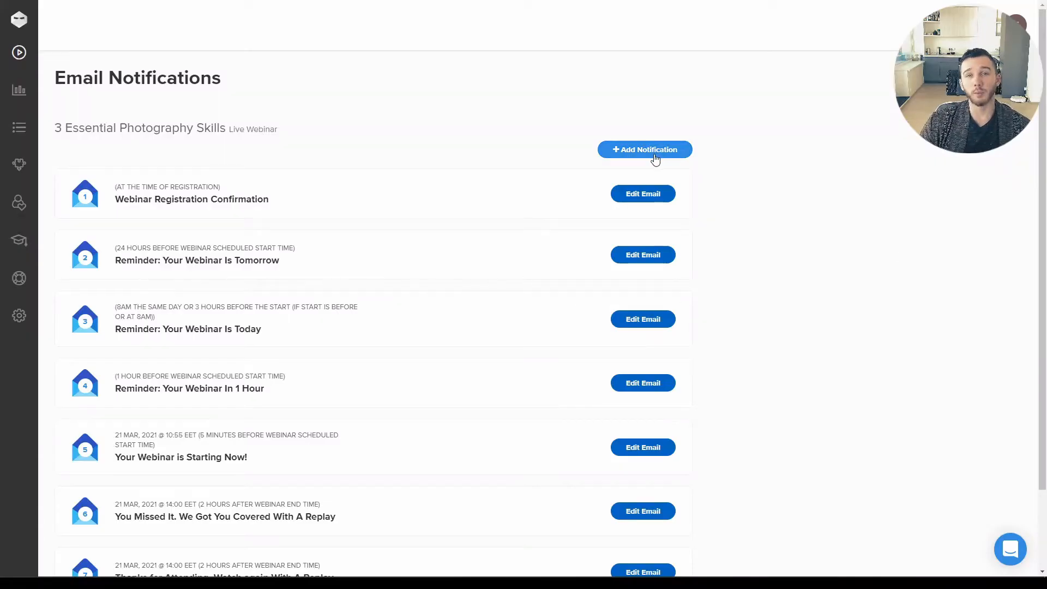
pyautogui.moveTo(643, 383)
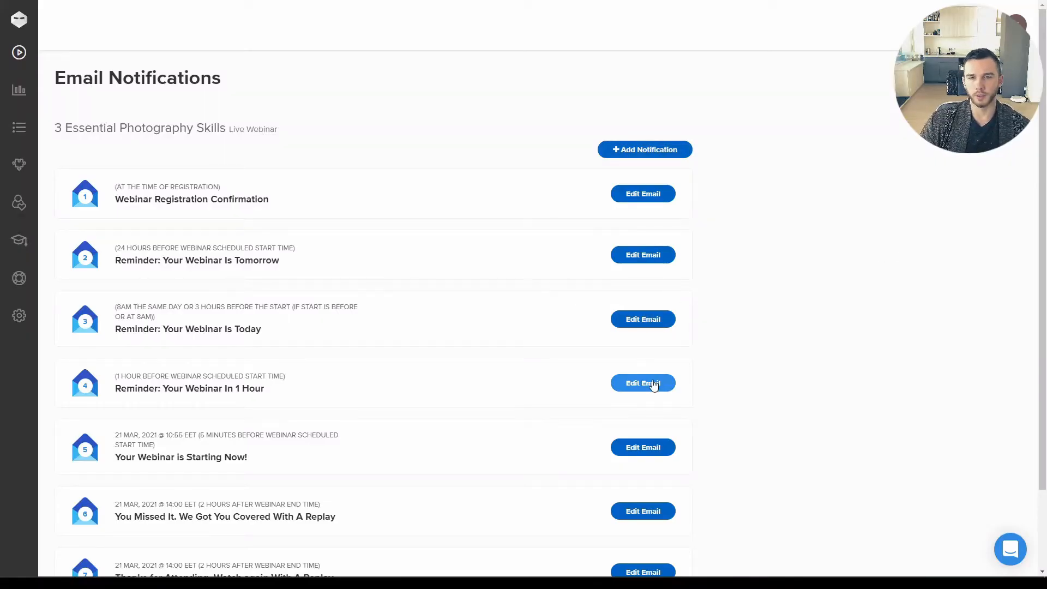
pyautogui.click(641, 383)
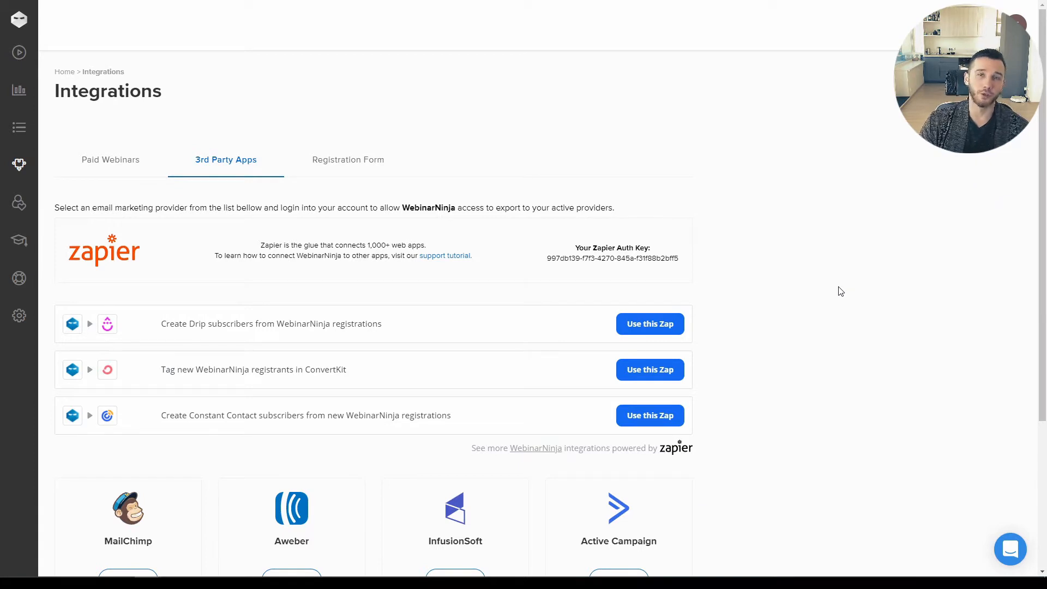
pyautogui.moveTo(819, 221)
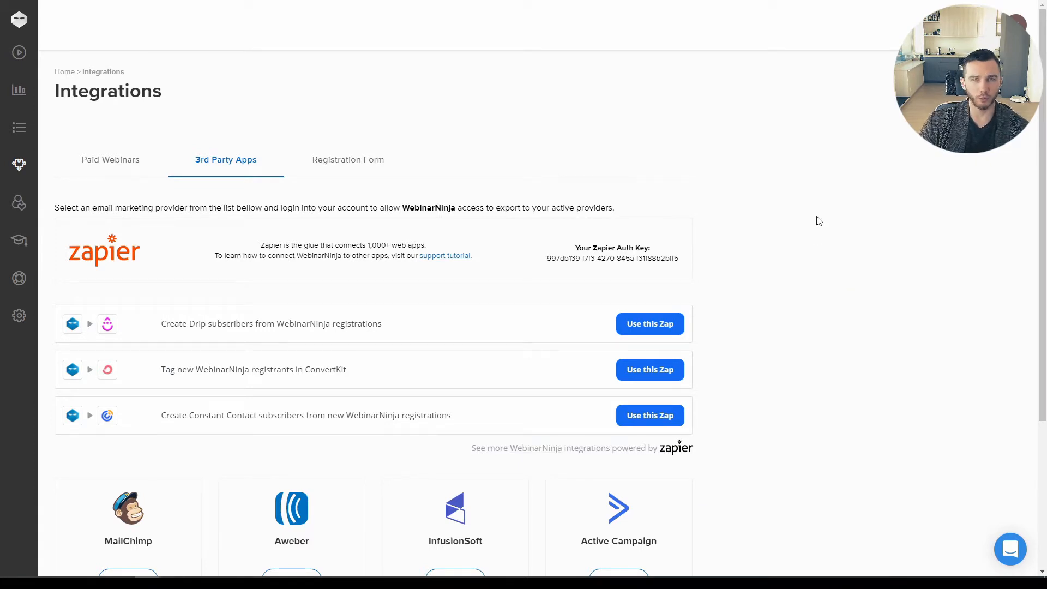
# - Scroll through the My Webinars list showing the photography webinar draft
pyautogui.scroll(-3)
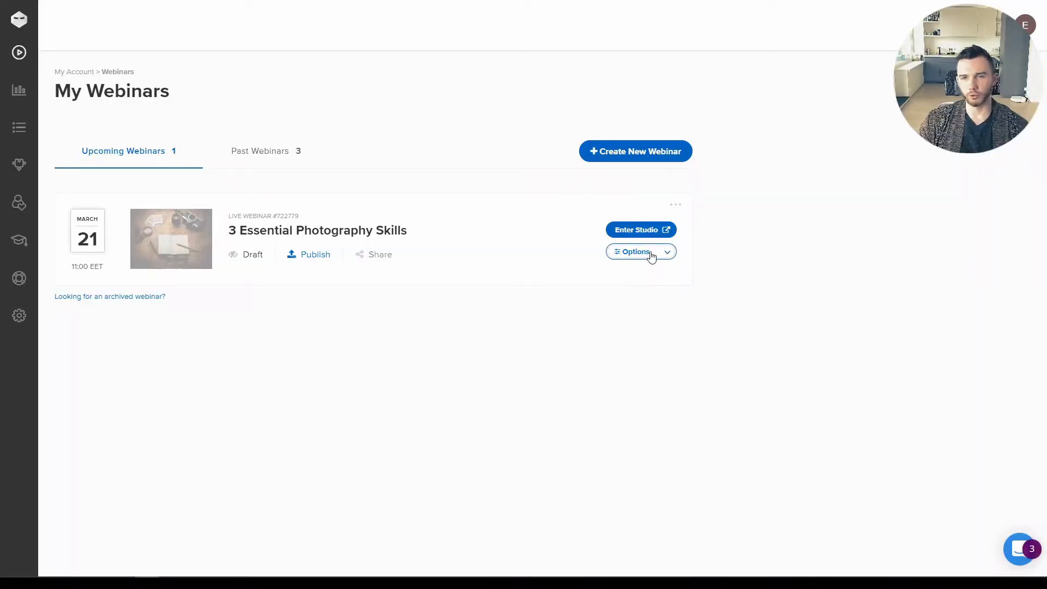
pyautogui.click(636, 251)
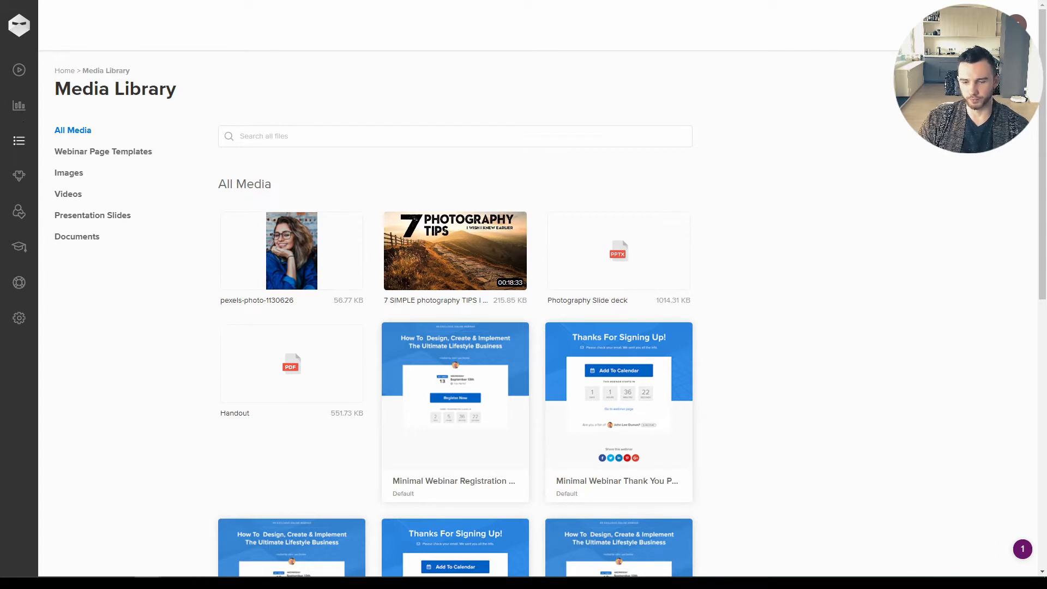
pyautogui.moveTo(145, 371)
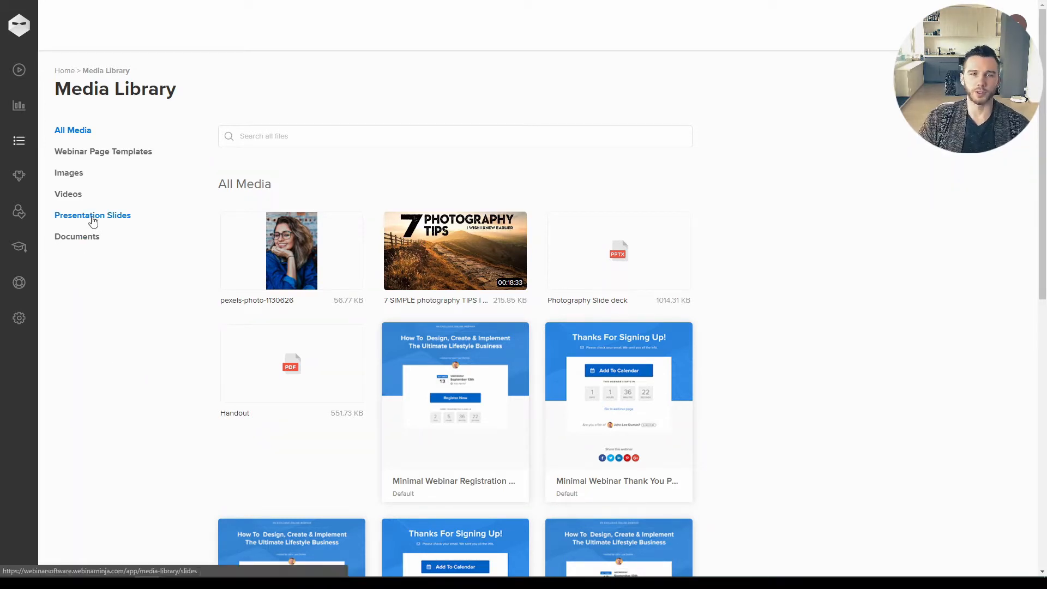
pyautogui.click(92, 215)
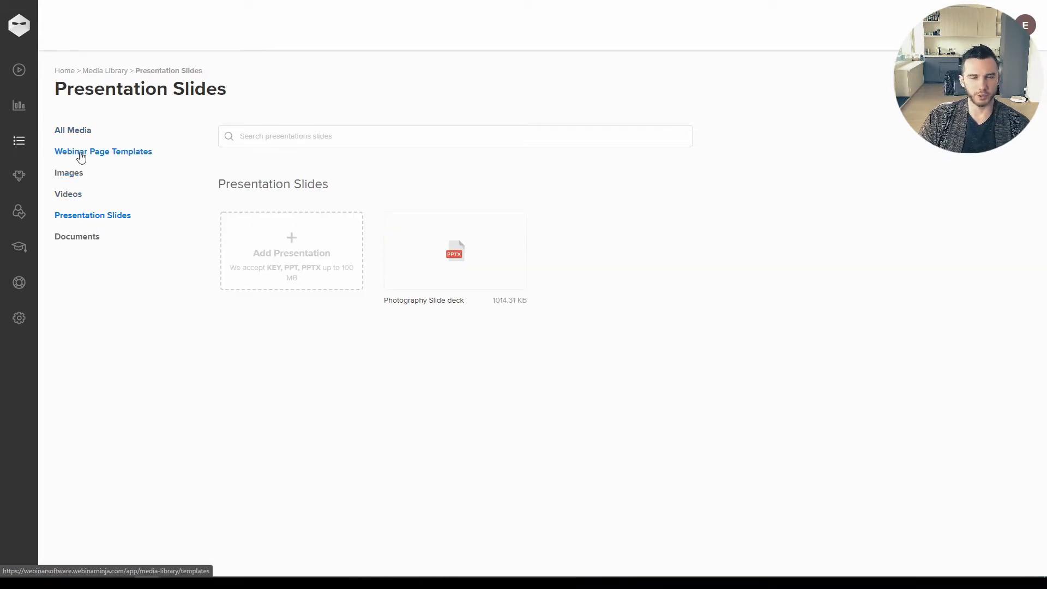
pyautogui.moveTo(98, 208)
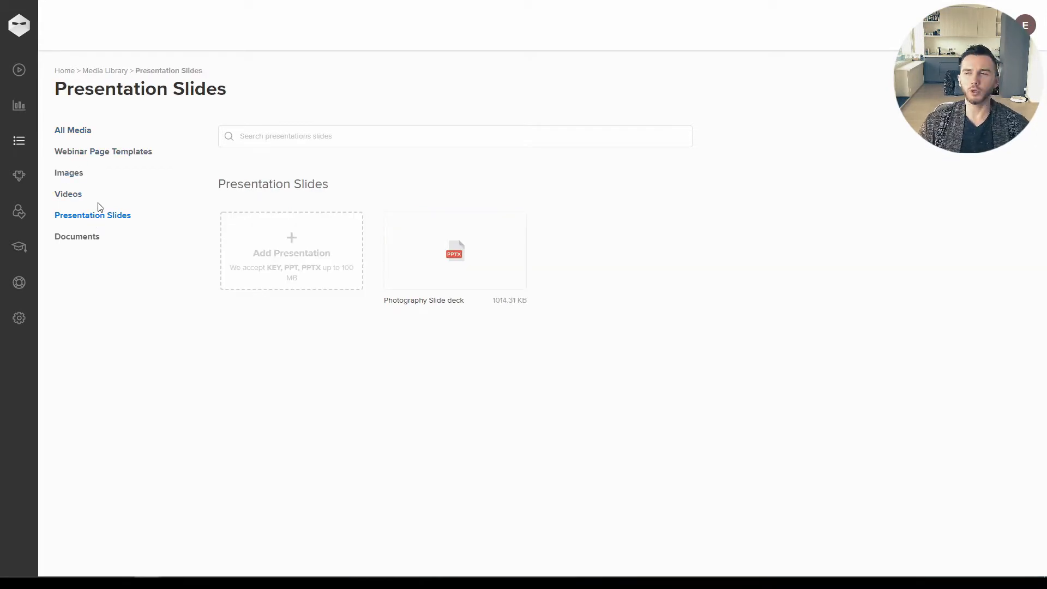
pyautogui.moveTo(259, 247)
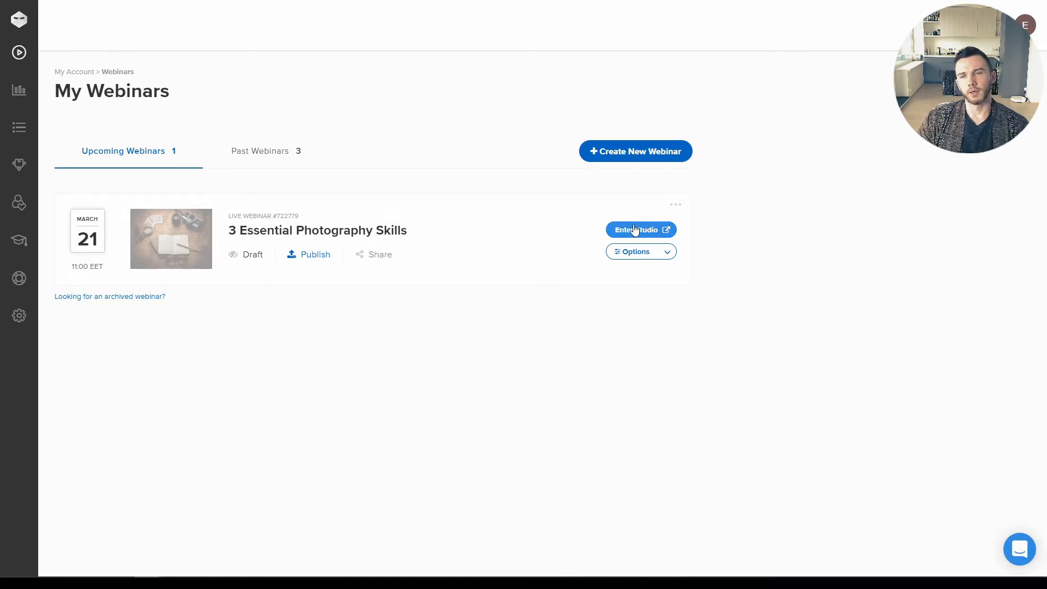
# - Run the studio connection test for the photography webinar, then enter the live studio
pyautogui.click(635, 230)
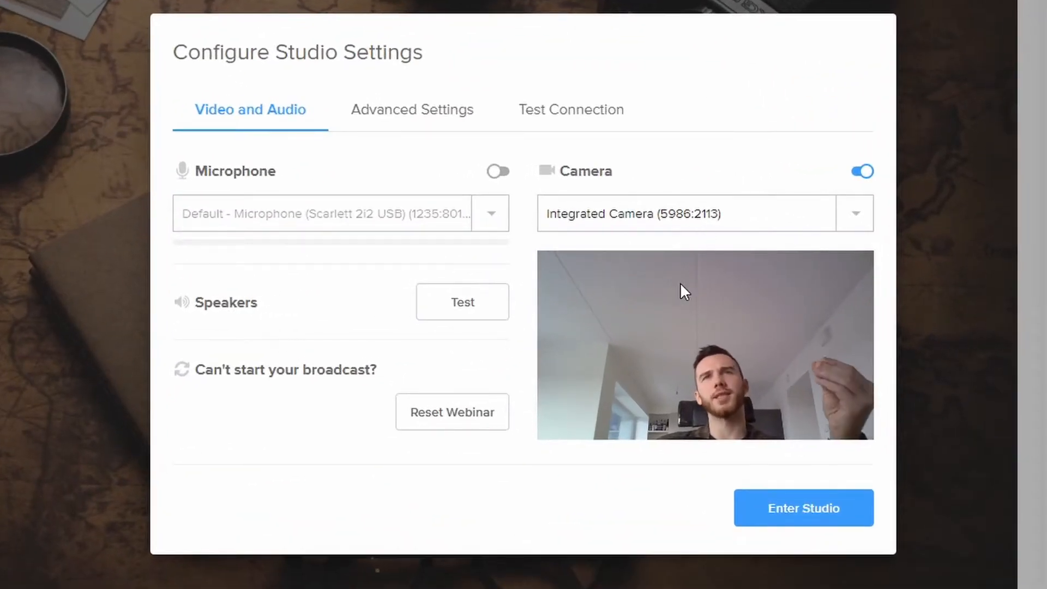
pyautogui.moveTo(438, 109)
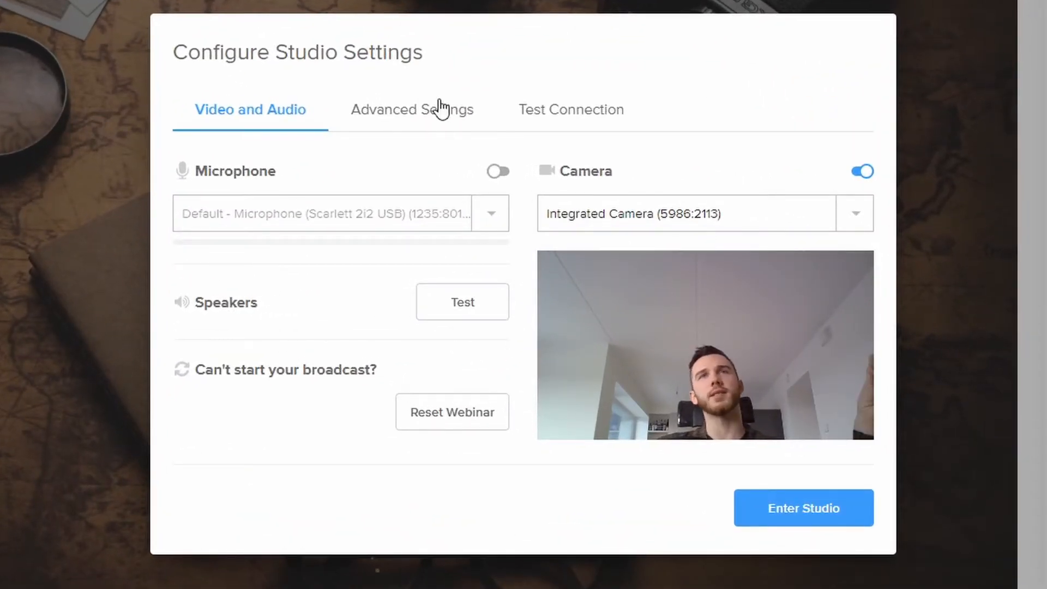
pyautogui.click(411, 109)
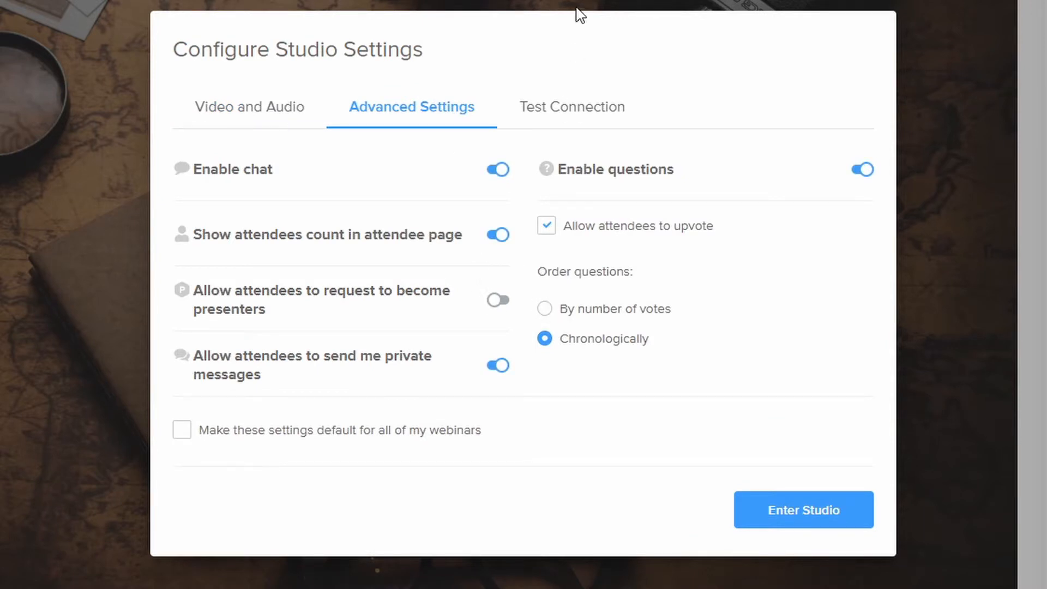
pyautogui.click(571, 106)
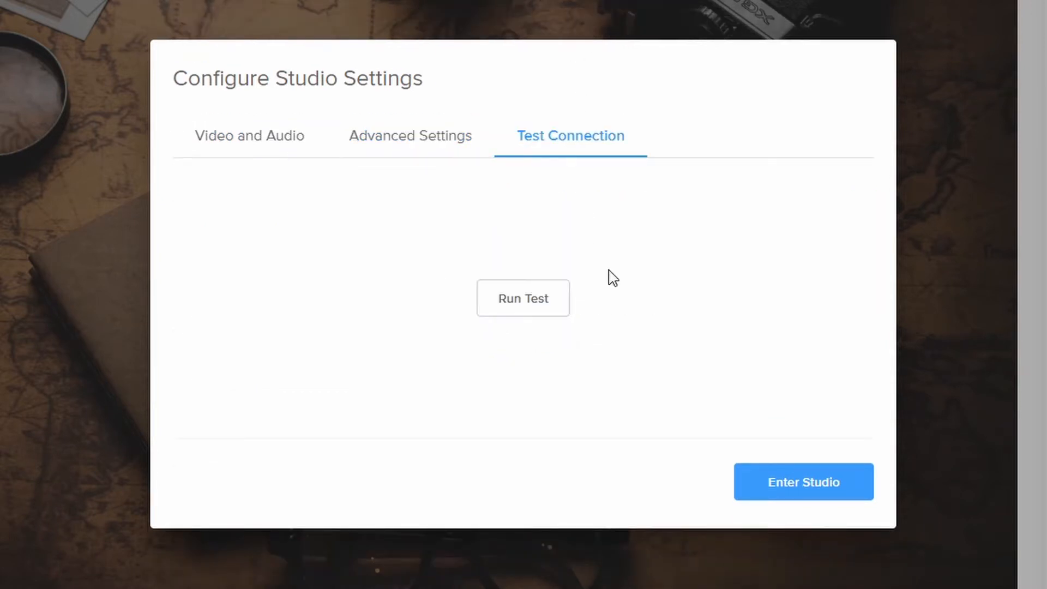
pyautogui.click(523, 297)
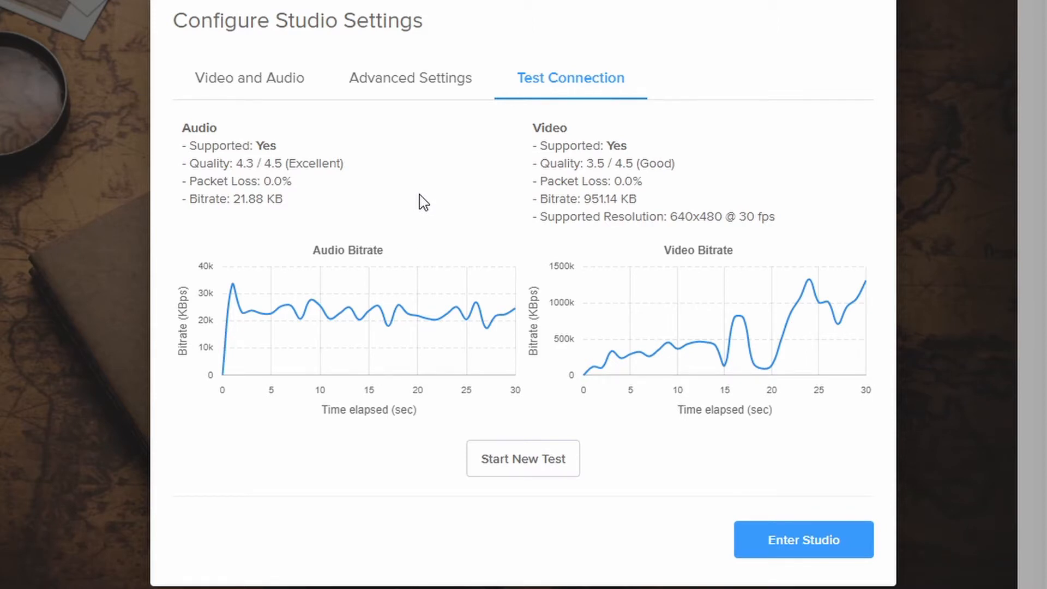
pyautogui.click(804, 540)
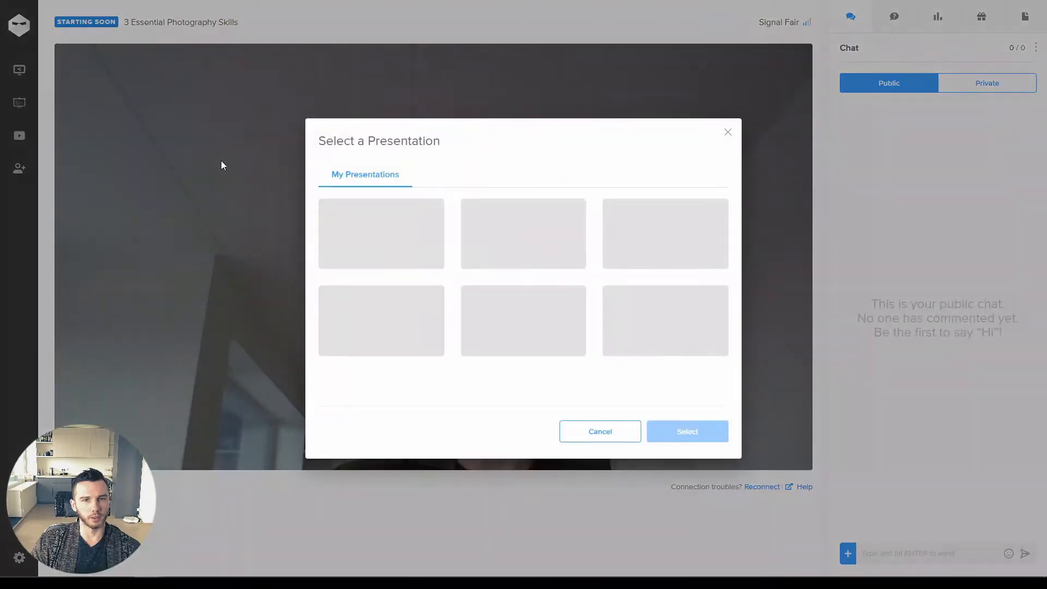
# - Select the Photography Slide deck as the studio presentation and confirm it
pyautogui.click(523, 234)
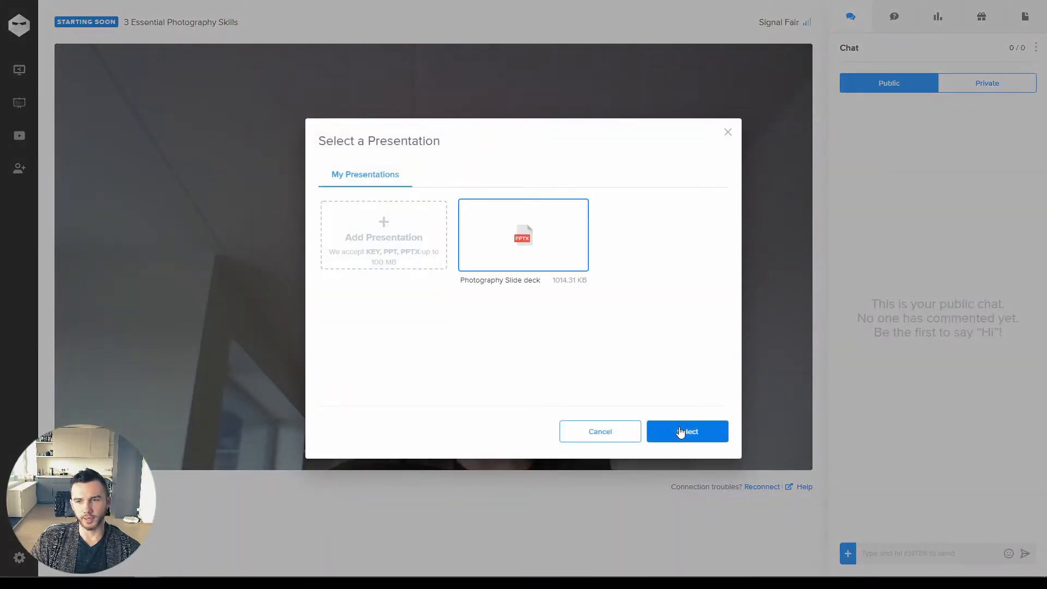
pyautogui.click(686, 432)
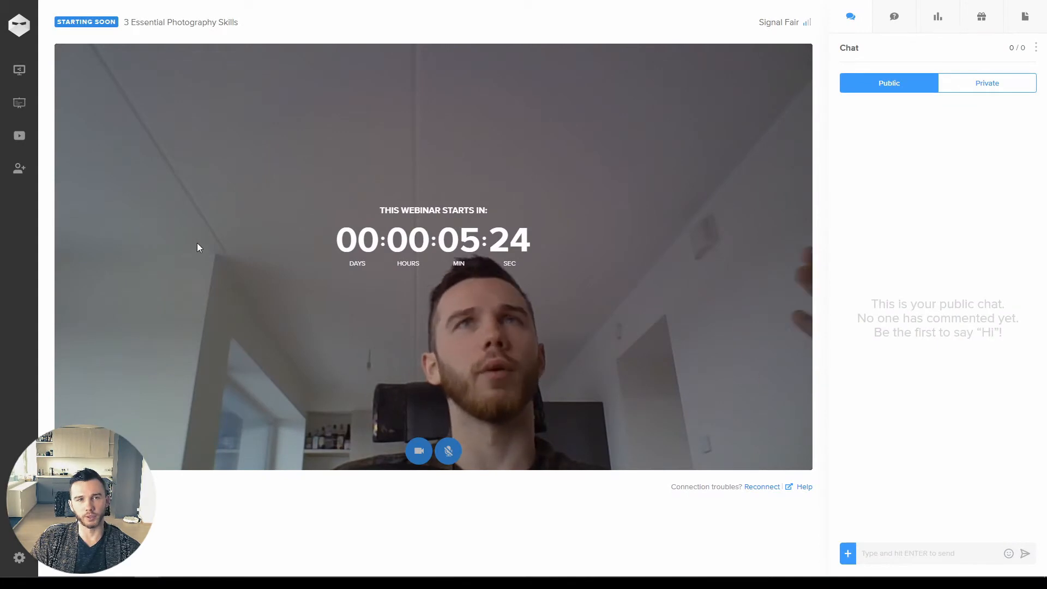
pyautogui.click(18, 102)
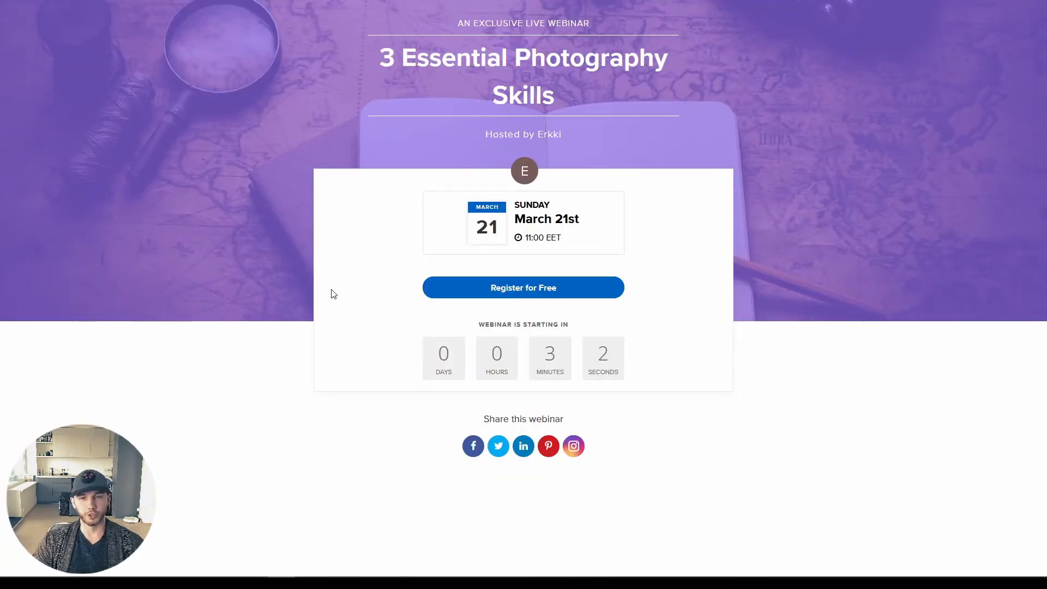
# - Register for free on the 3 Essential Photography Skills page and start the Name field
pyautogui.click(522, 287)
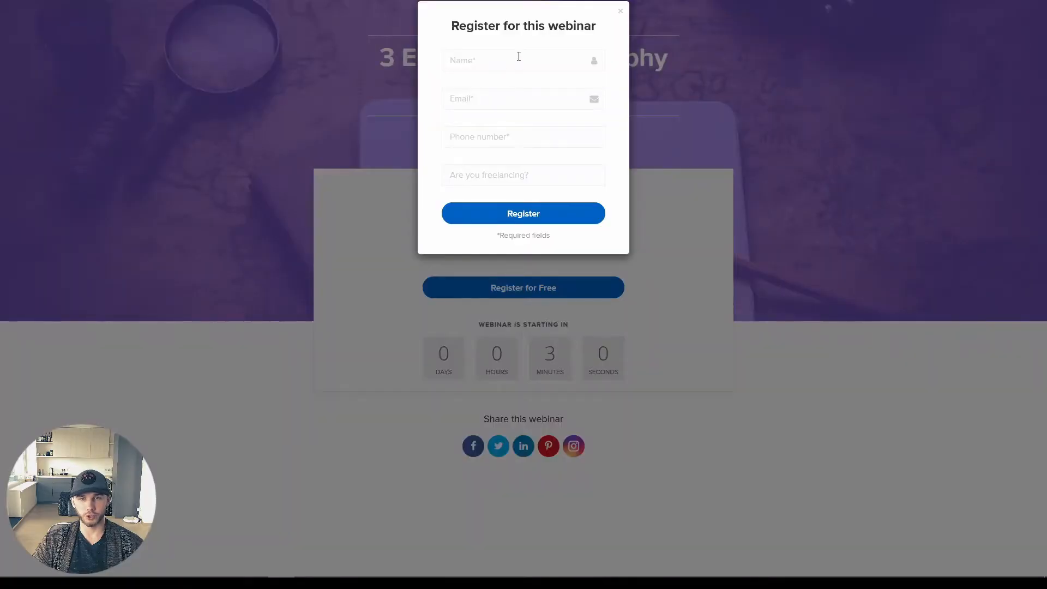
pyautogui.click(512, 60)
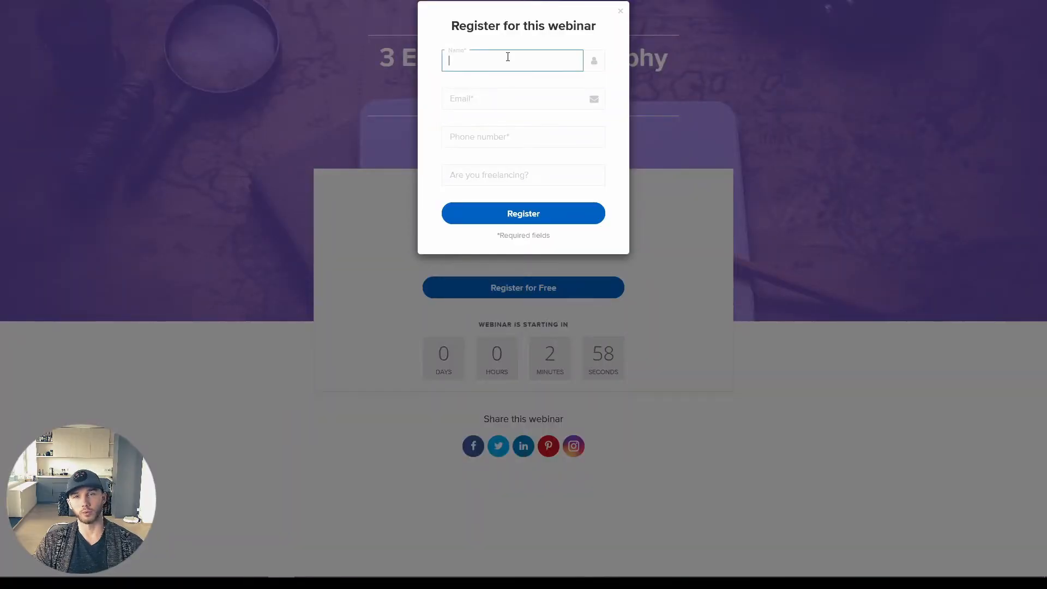
pyautogui.click(522, 213)
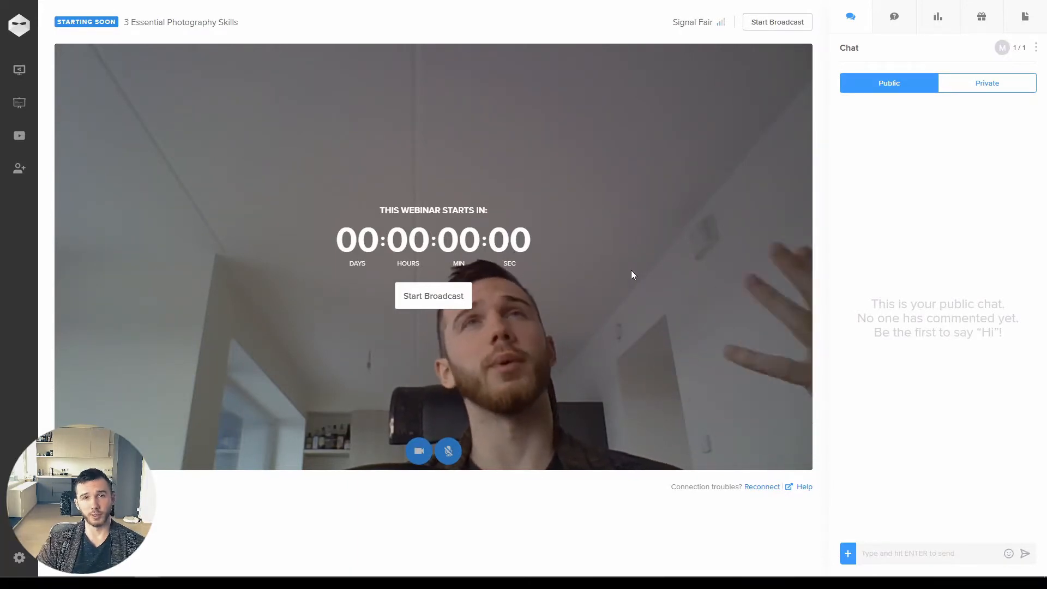
# - Browse the studio's Polls, Offers and Handouts panels, ending back on Polls
pyautogui.click(937, 17)
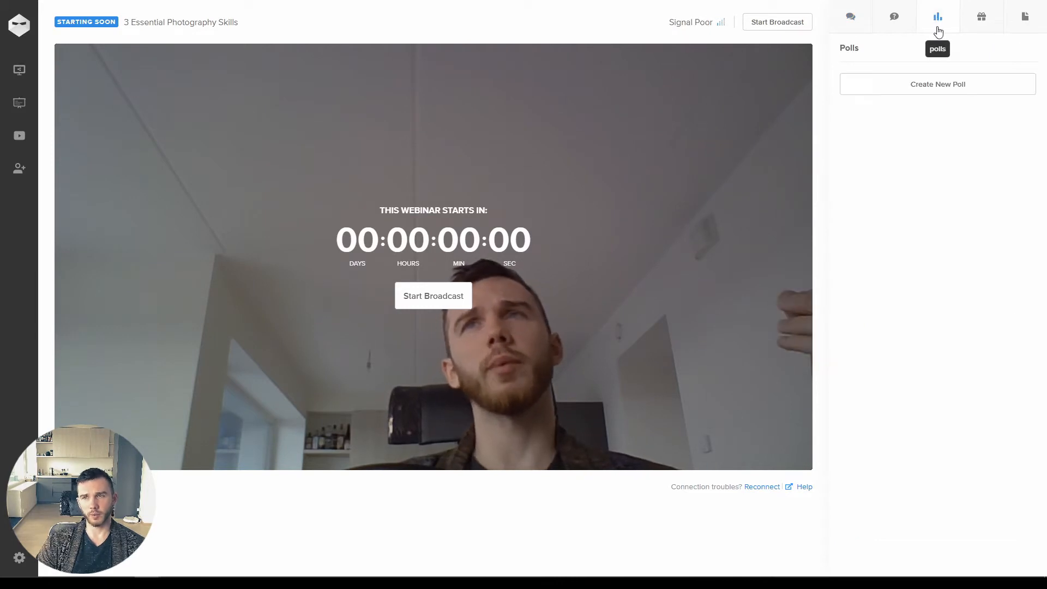
pyautogui.moveTo(983, 16)
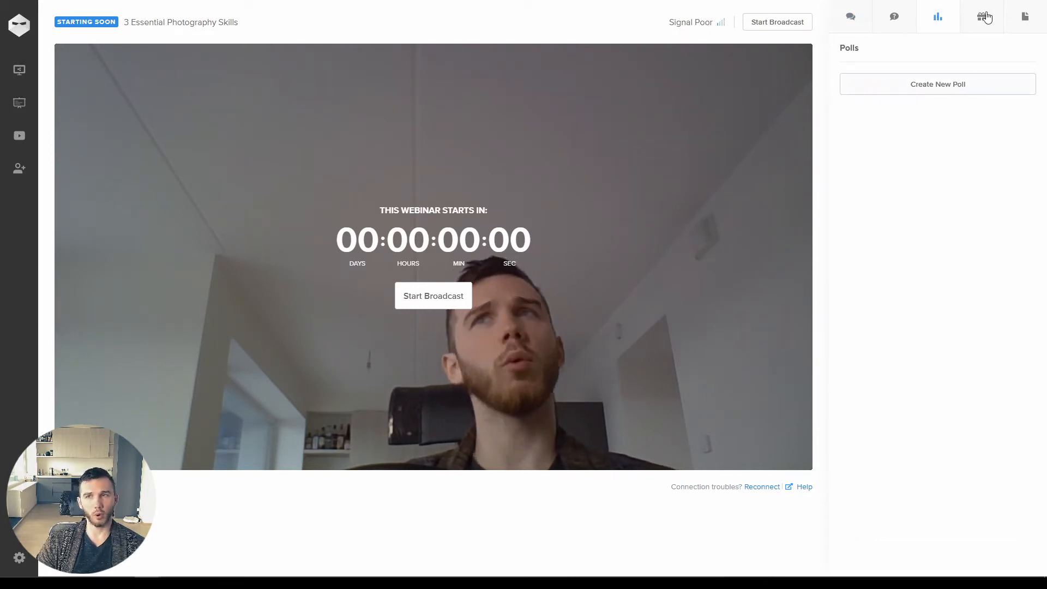
pyautogui.click(981, 16)
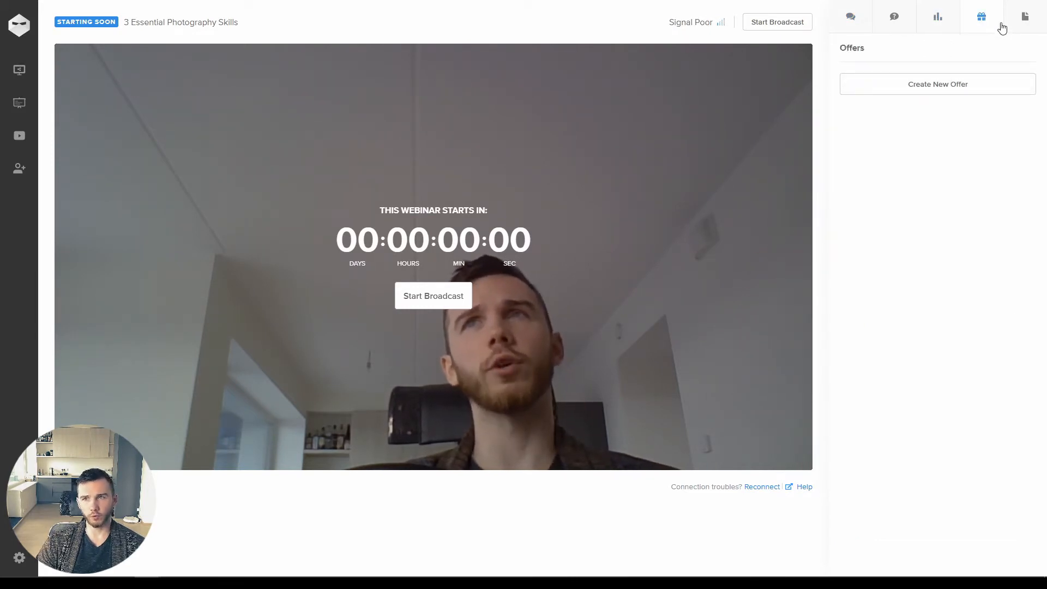
pyautogui.click(1025, 17)
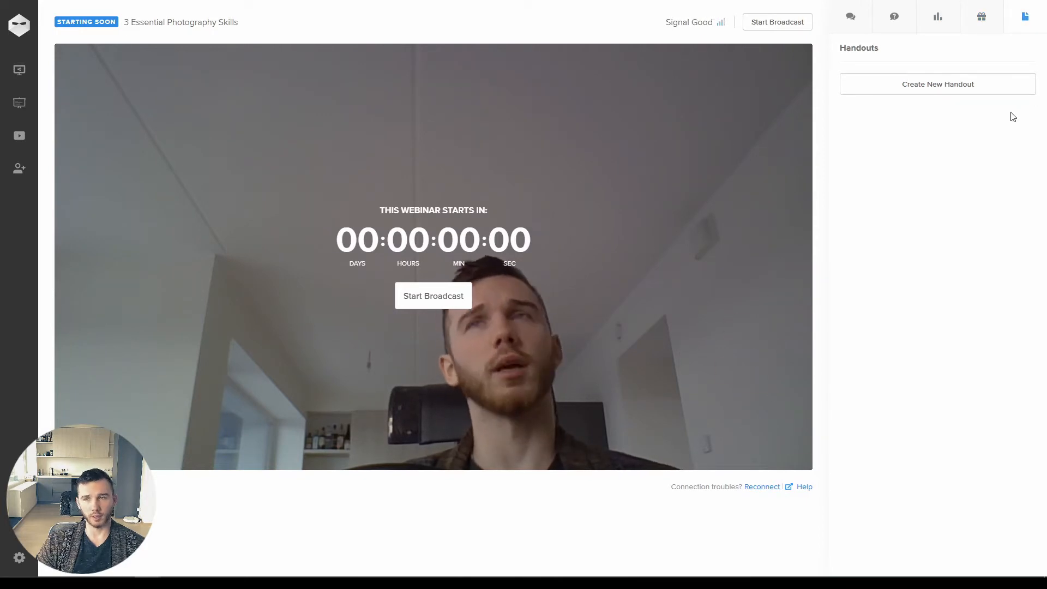
pyautogui.moveTo(972, 101)
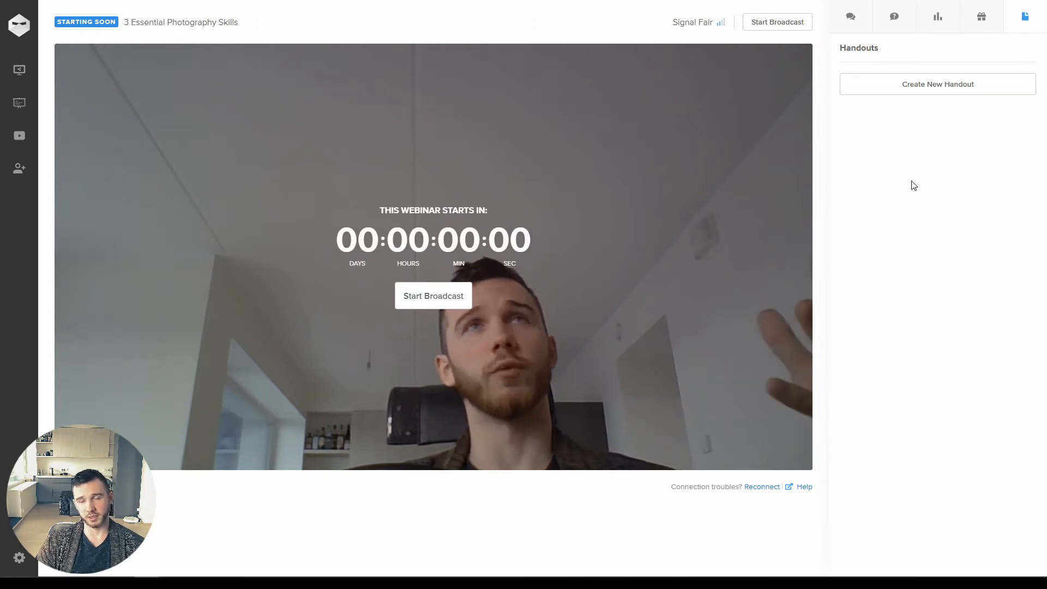
pyautogui.click(938, 16)
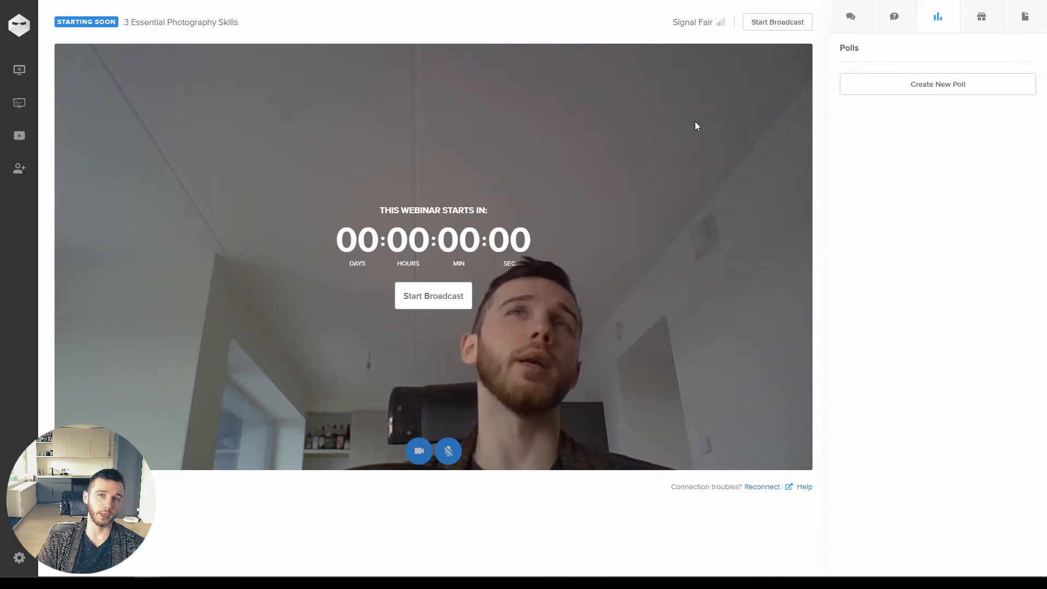
# - Start the broadcast and begin a new poll titled Techniques poll
pyautogui.click(937, 84)
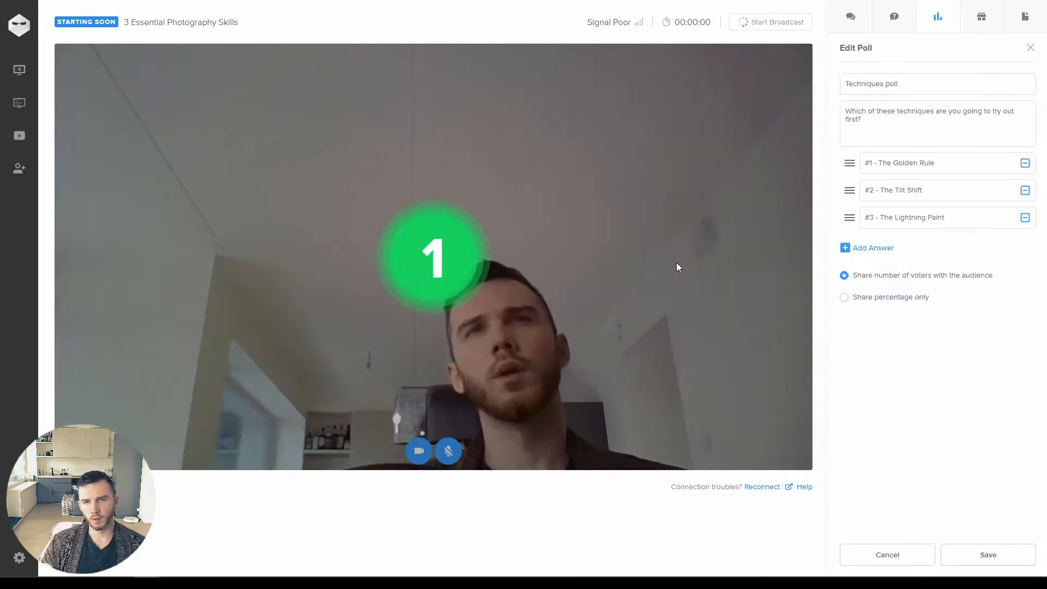
pyautogui.click(770, 22)
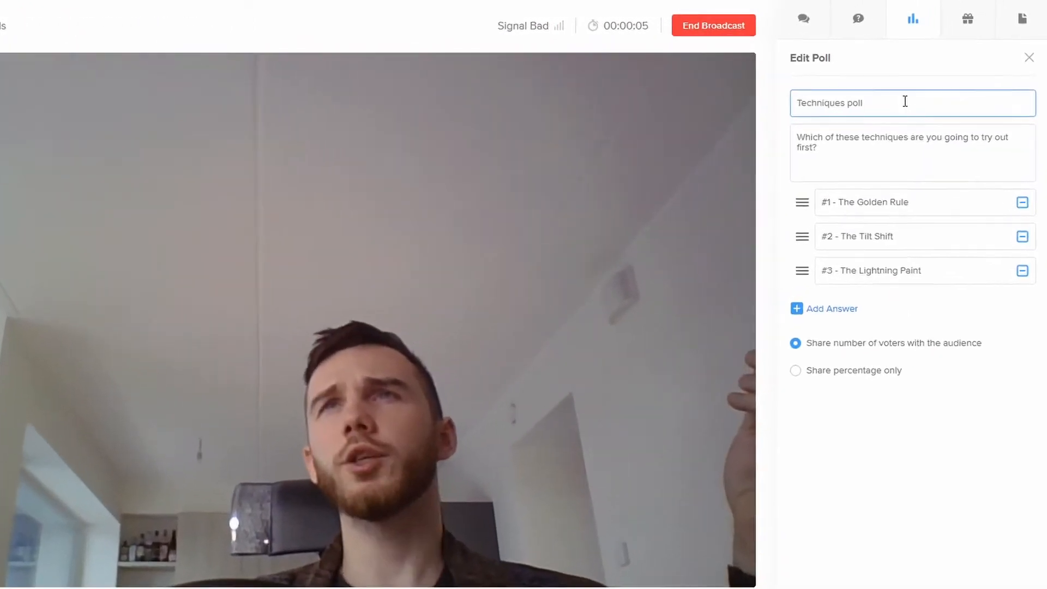
pyautogui.click(902, 147)
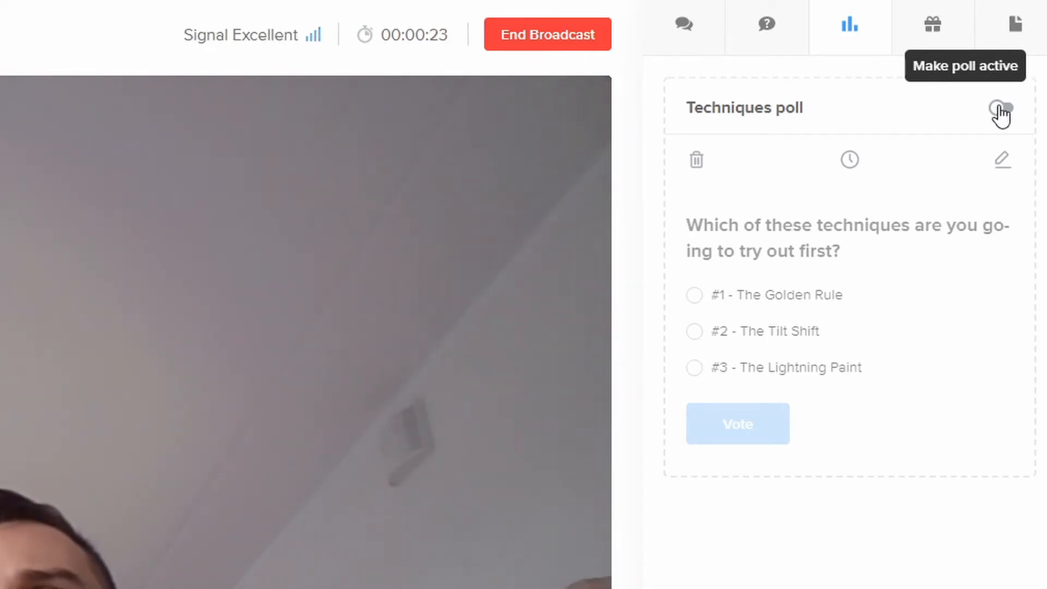
# - Make the Techniques poll active and vote #2 - The Tilt Shift as an attendee
pyautogui.click(1002, 108)
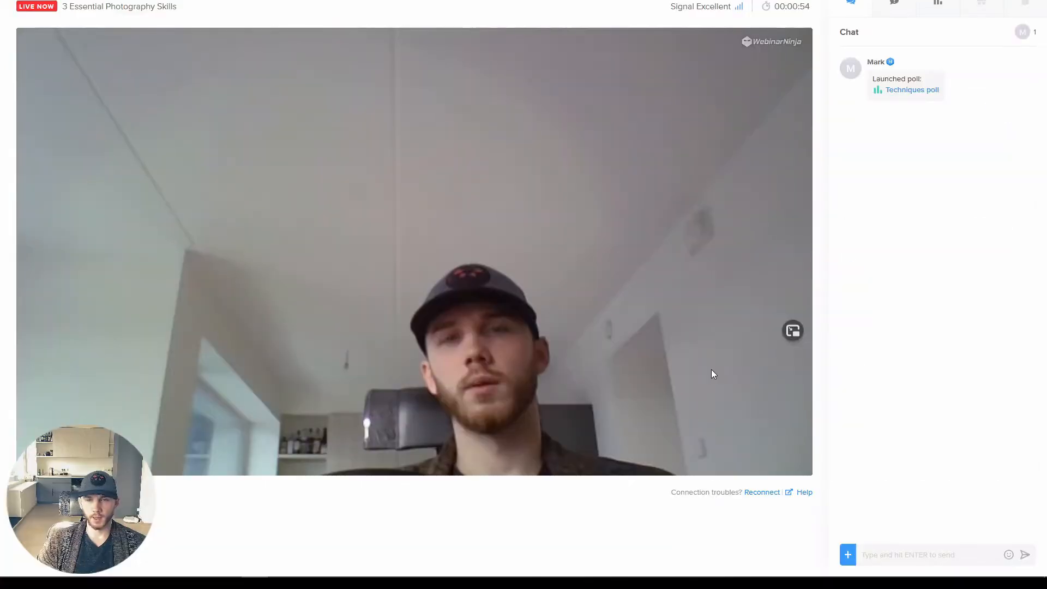
pyautogui.moveTo(760, 252)
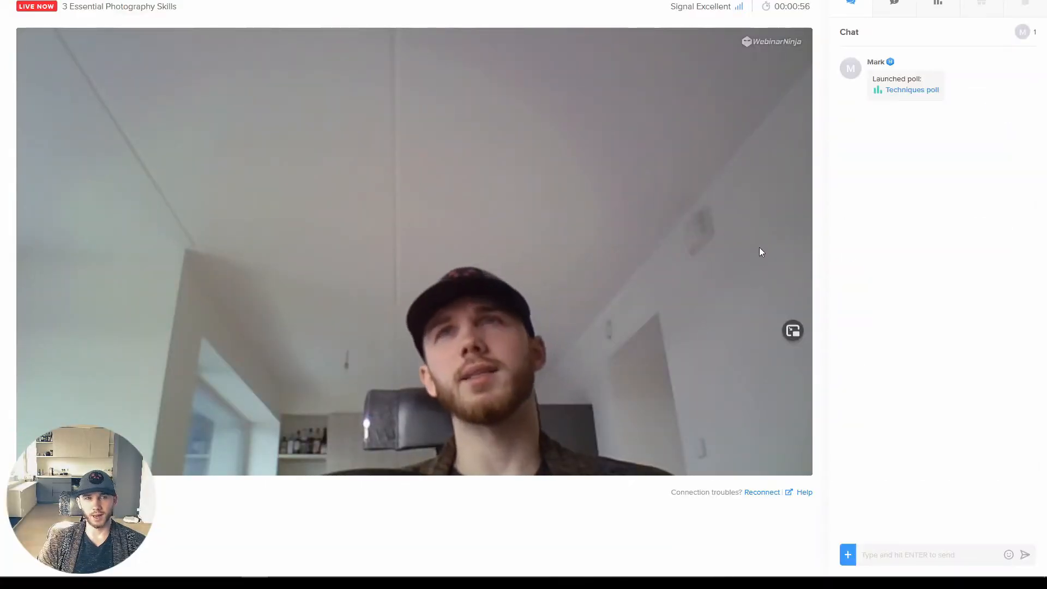
pyautogui.moveTo(865, 201)
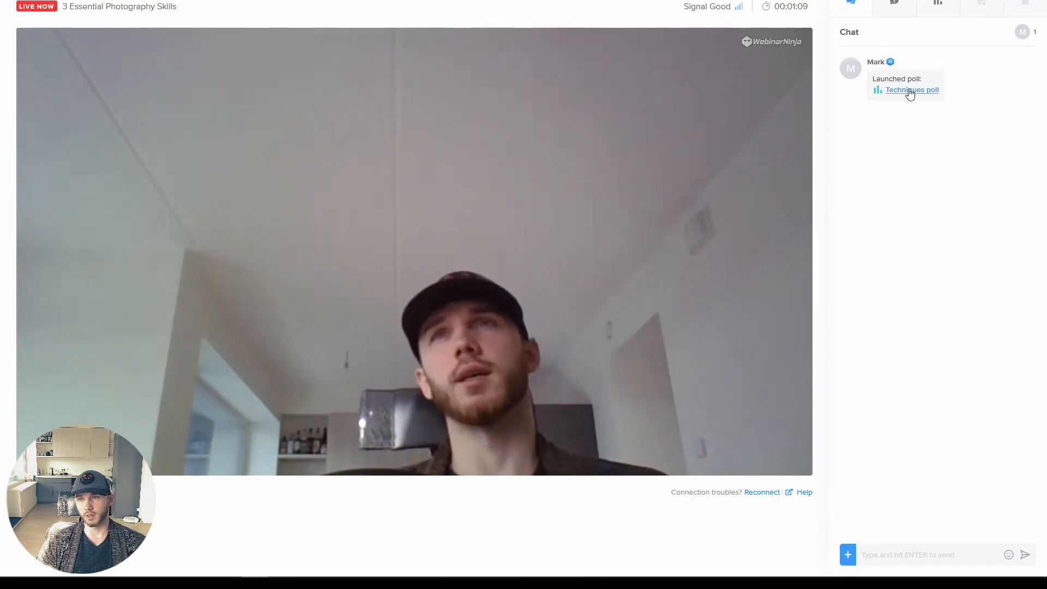
pyautogui.moveTo(921, 131)
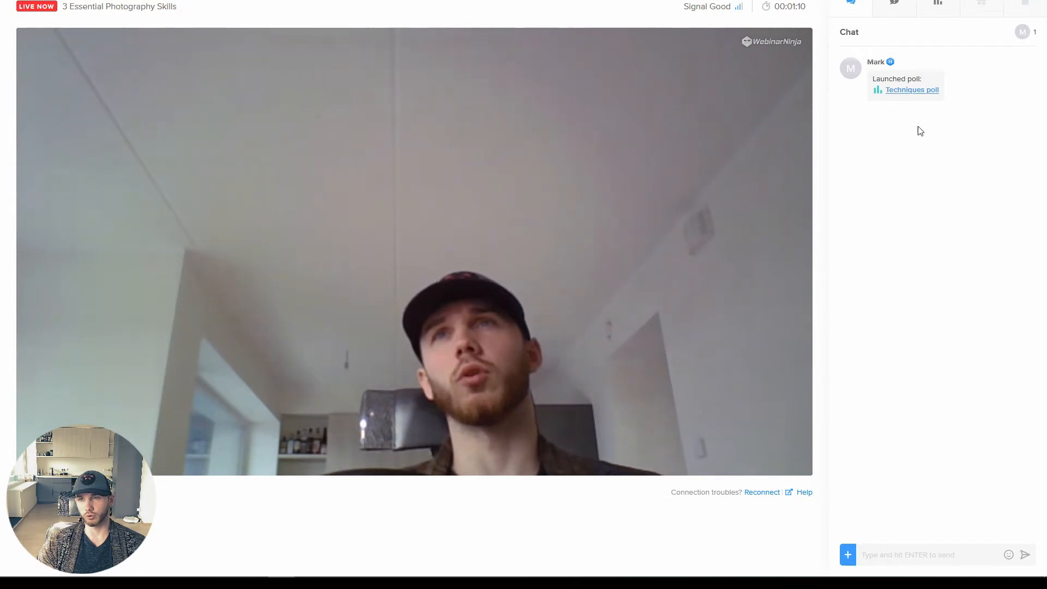
pyautogui.click(936, 7)
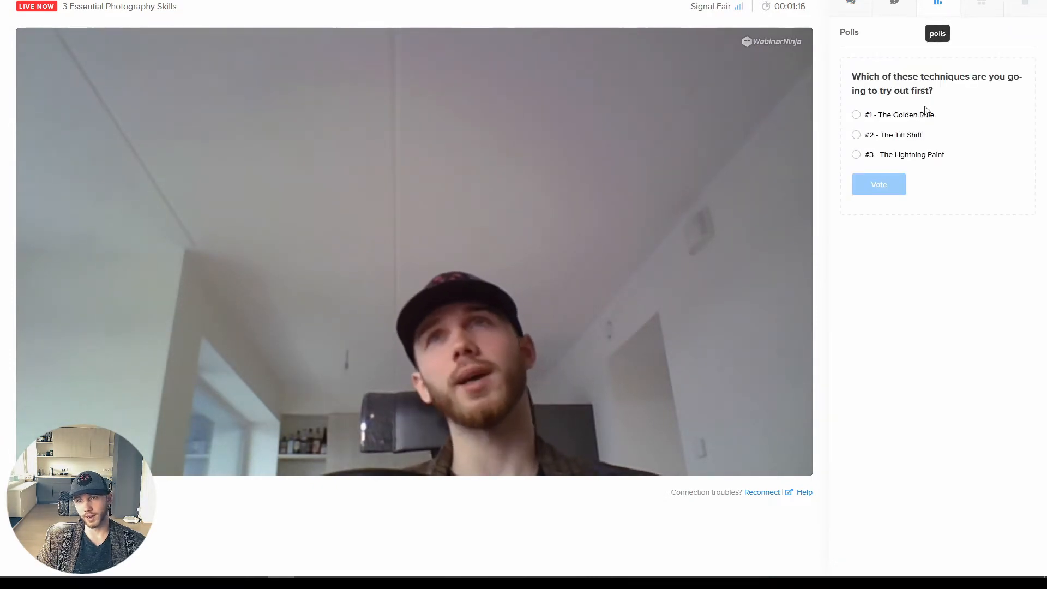
pyautogui.click(856, 134)
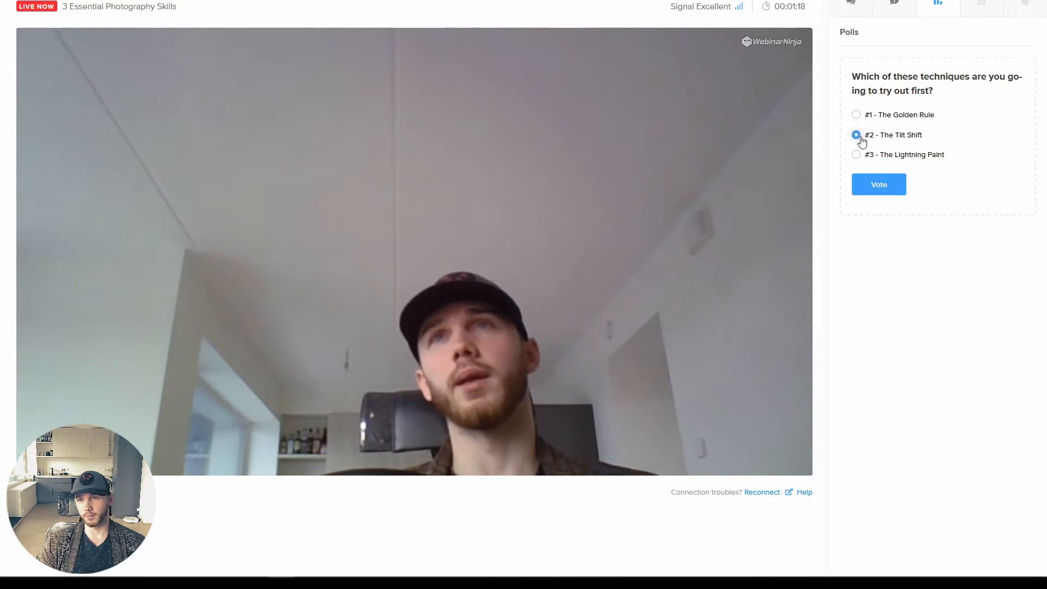
pyautogui.click(1024, 29)
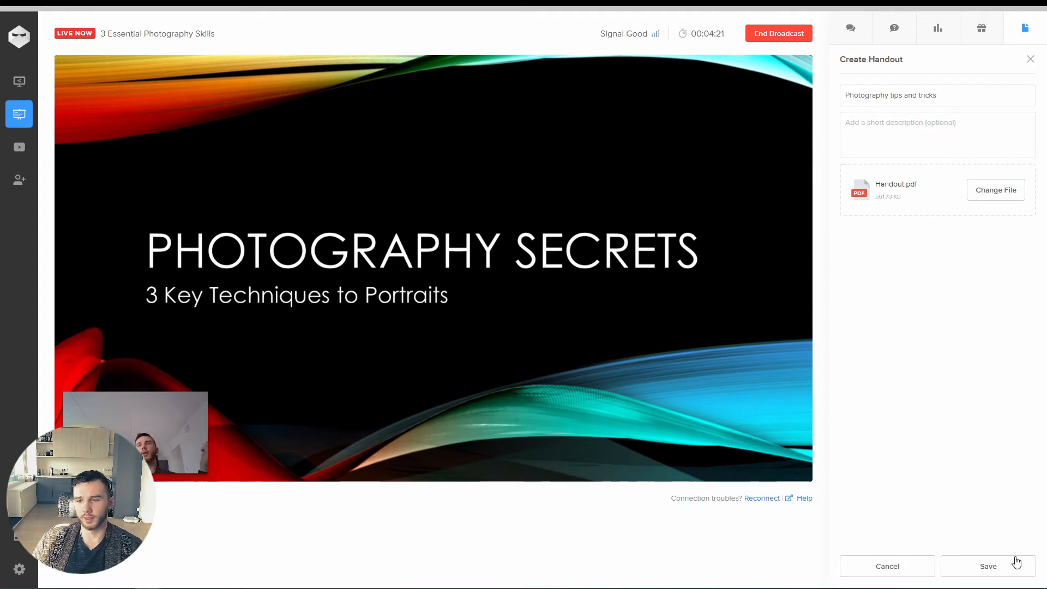
# - Save the Photography tips and tricks handout, then send 'Hi everyone!' in the attendee chat
pyautogui.click(988, 566)
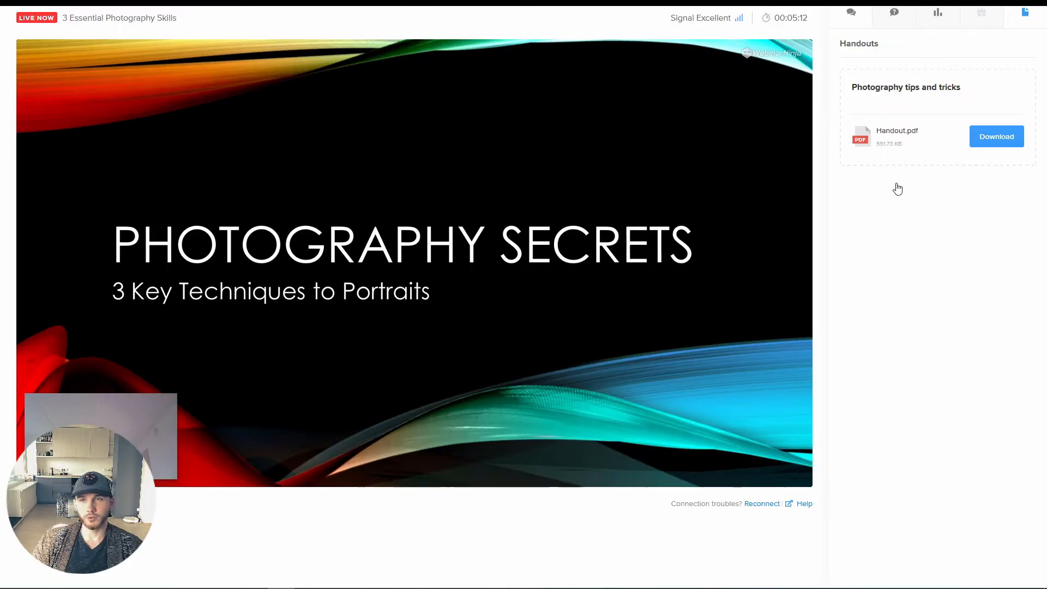
pyautogui.click(850, 13)
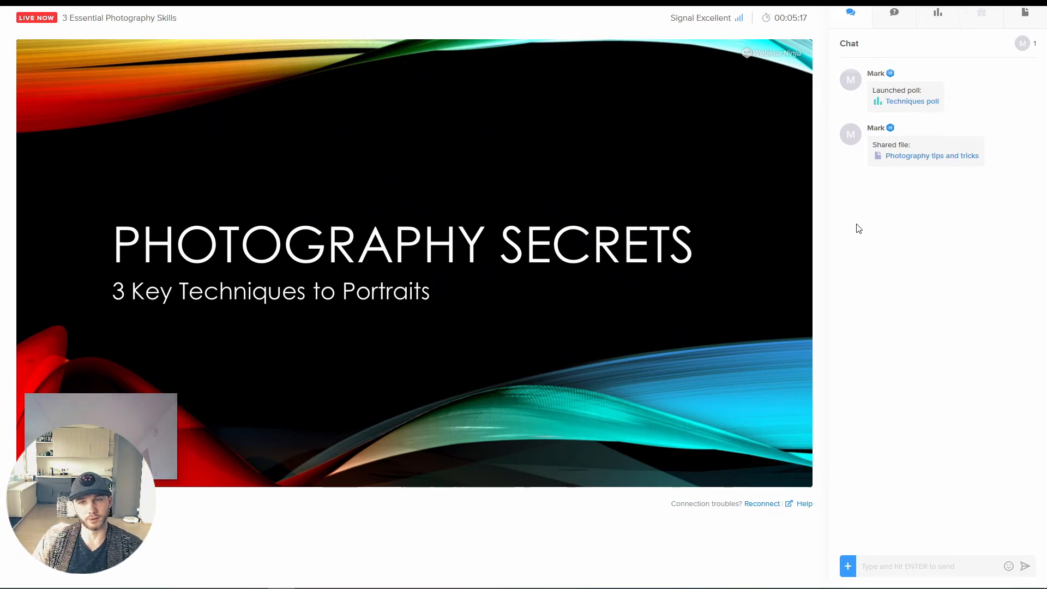
pyautogui.moveTo(926, 111)
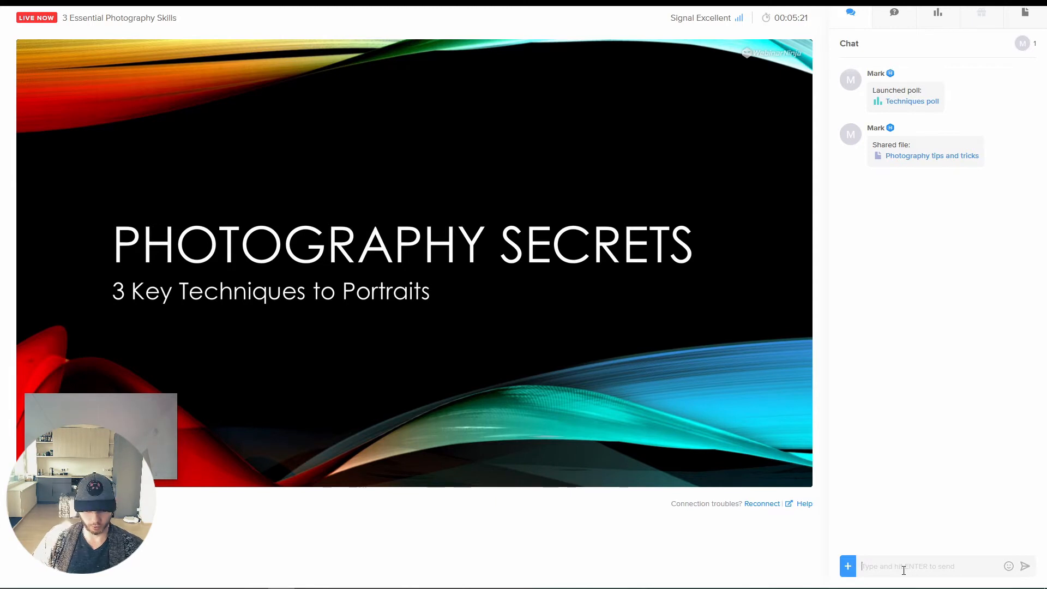
pyautogui.write('Hi every')
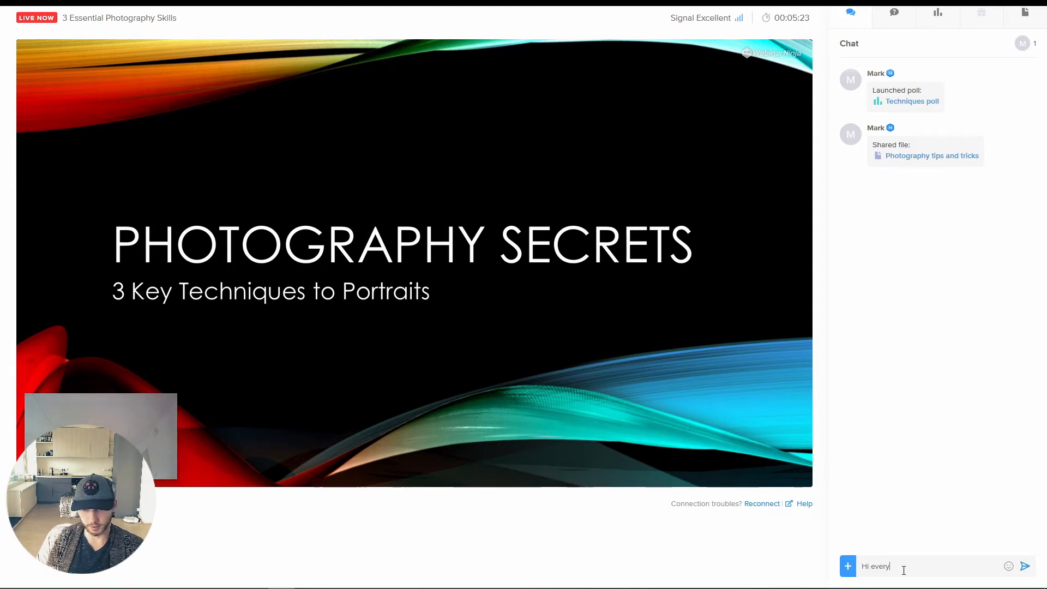
pyautogui.press('Return')
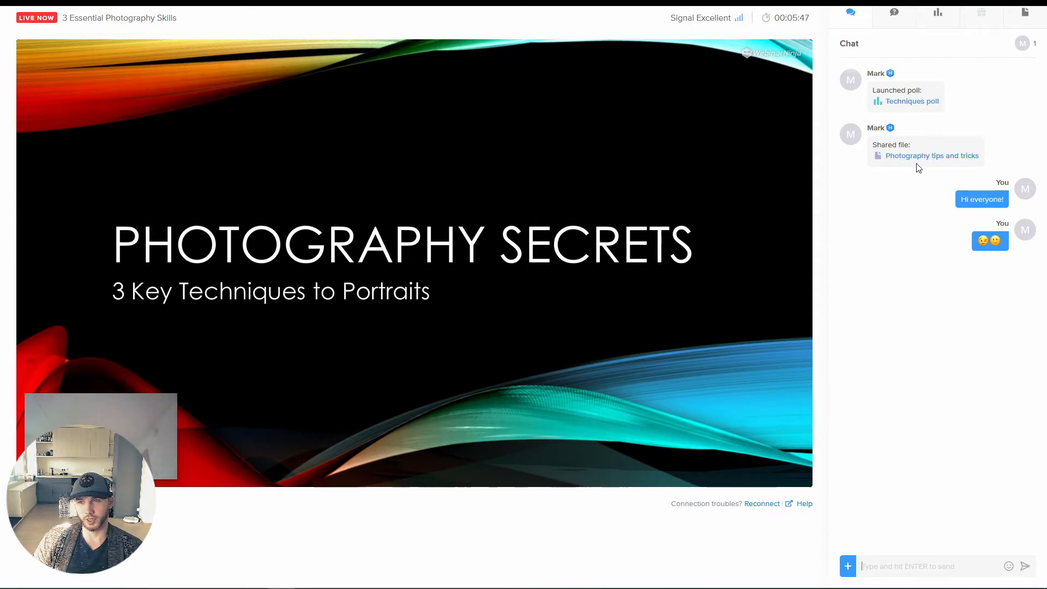
pyautogui.moveTo(895, 216)
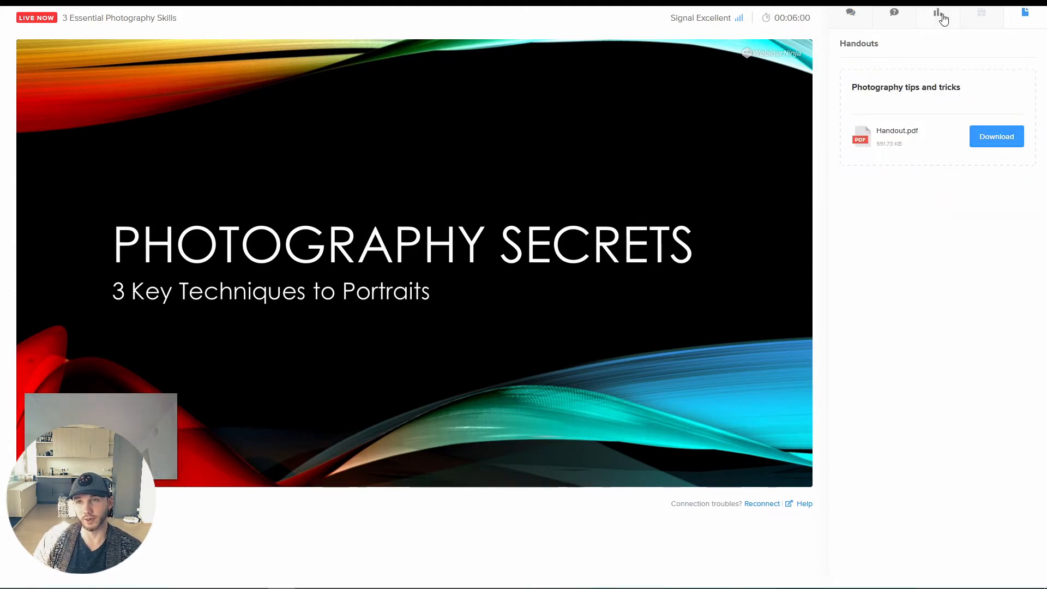
# - Save and launch the -30% Photography Course offer, then view its Sign up link as an attendee
pyautogui.click(981, 27)
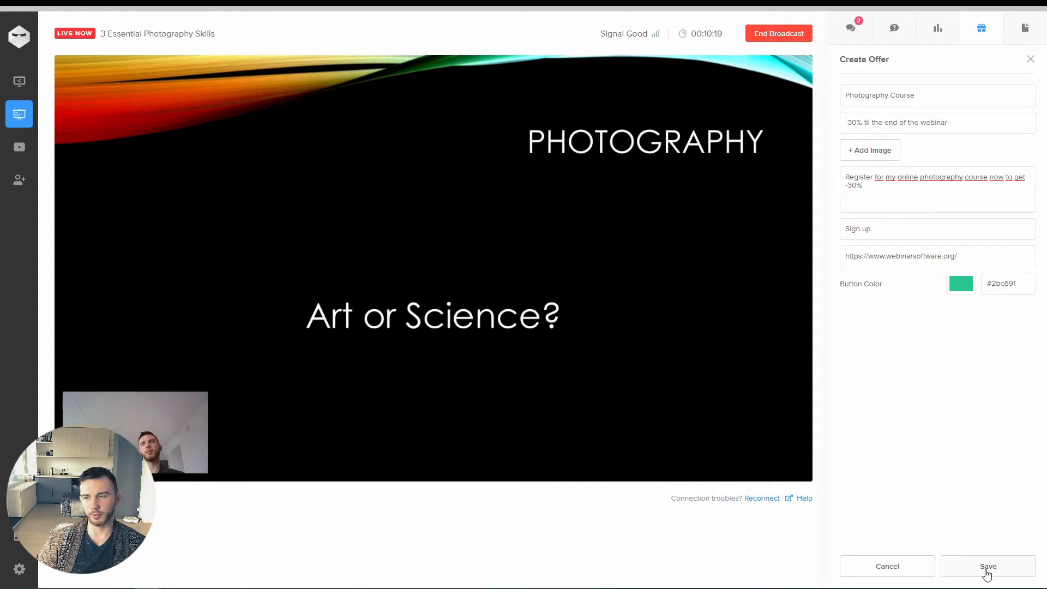
pyautogui.click(988, 566)
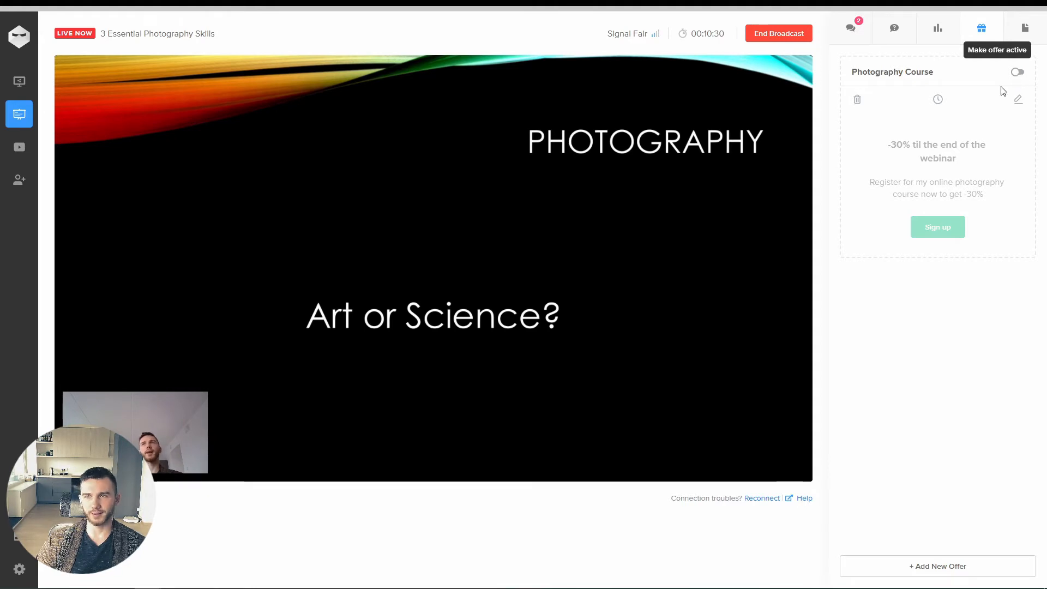
pyautogui.click(850, 29)
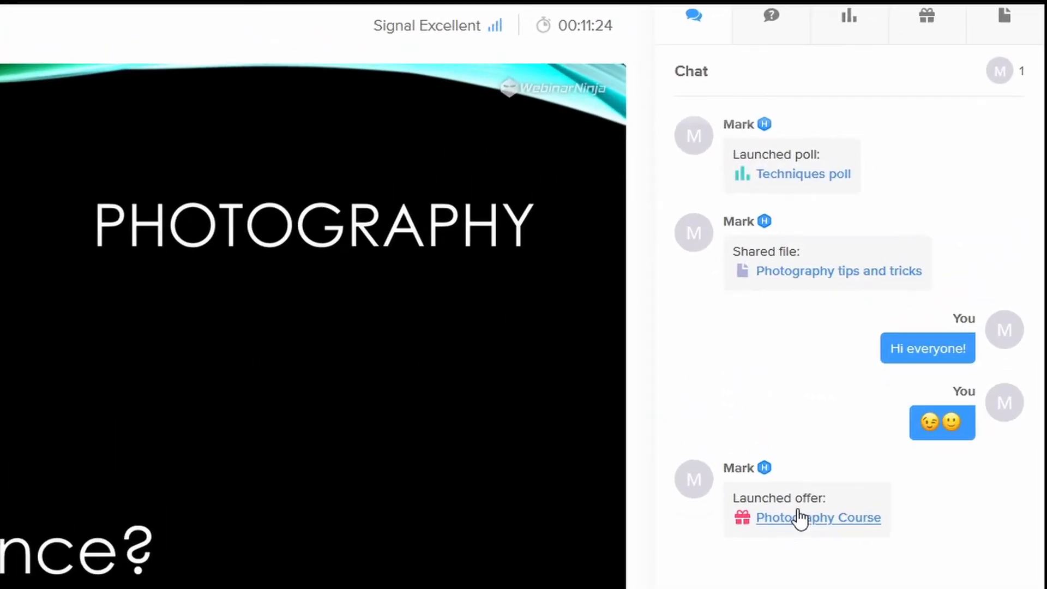
pyautogui.click(927, 16)
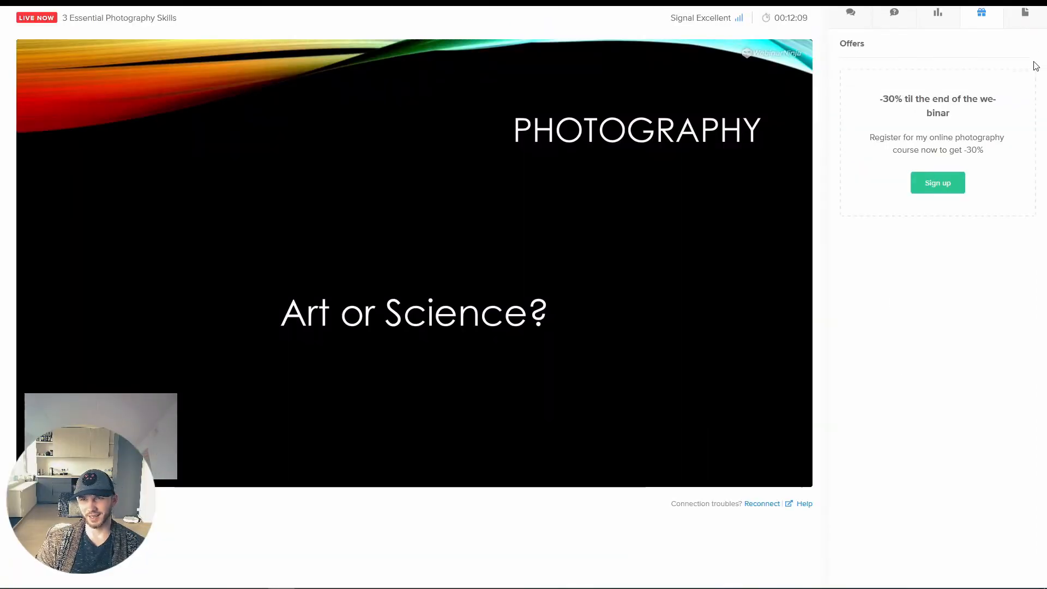
pyautogui.moveTo(989, 78)
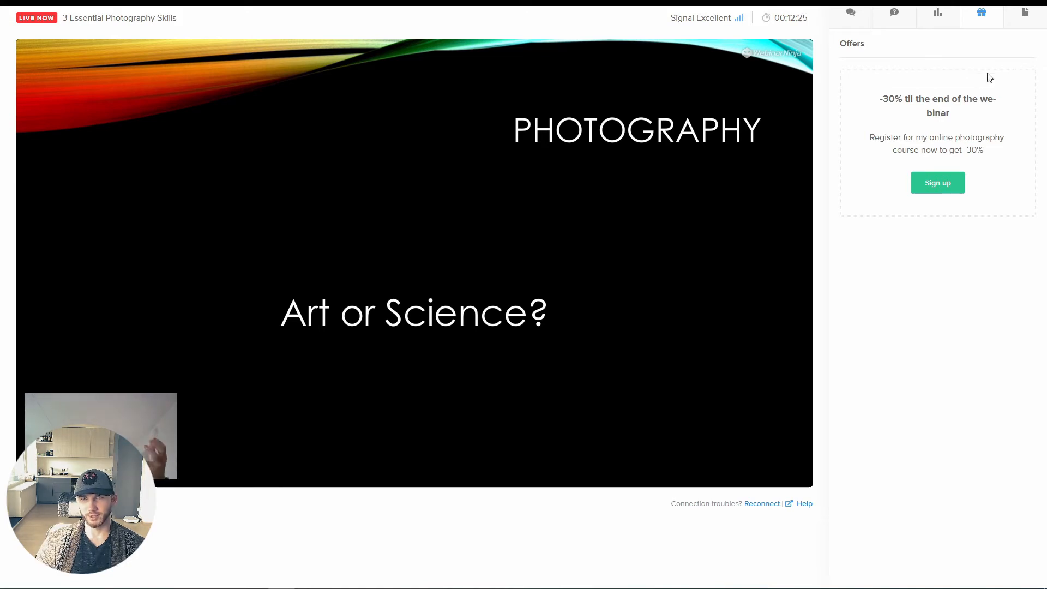
pyautogui.moveTo(850, 13)
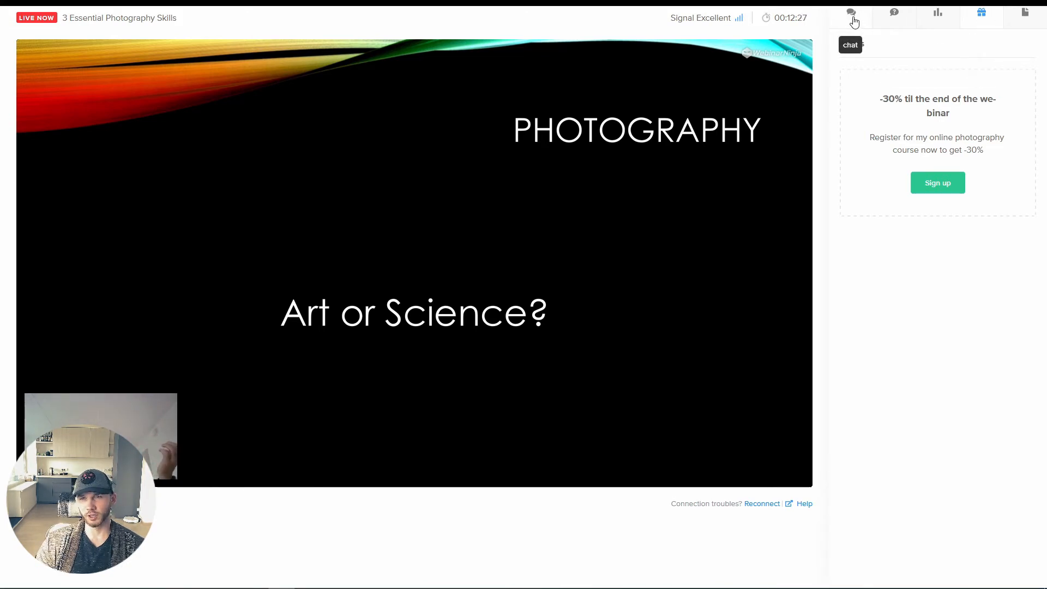
# - Review attendee questions and record an answer to 'What's the course about?'
pyautogui.click(893, 14)
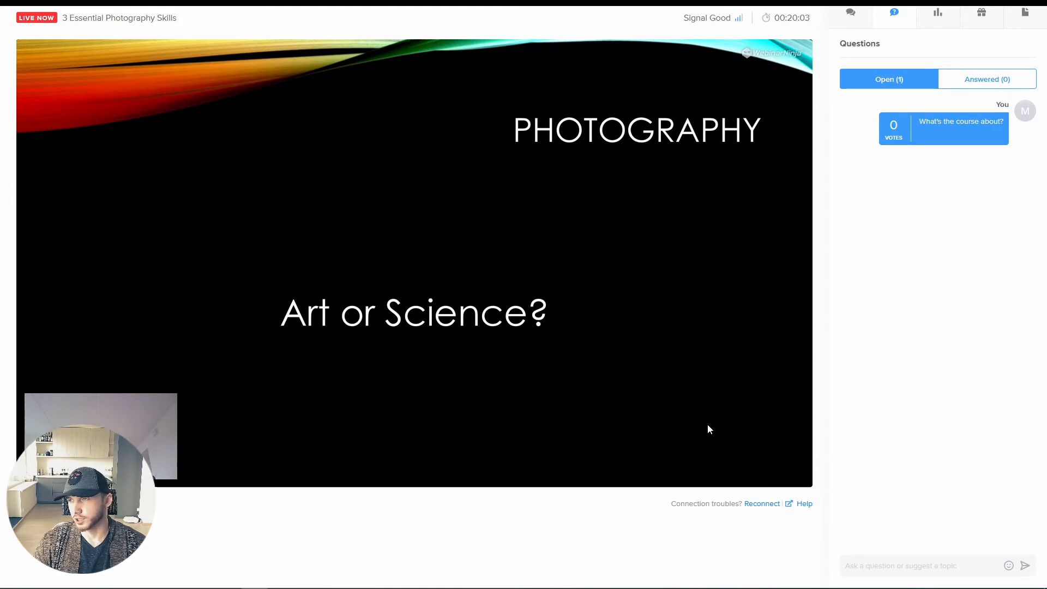
pyautogui.moveTo(914, 249)
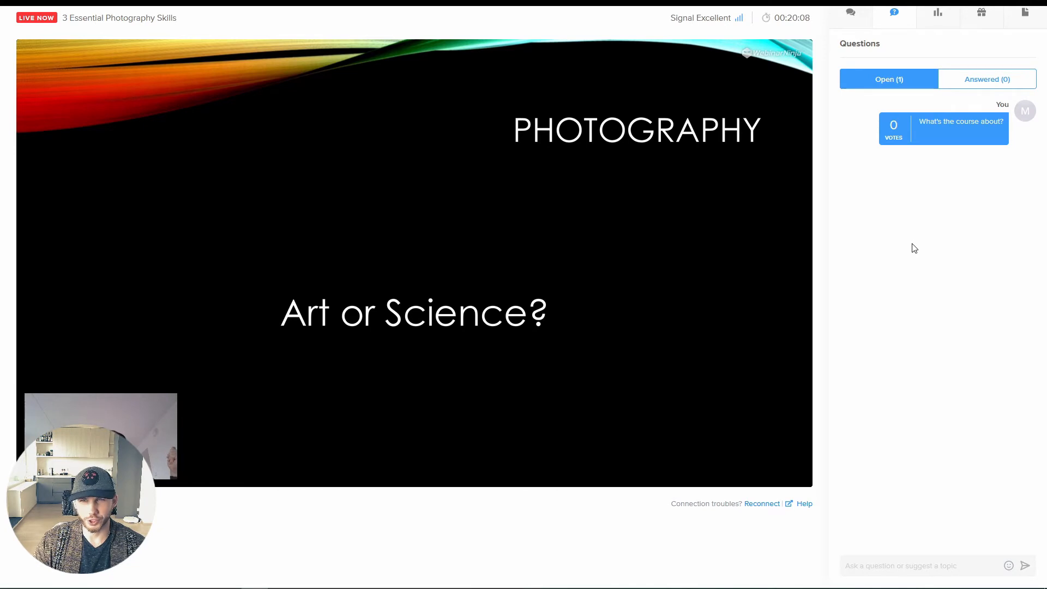
pyautogui.moveTo(926, 139)
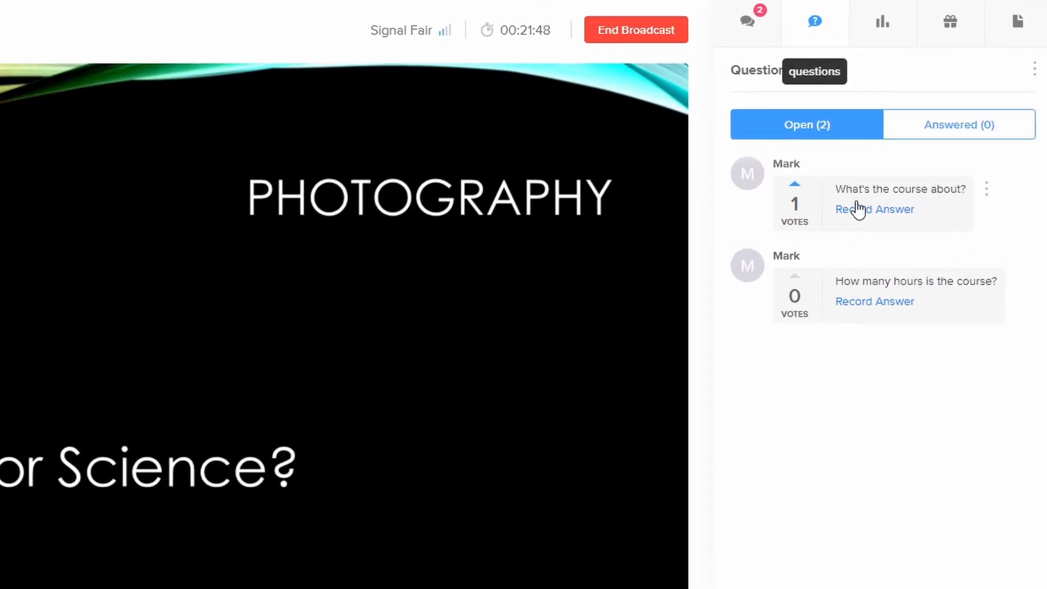
pyautogui.moveTo(865, 328)
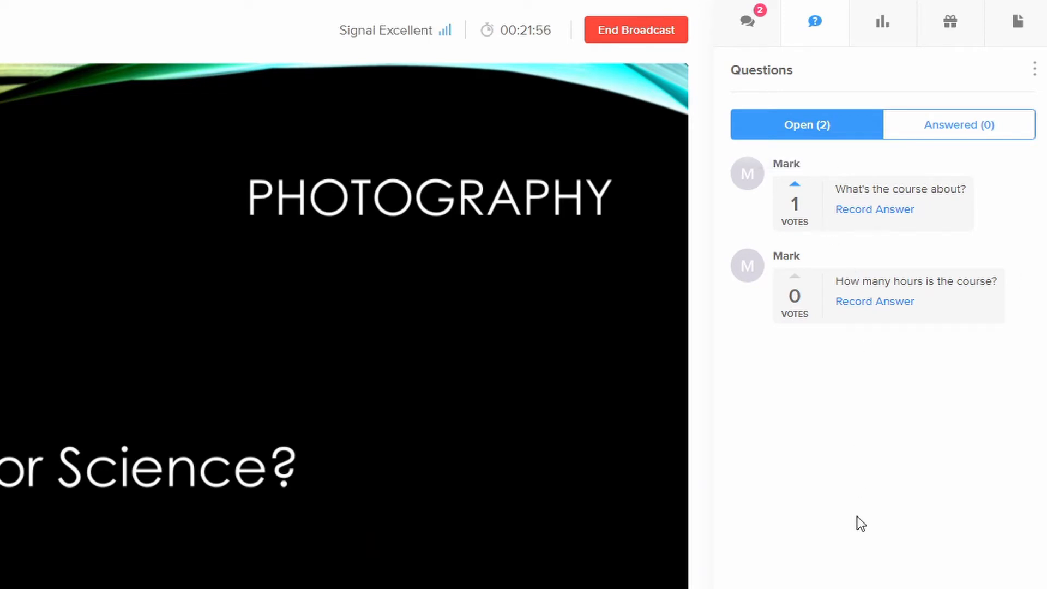
pyautogui.moveTo(867, 473)
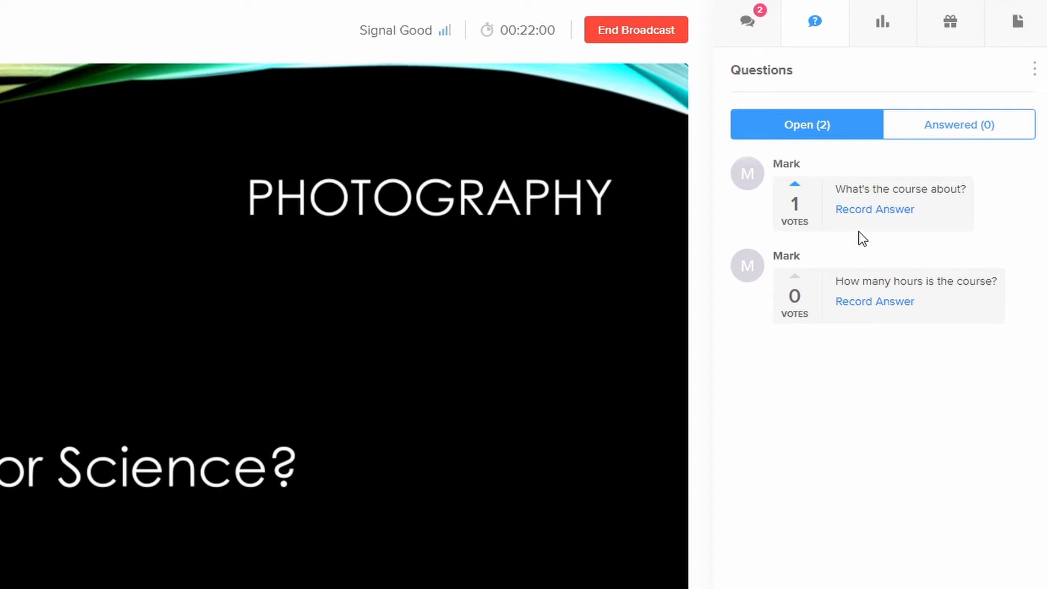
pyautogui.moveTo(874, 219)
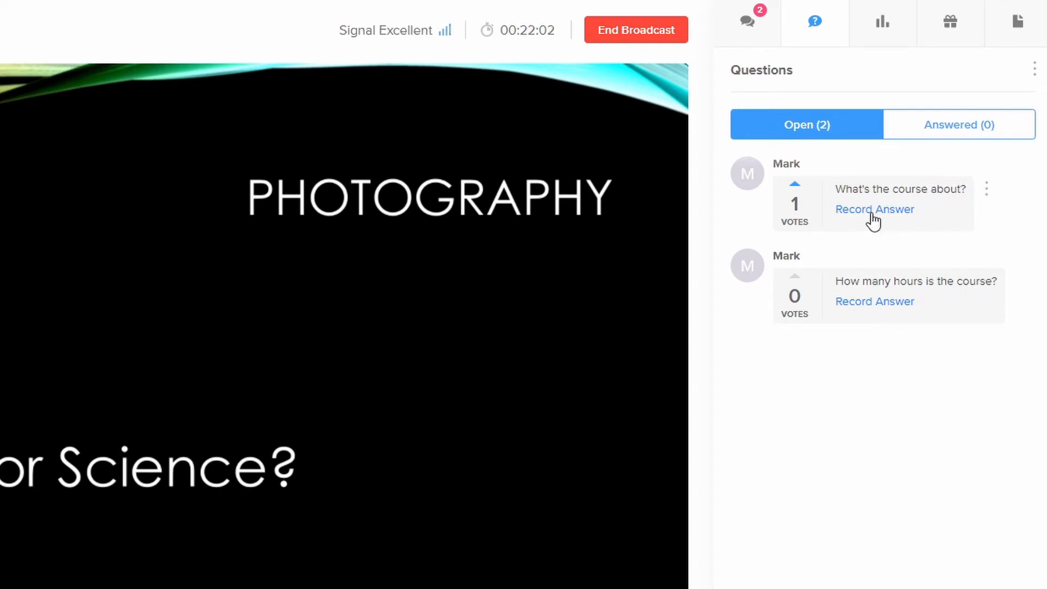
pyautogui.click(850, 28)
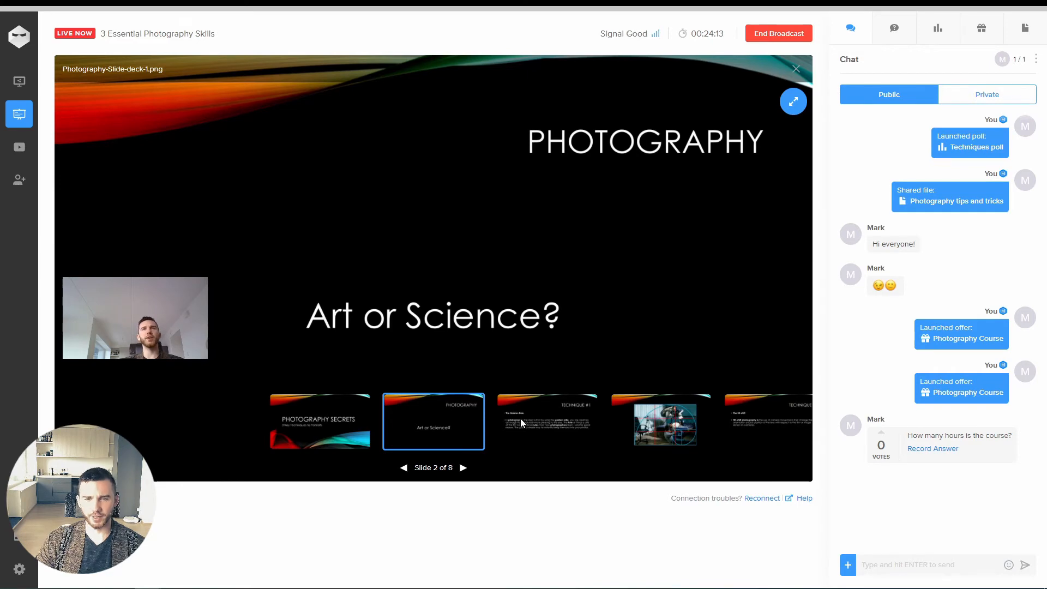
# - Show the Technique #1 slide and toggle between enlarged camera, enlarged slides and side-by-side layouts
pyautogui.click(462, 468)
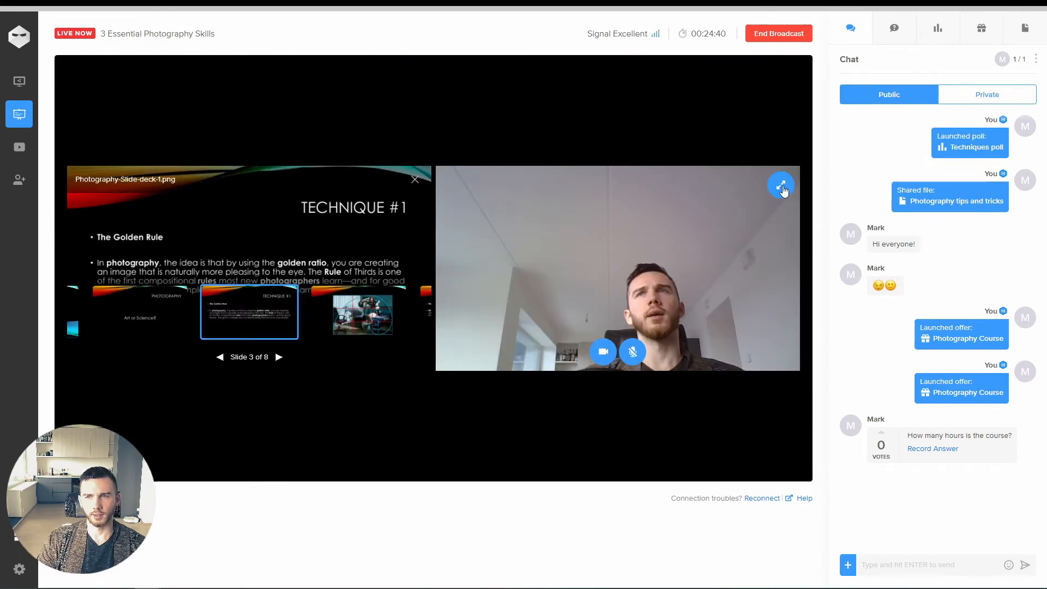
pyautogui.click(781, 185)
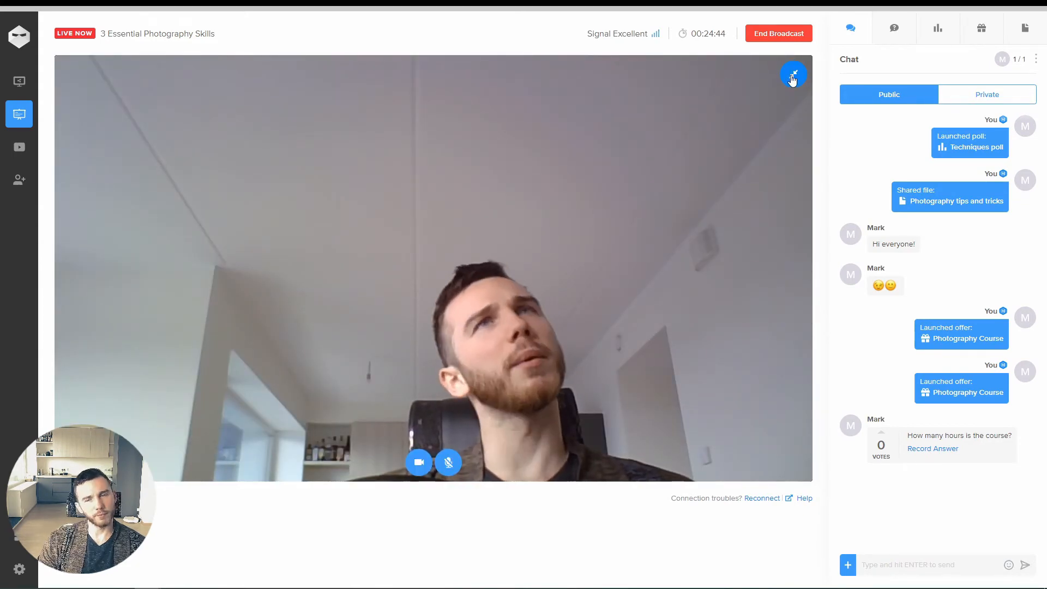
pyautogui.click(793, 75)
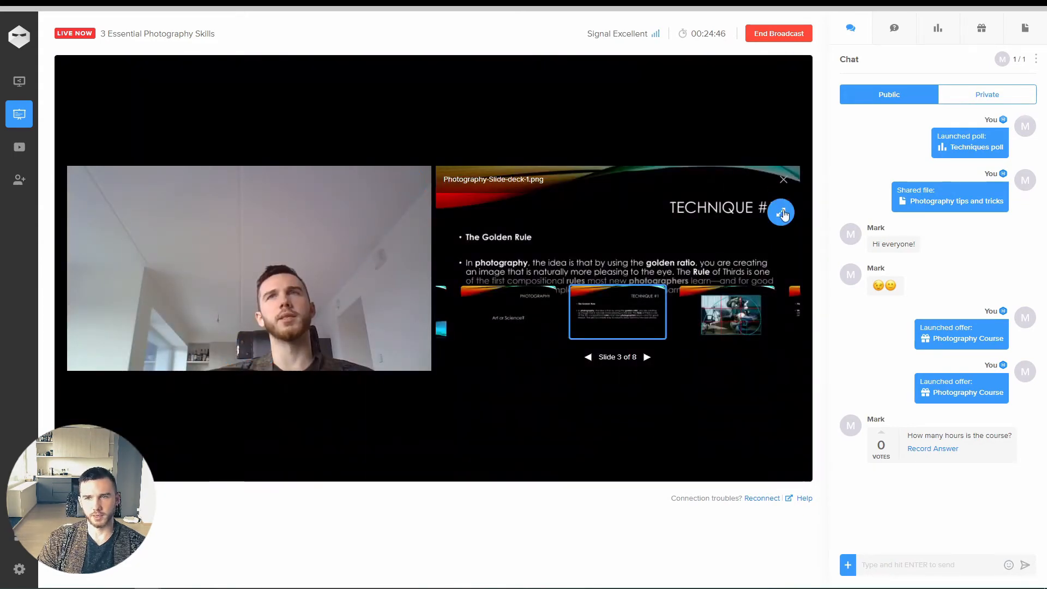
pyautogui.click(781, 212)
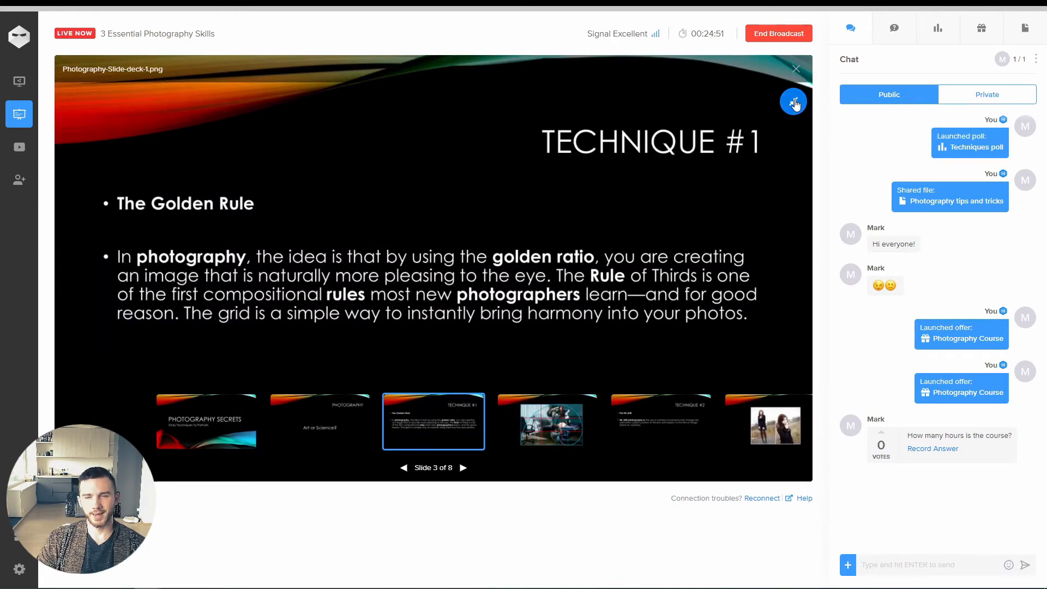
pyautogui.click(792, 101)
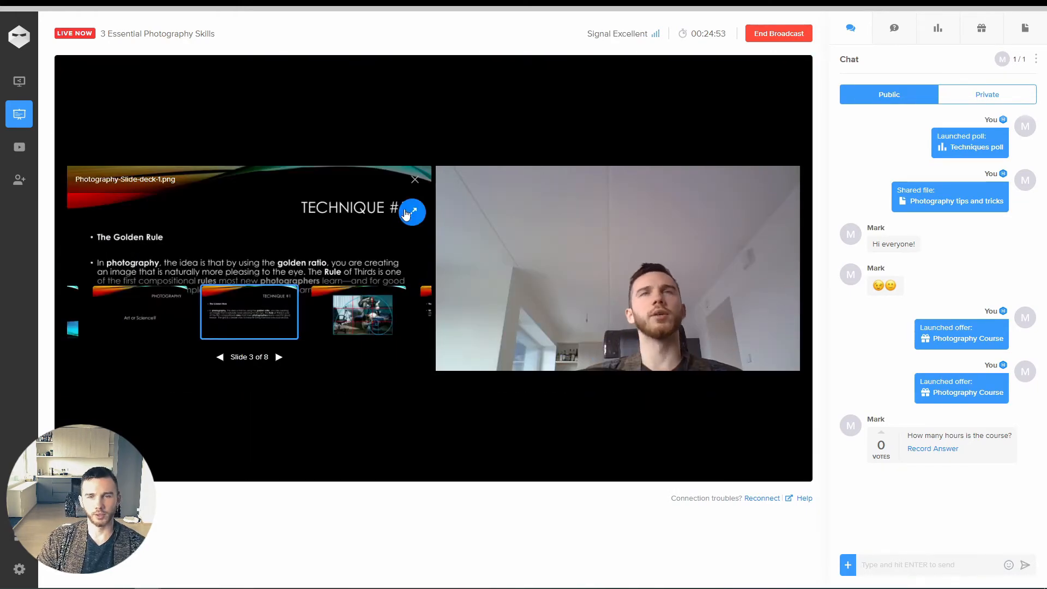
pyautogui.click(411, 212)
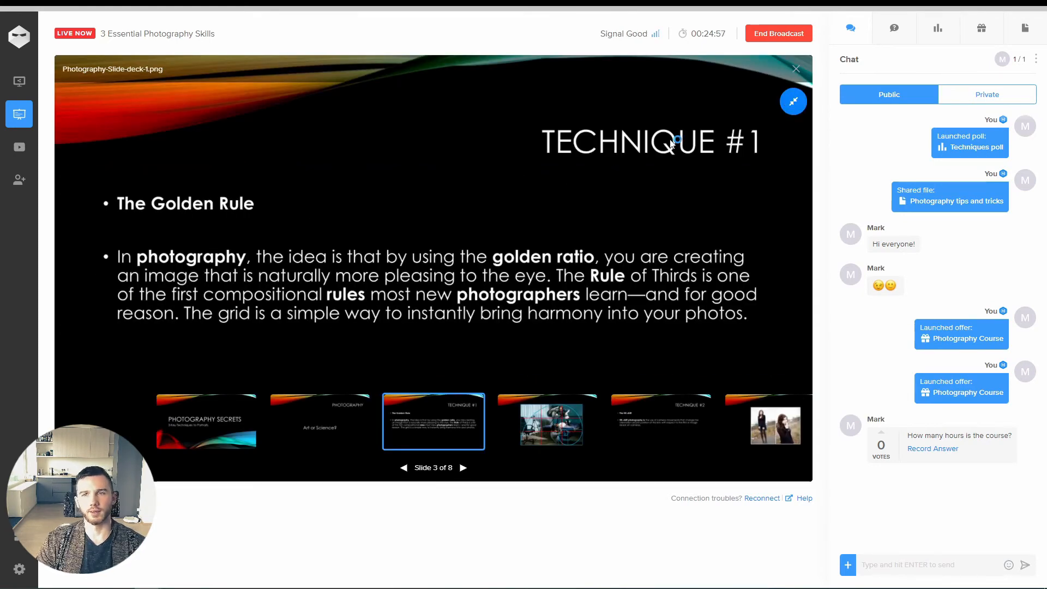
# - End the live broadcast so the replay begins processing
pyautogui.click(894, 29)
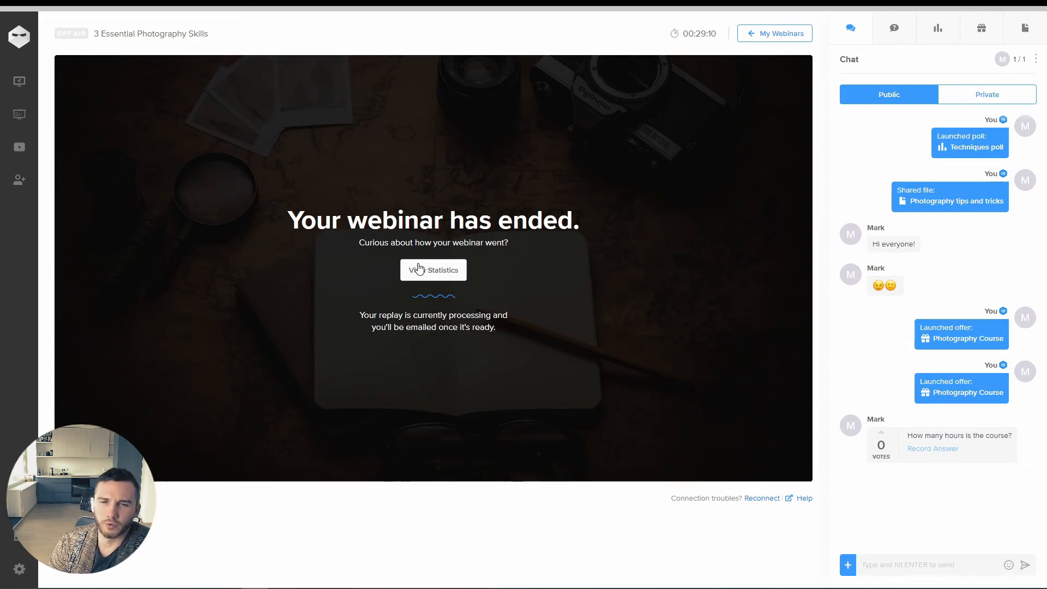
# - View the finished webinar's statistics and scroll through visits, registrants and conversion rates
pyautogui.click(433, 269)
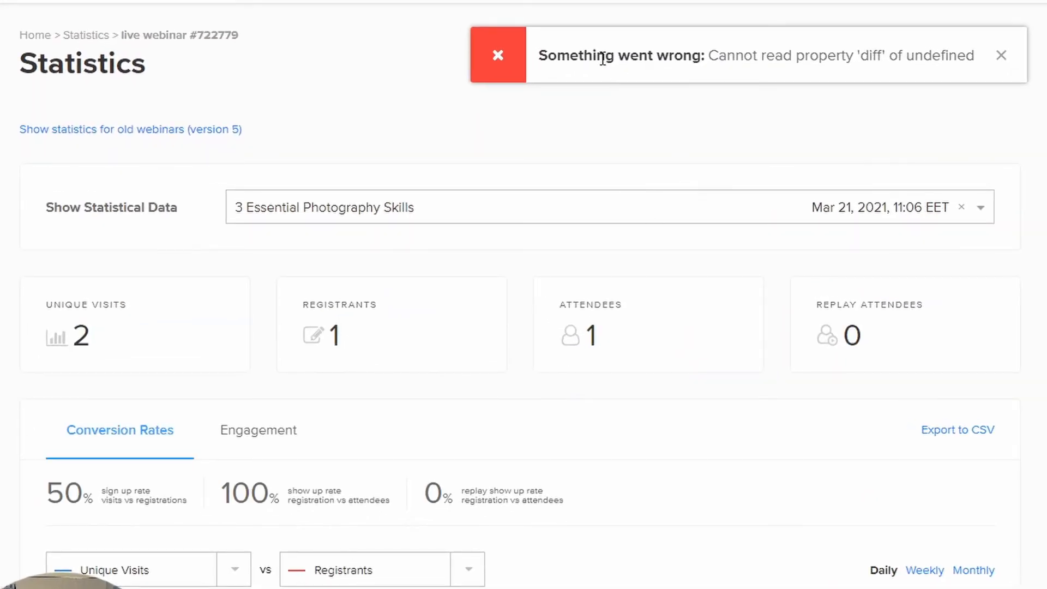
pyautogui.click(1001, 55)
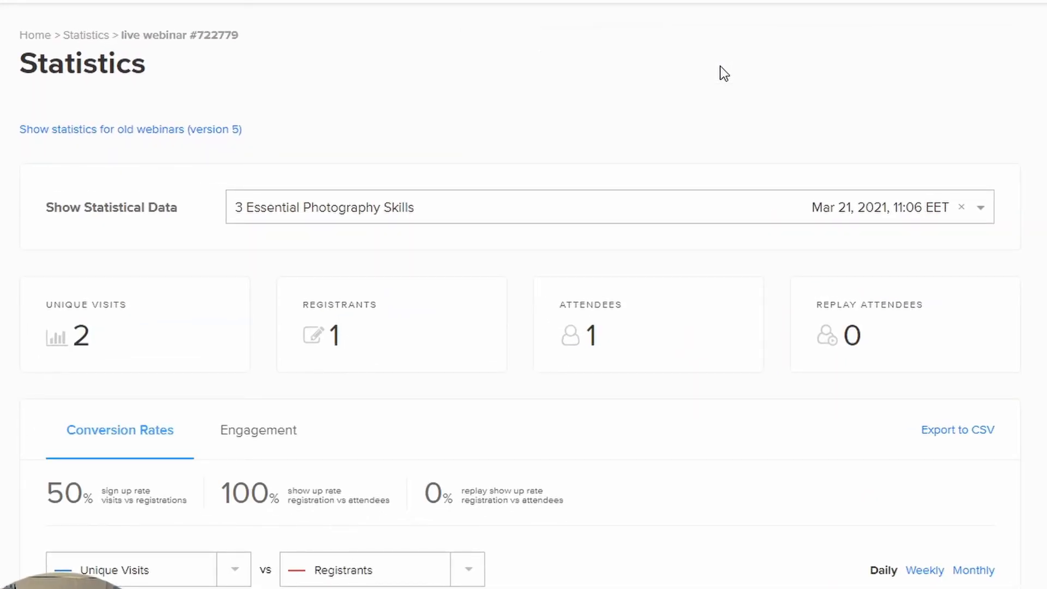
pyautogui.scroll(-3)
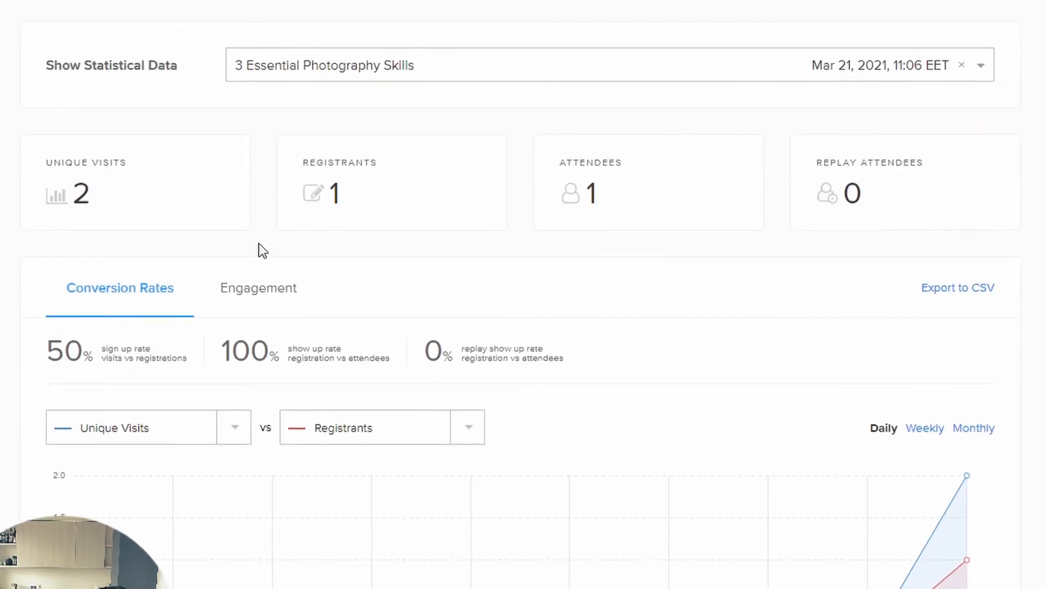
pyautogui.scroll(-3)
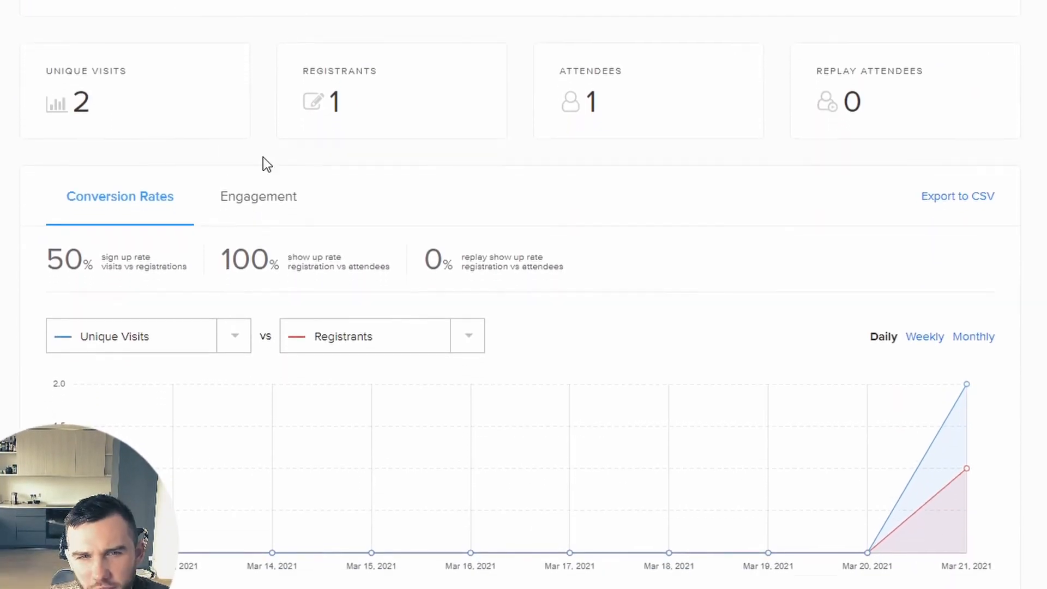
pyautogui.scroll(-3)
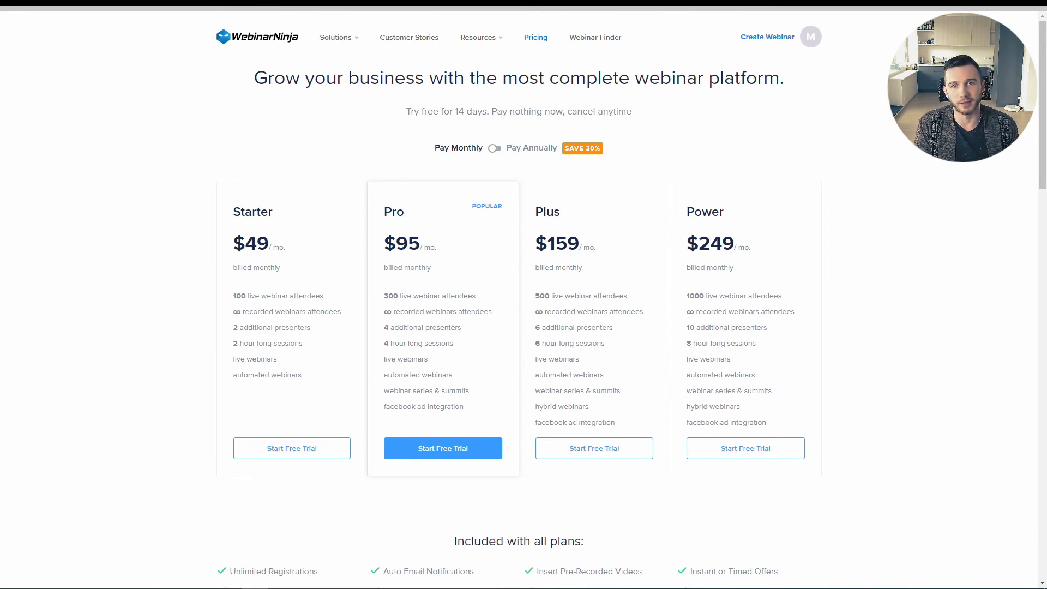
pyautogui.scroll(-3)
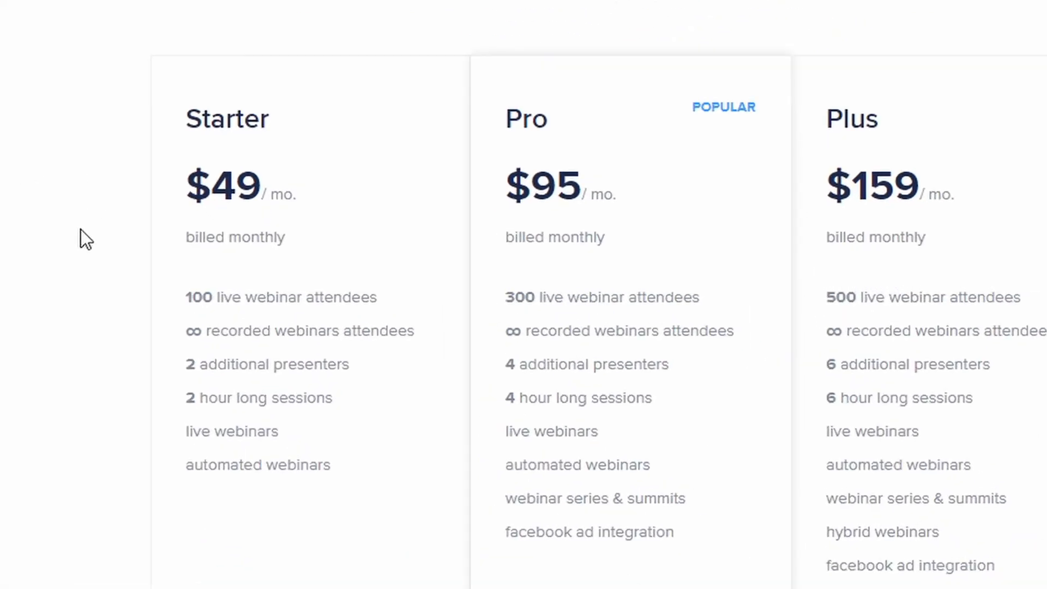
pyautogui.moveTo(192, 297)
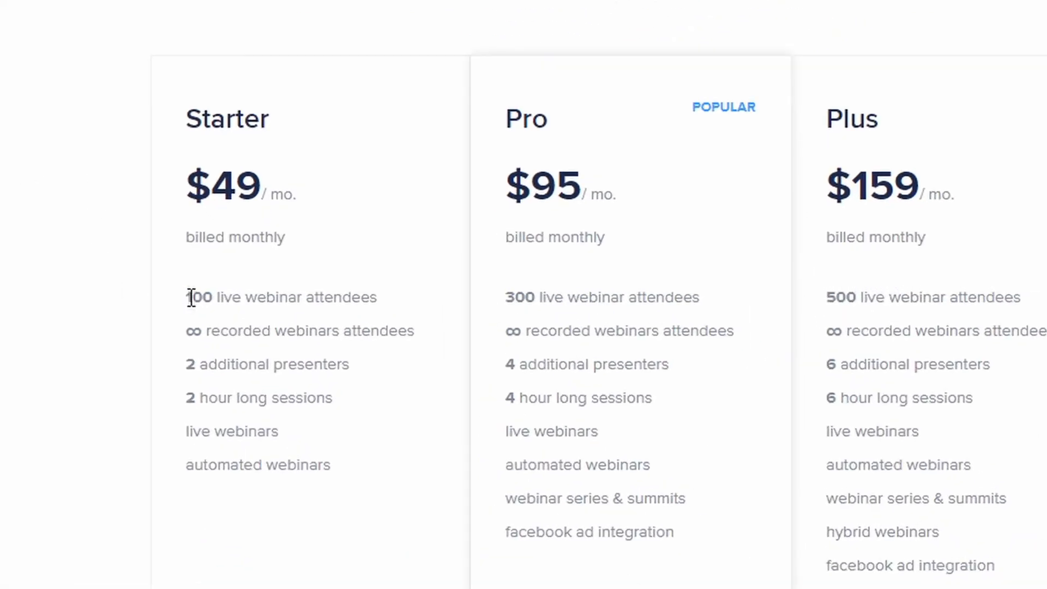
pyautogui.moveTo(132, 374)
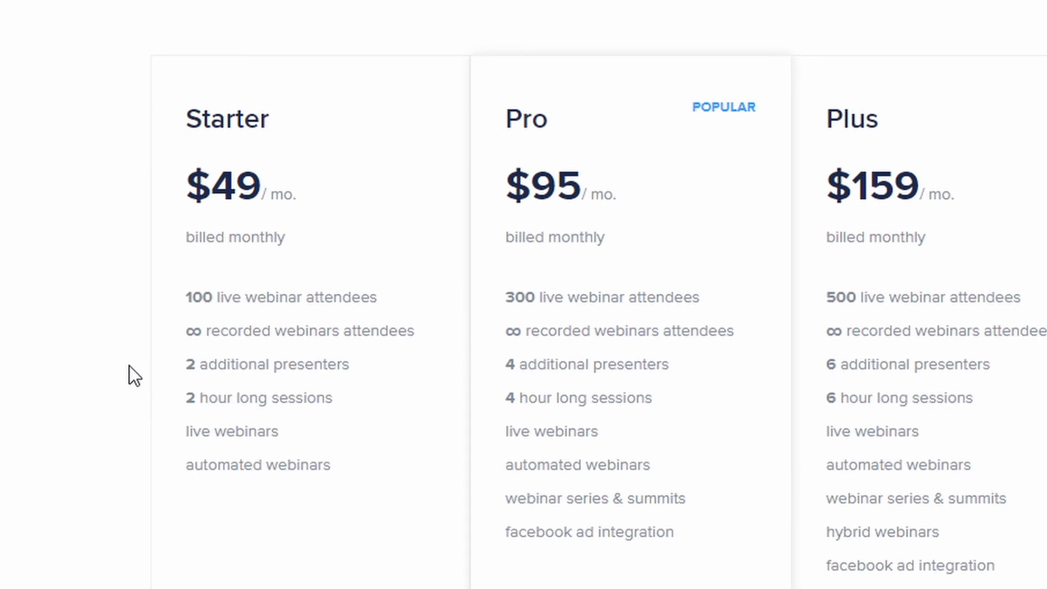
pyautogui.moveTo(167, 378)
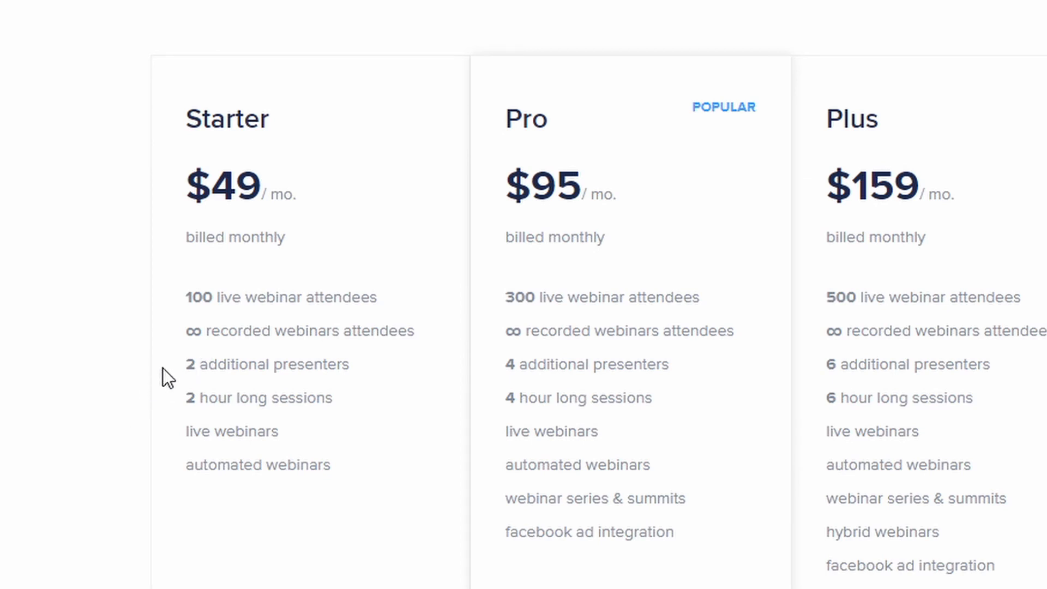
pyautogui.moveTo(528, 198)
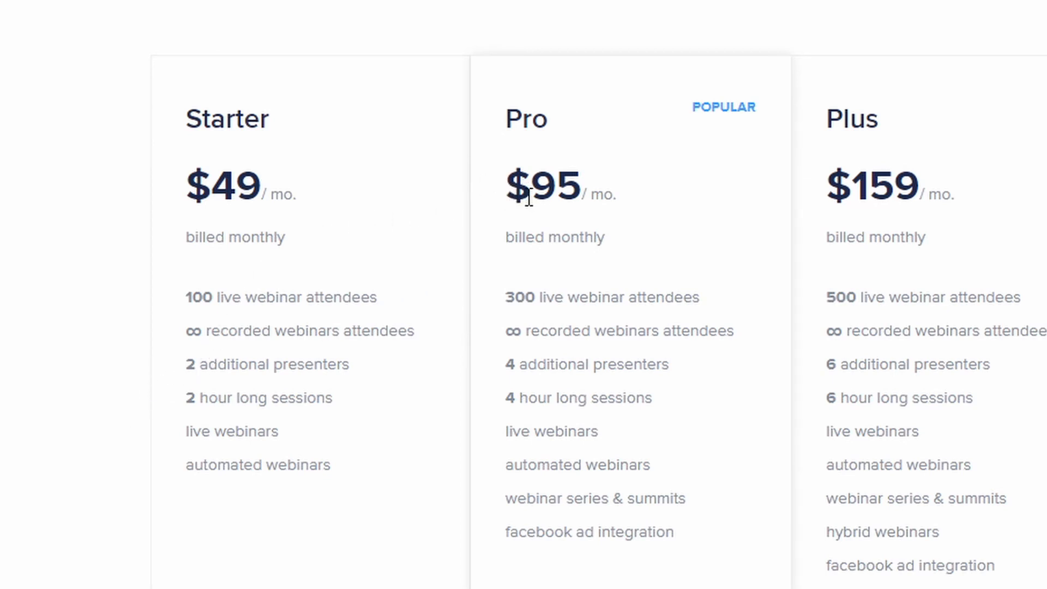
pyautogui.doubleClick(576, 464)
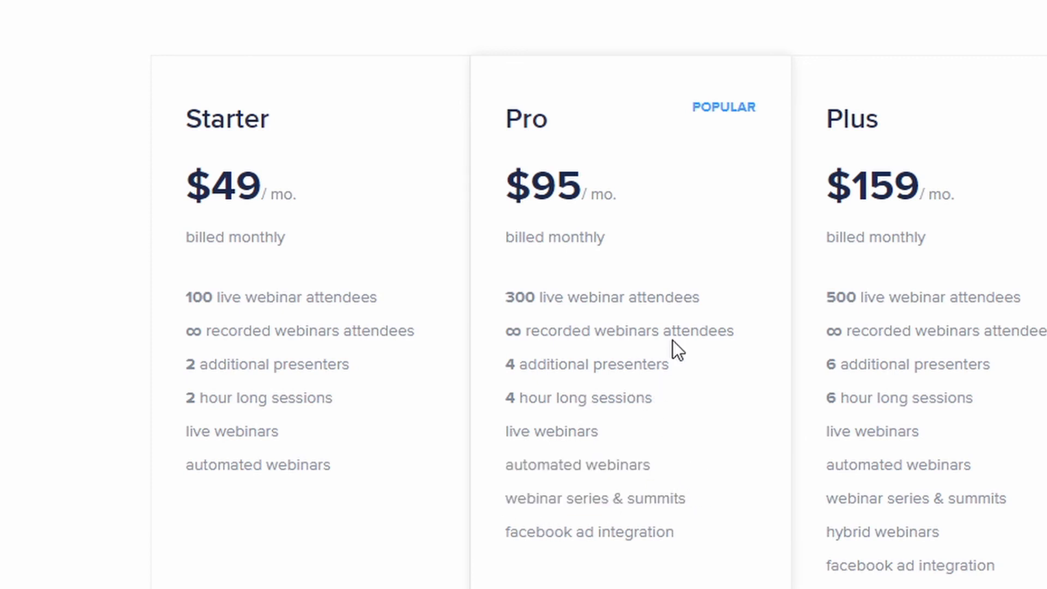
pyautogui.moveTo(676, 339)
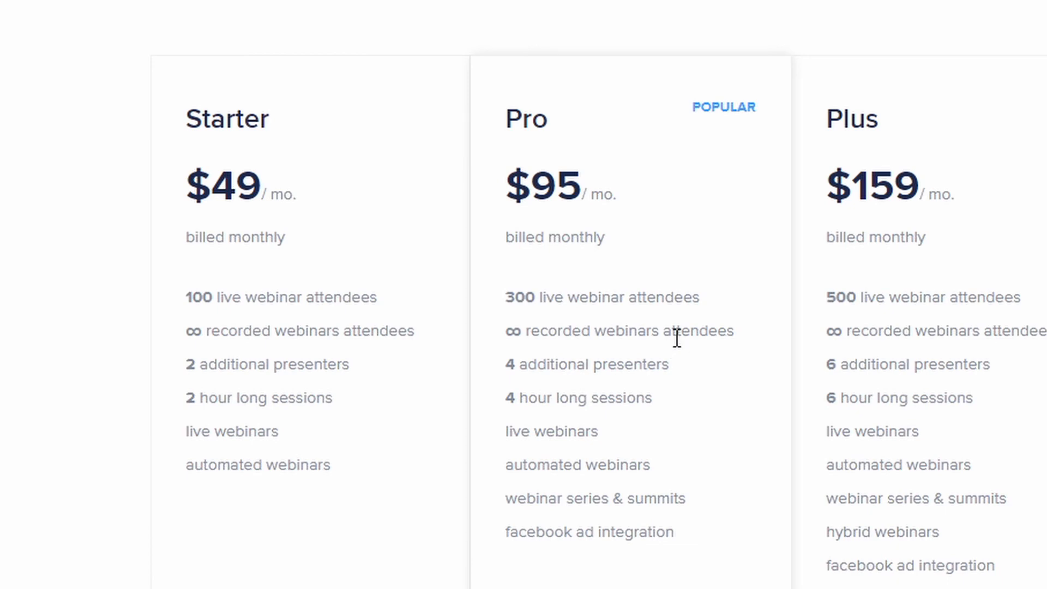
pyautogui.scroll(3)
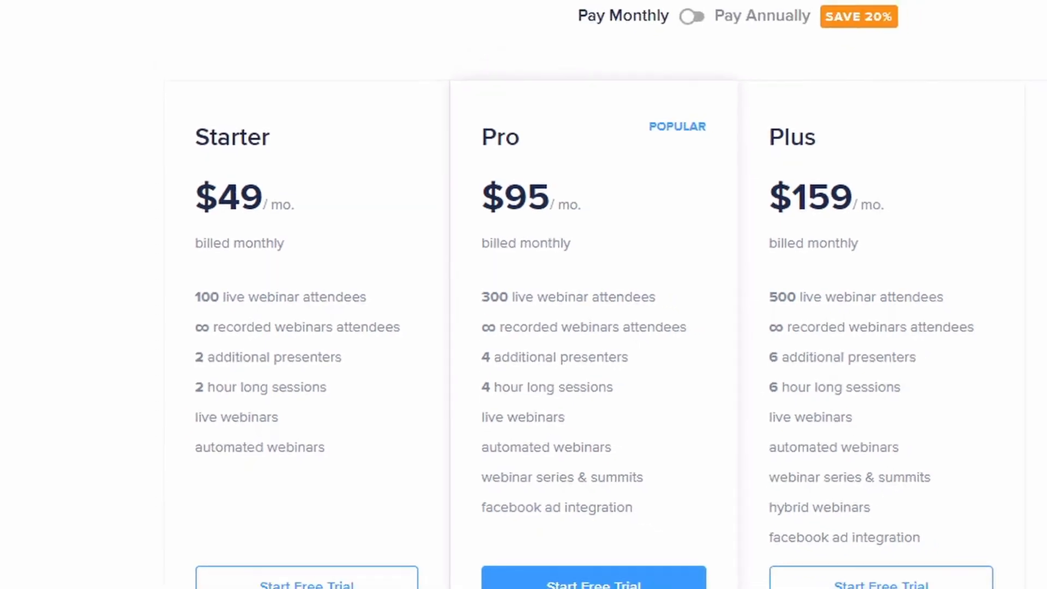